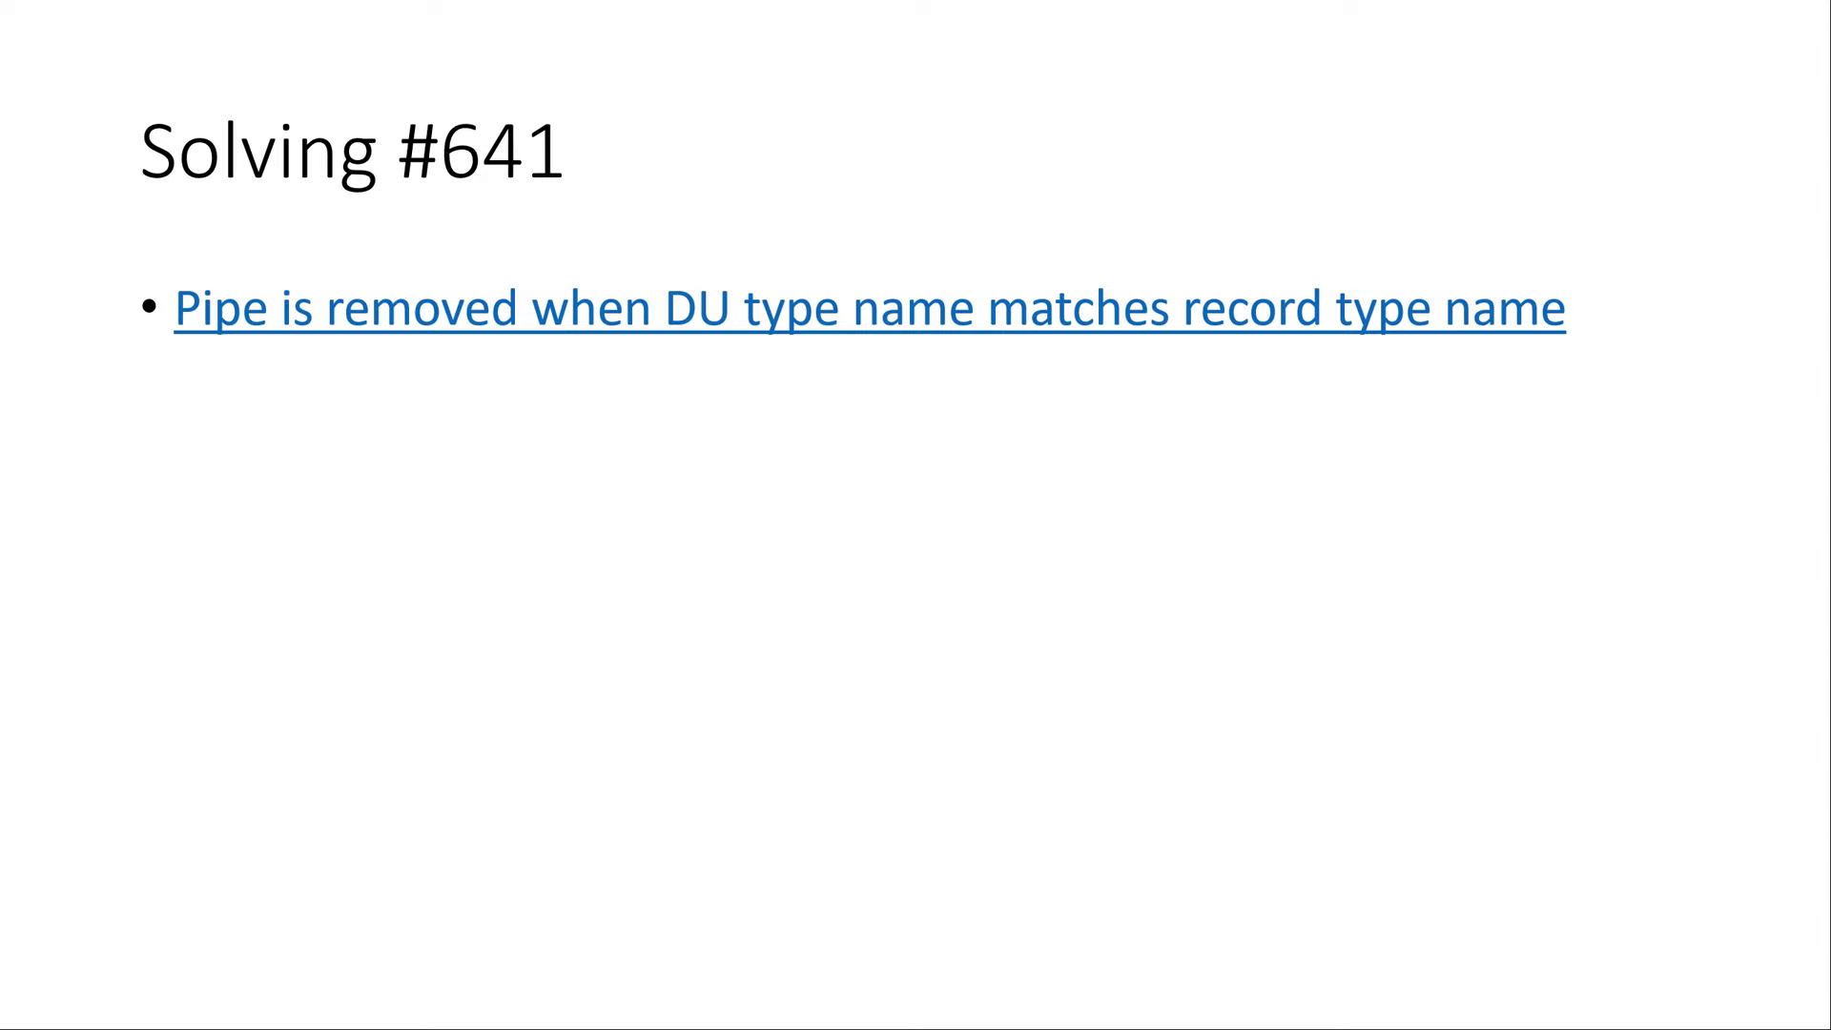
Switch away from the 'Solving #641' slide to the GitHub issue #641 page
key("alt+tab")
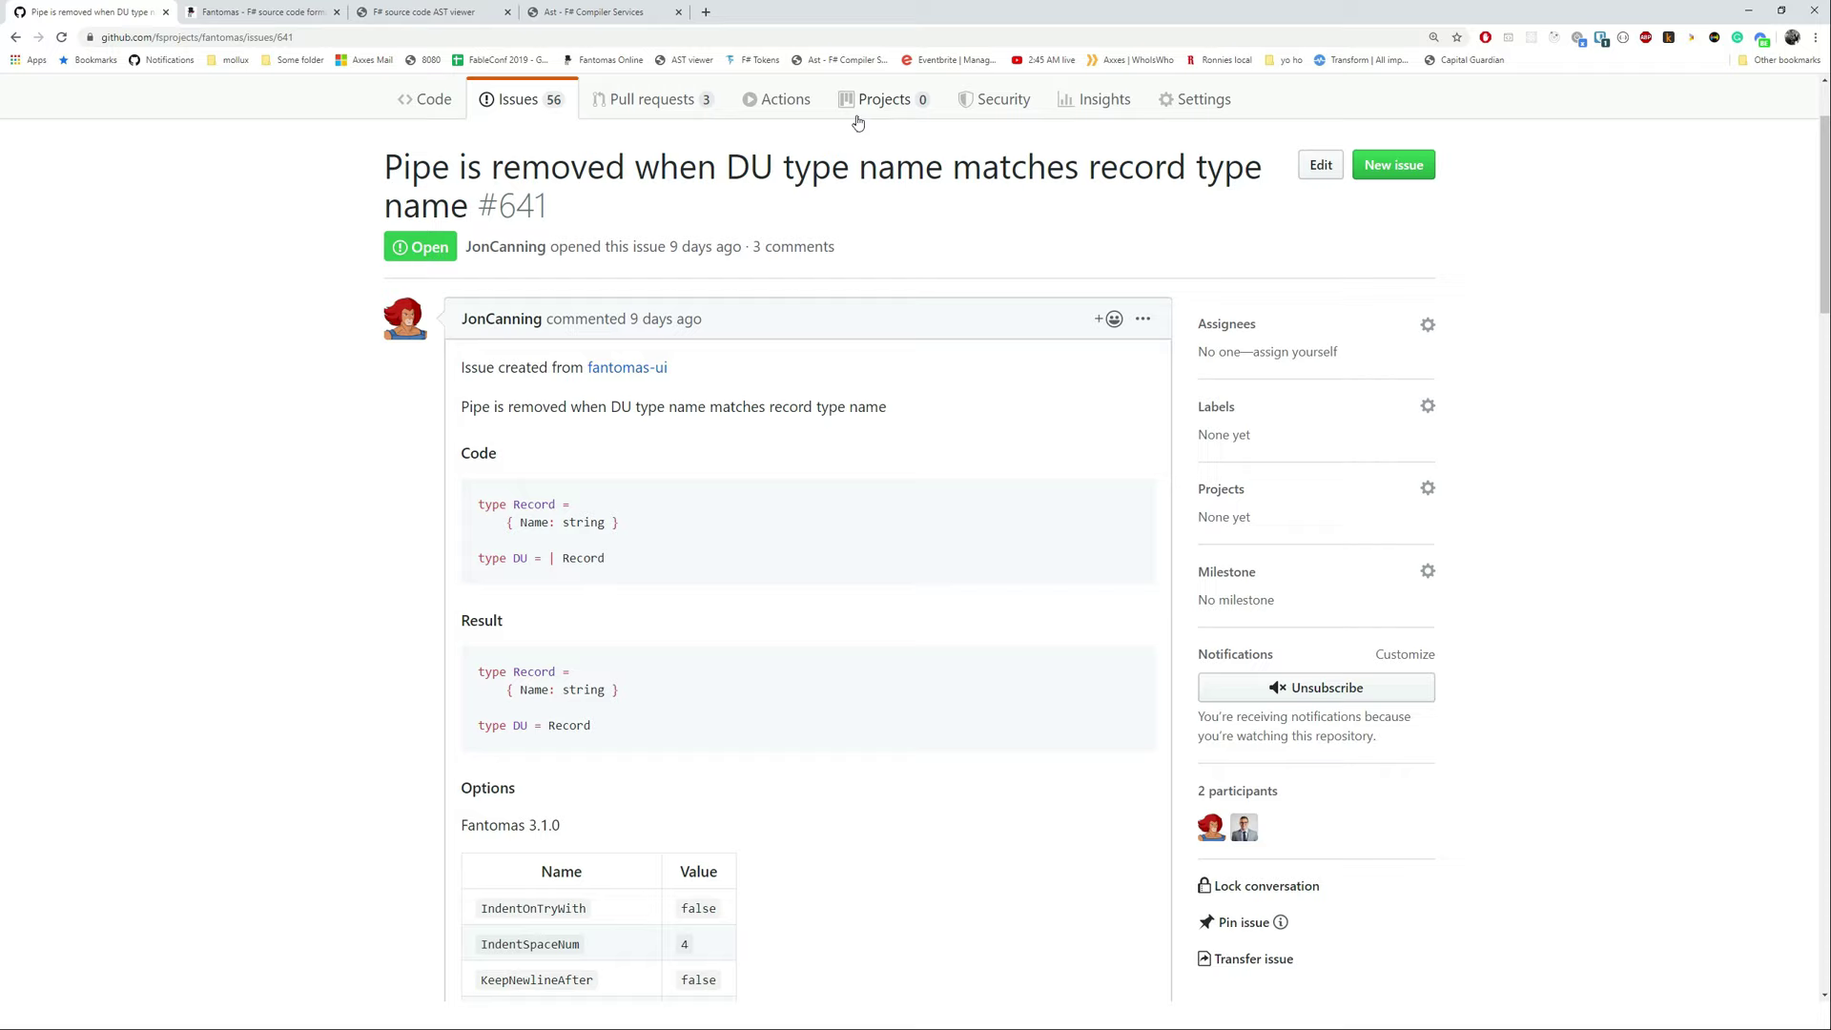
mouse_move(553, 589)
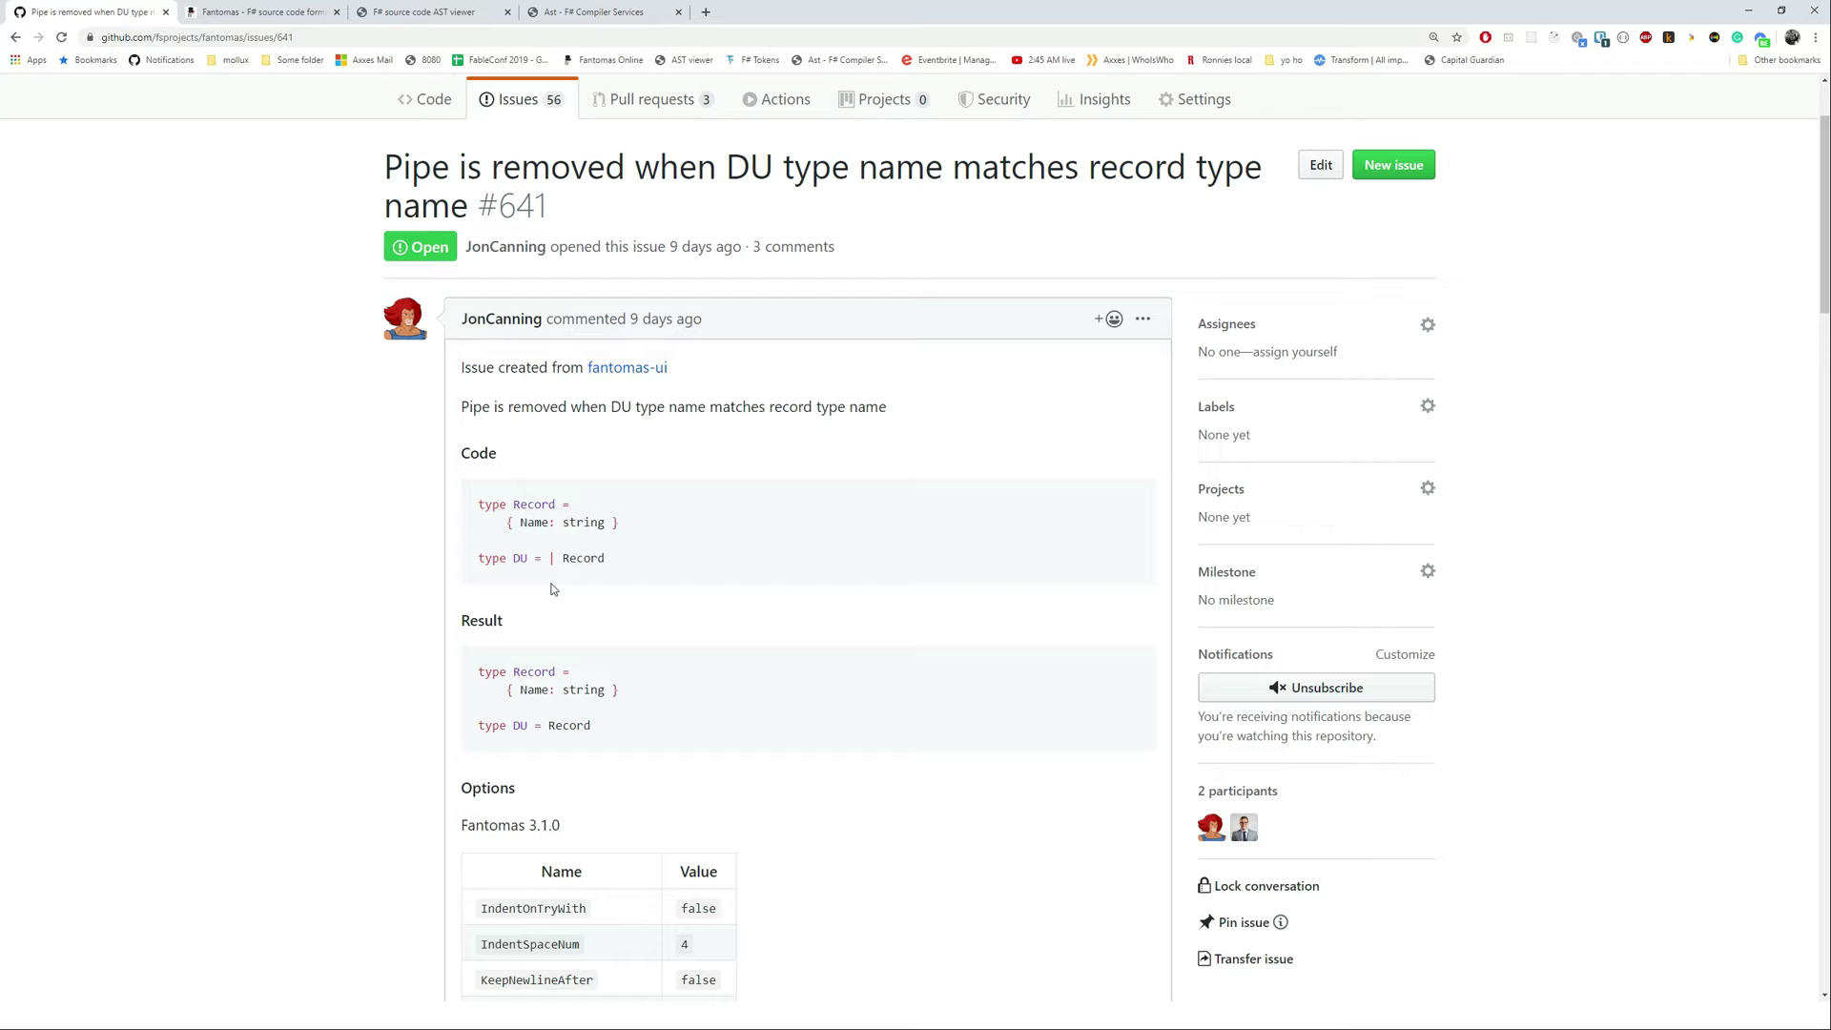
mouse_move(612, 726)
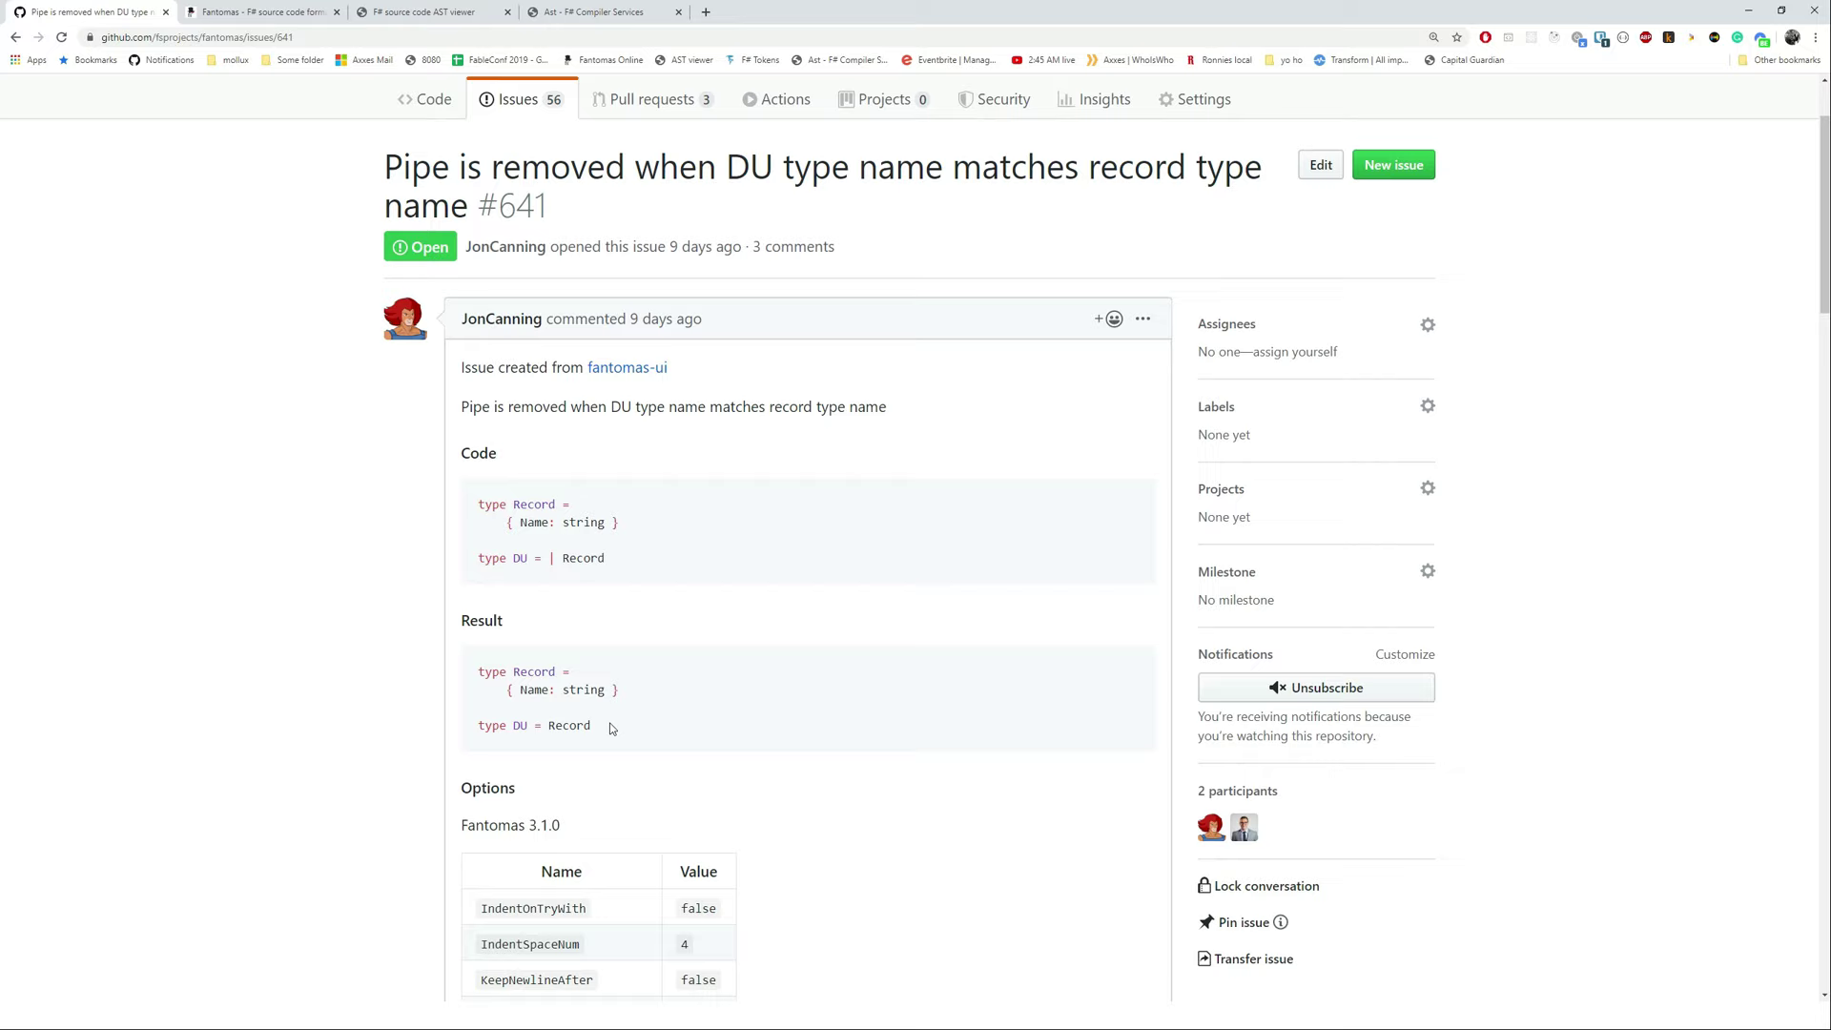
mouse_move(287, 9)
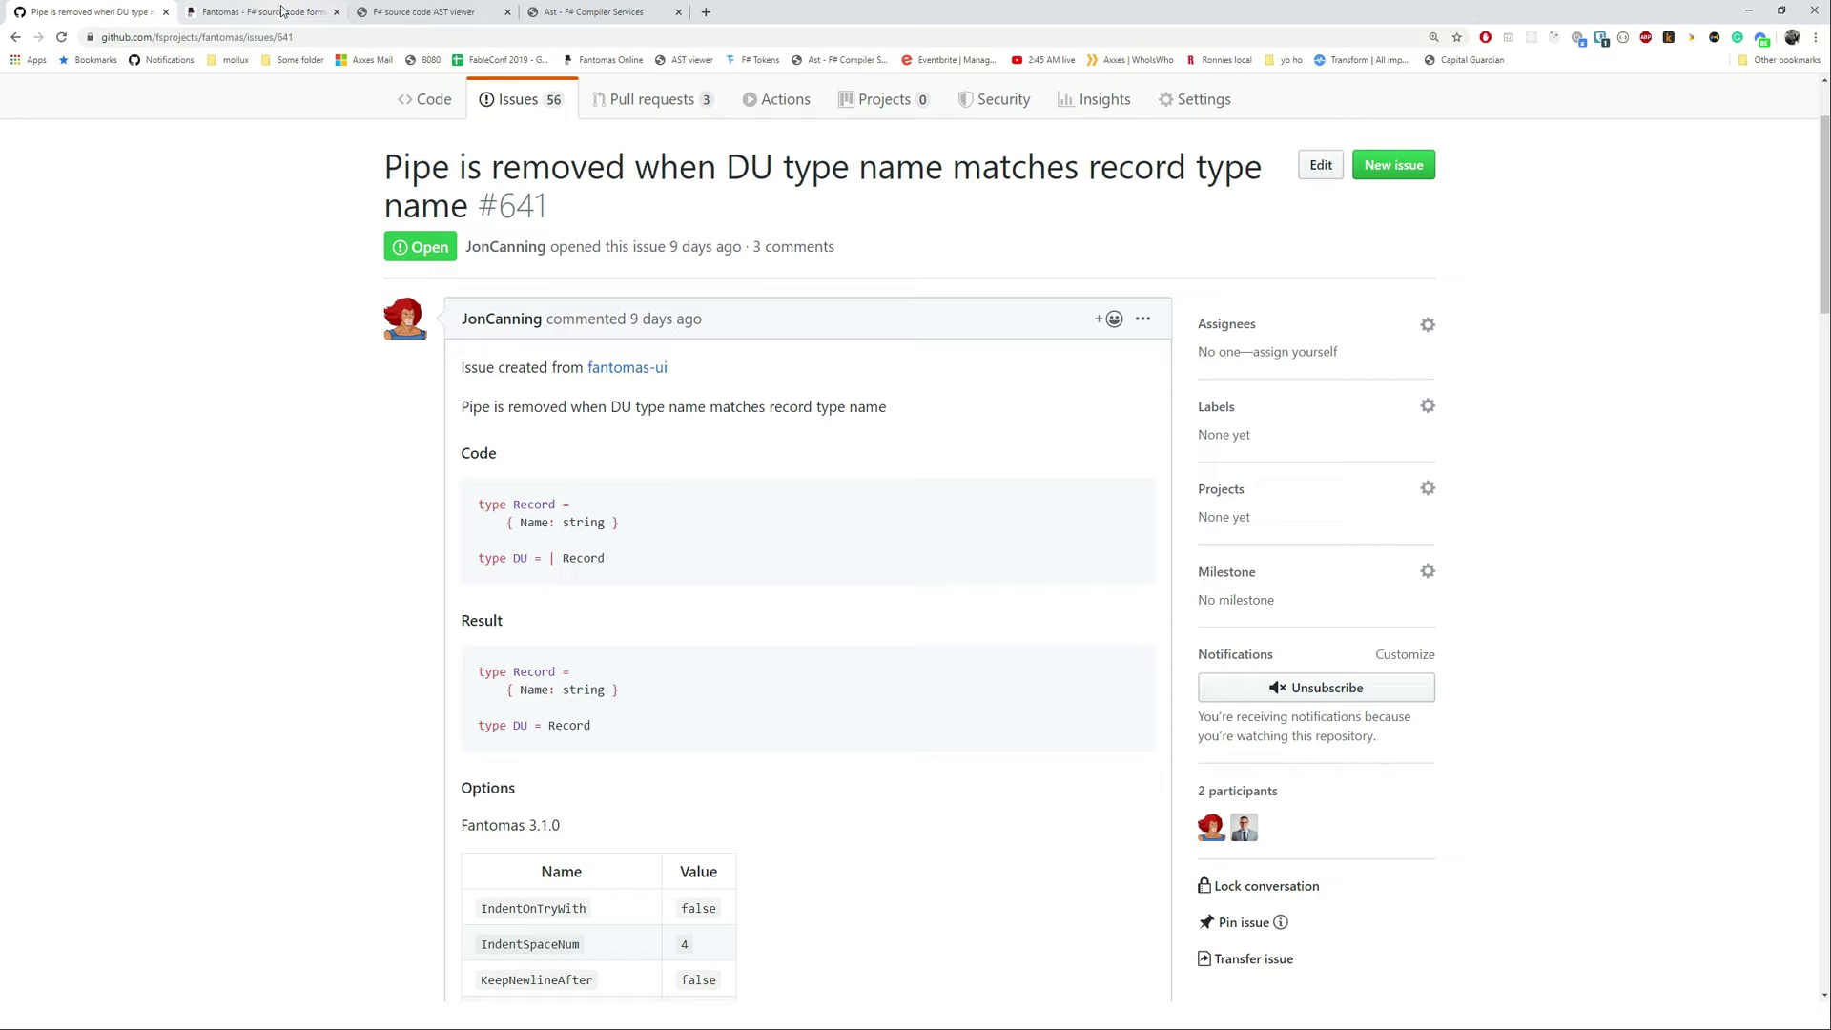
In Fantomas Online, scroll to the footer and bring up the create-issue link's context menu
left_click(258, 11)
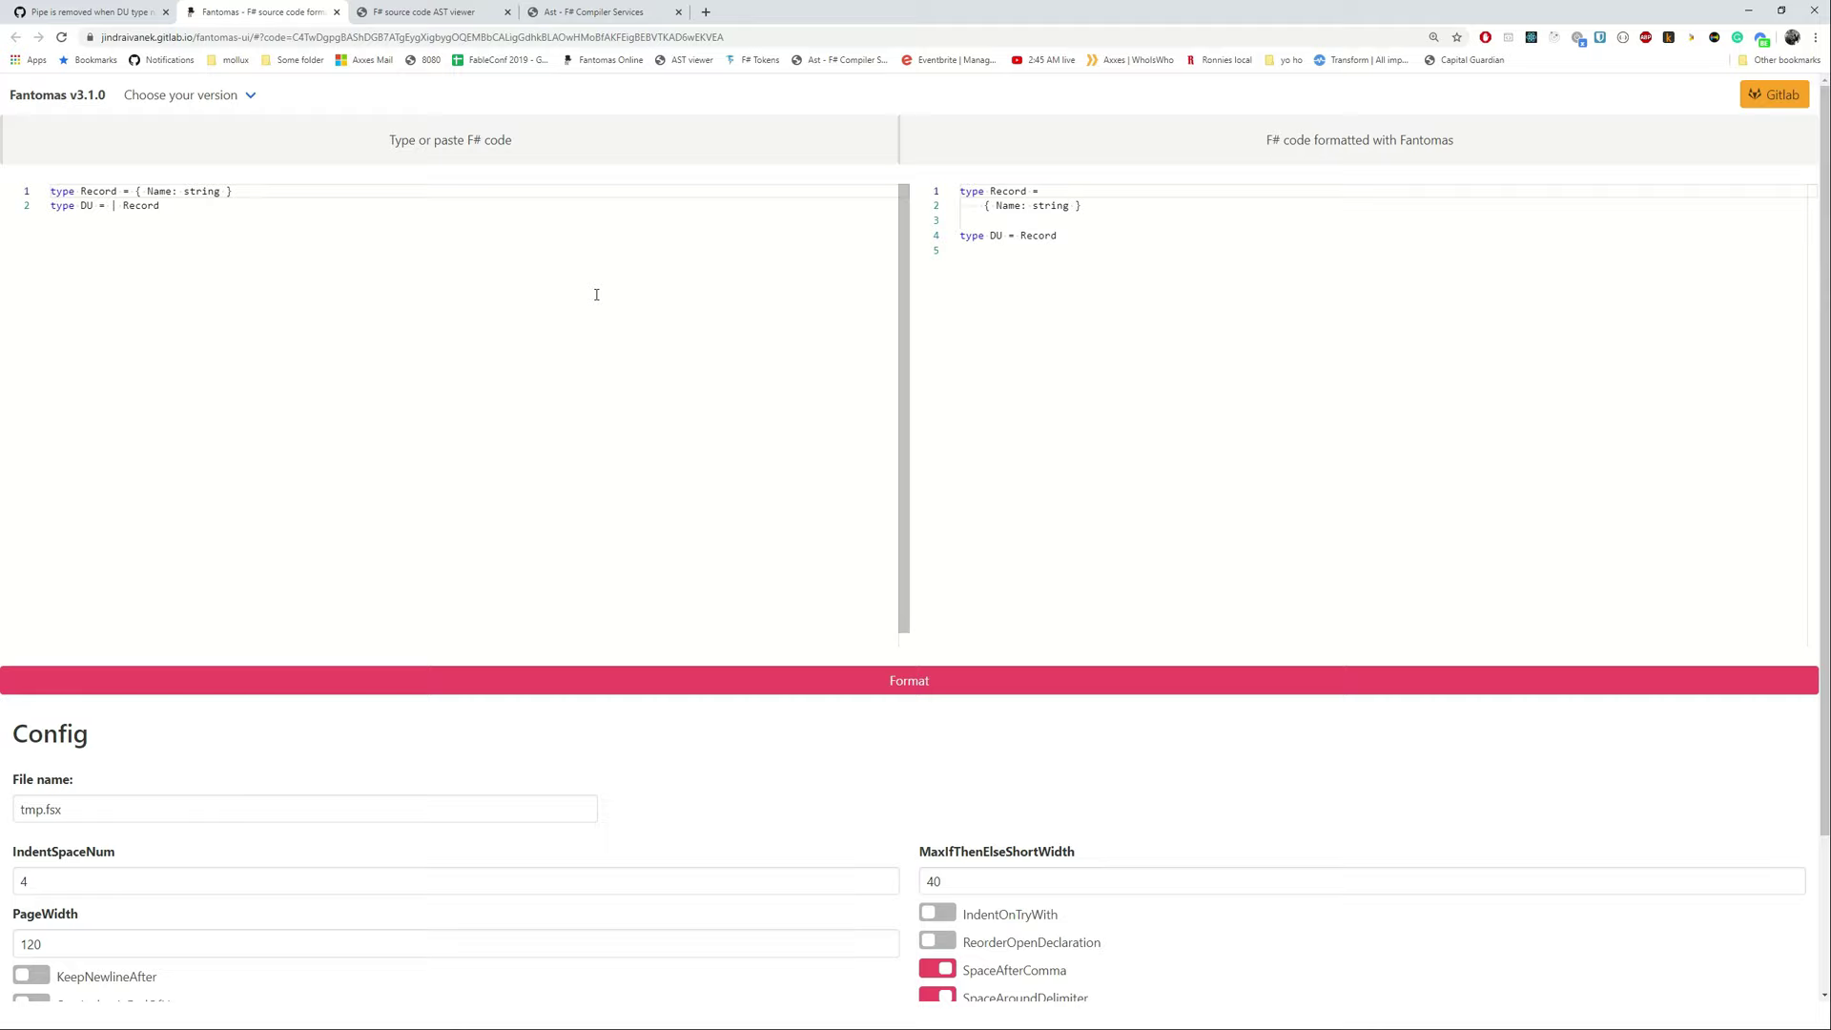
scroll("down", 3)
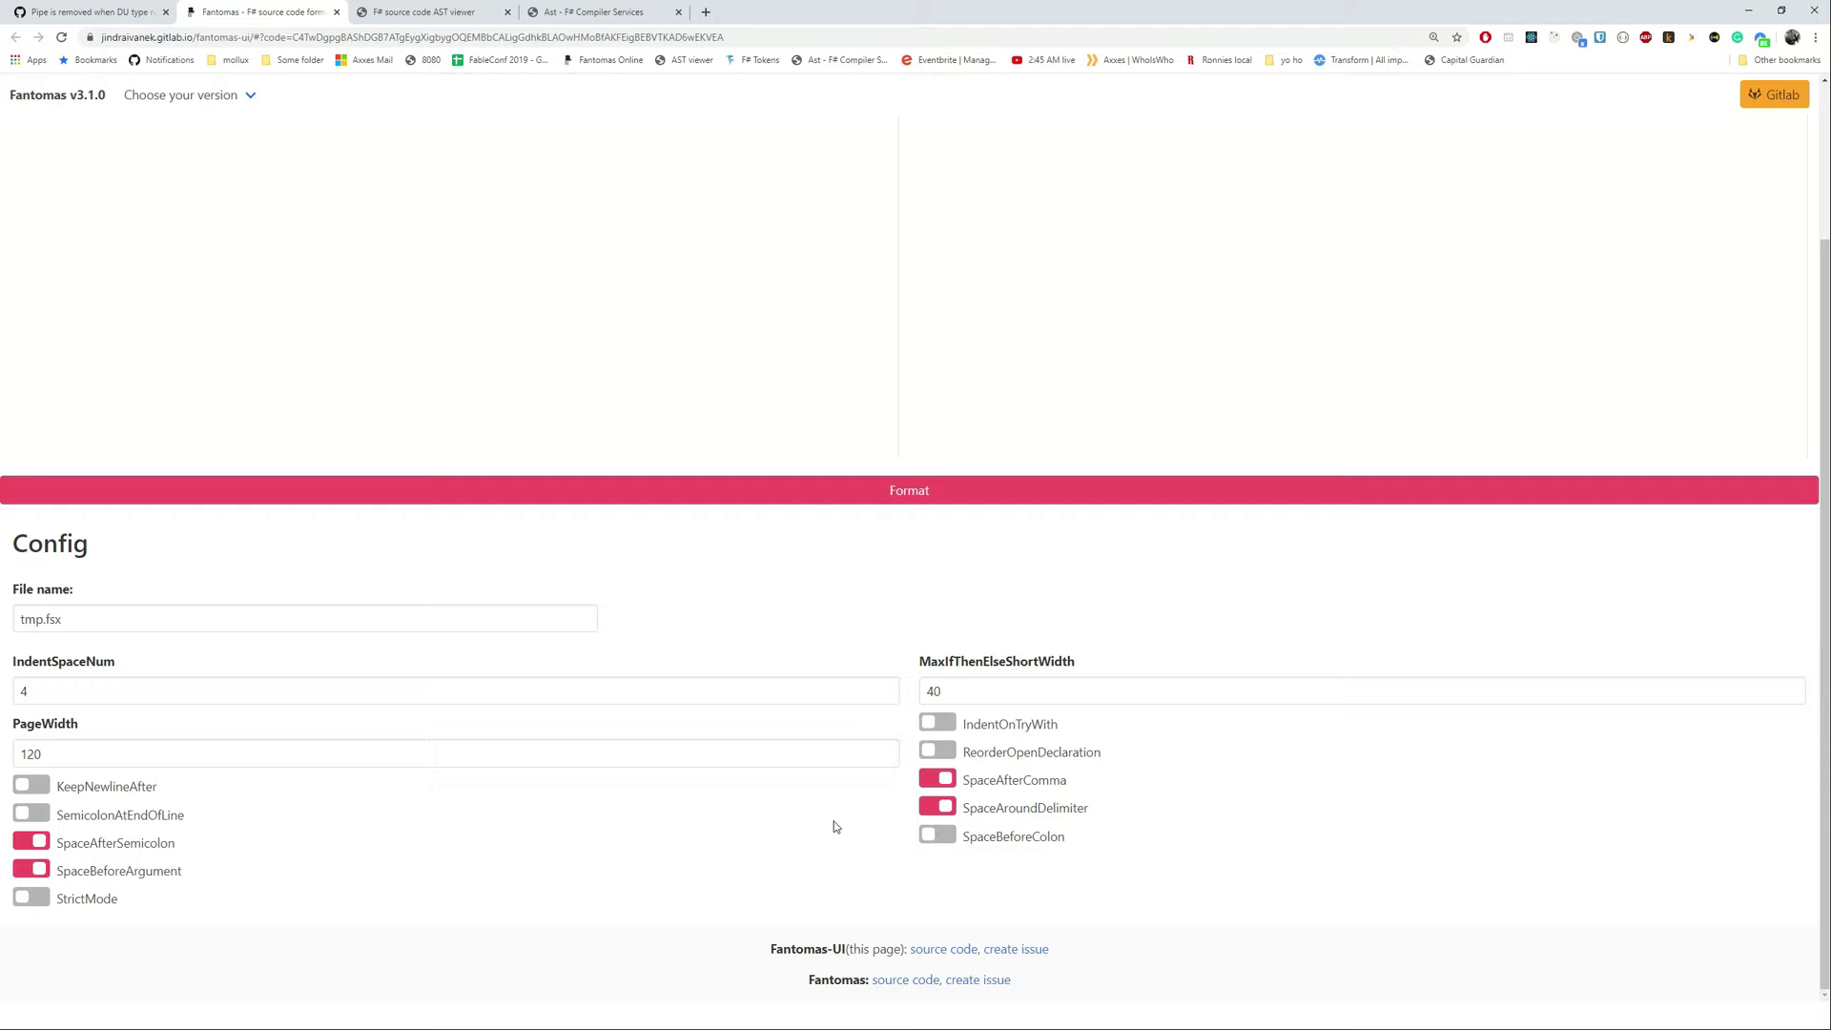
right_click(980, 982)
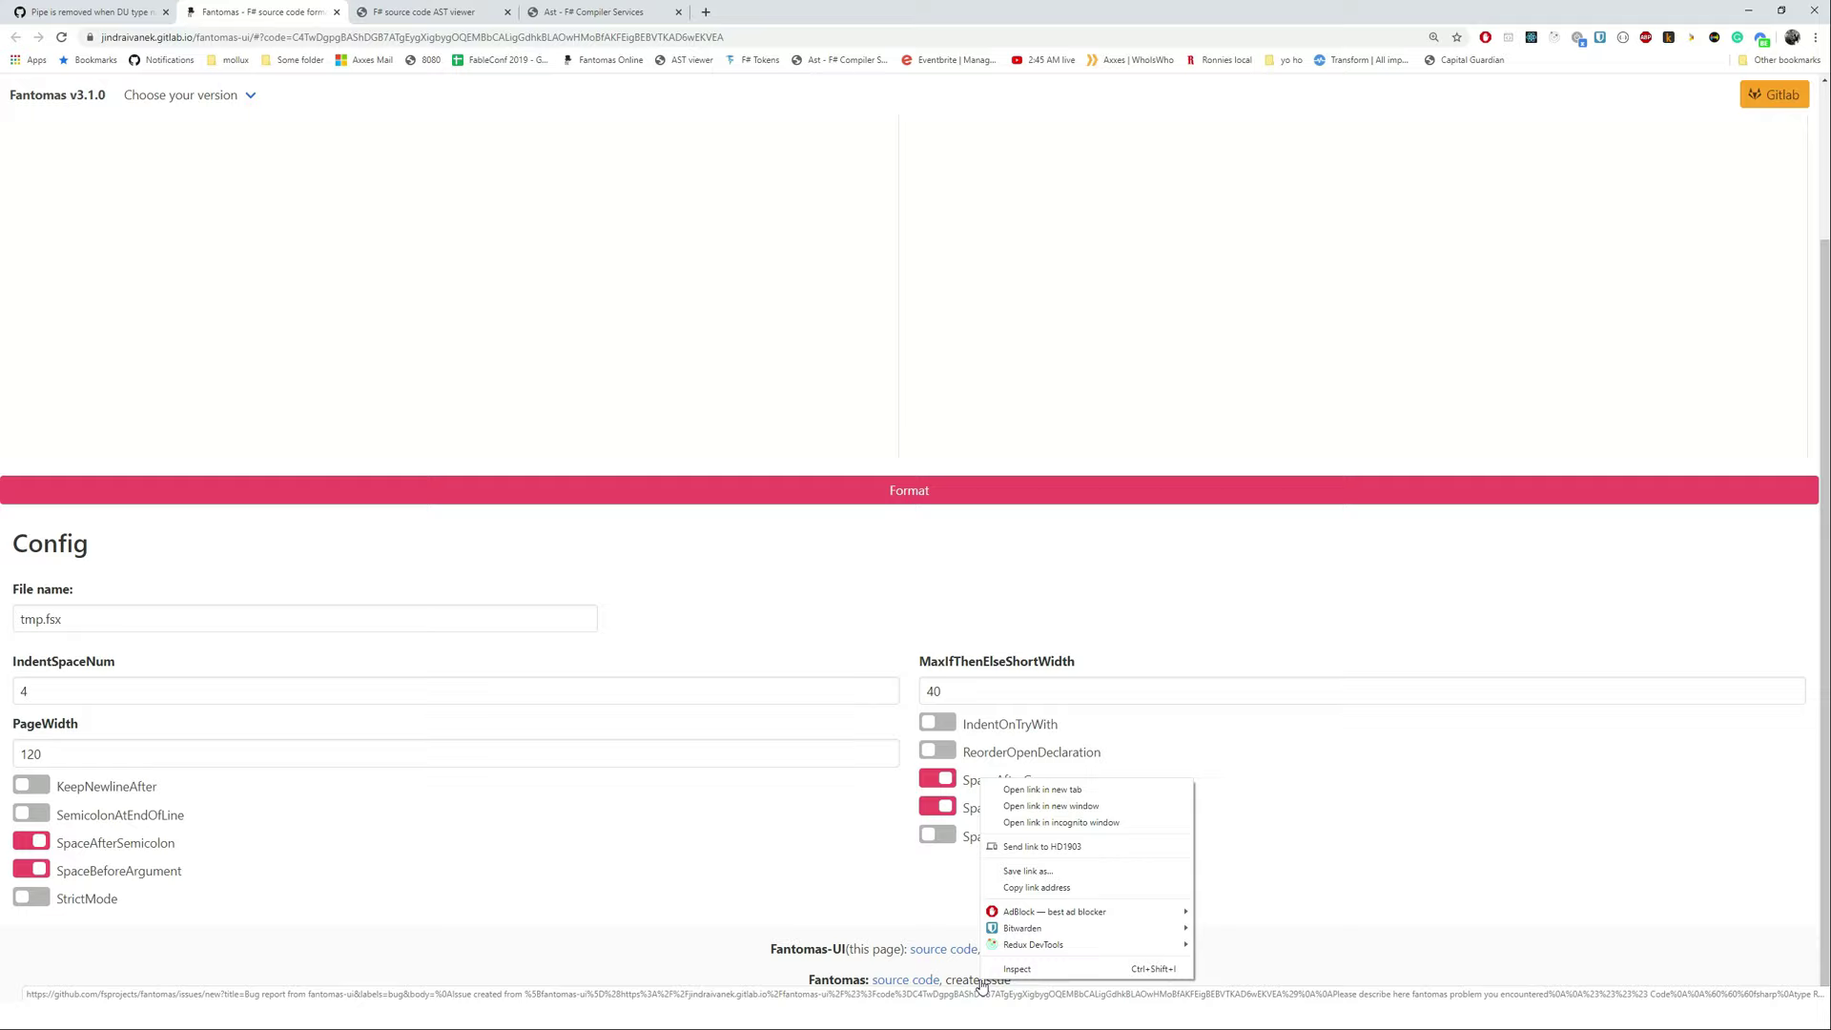
Open the create-issue link in a new tab to get the prefilled fantomas bug report
left_click(1049, 790)
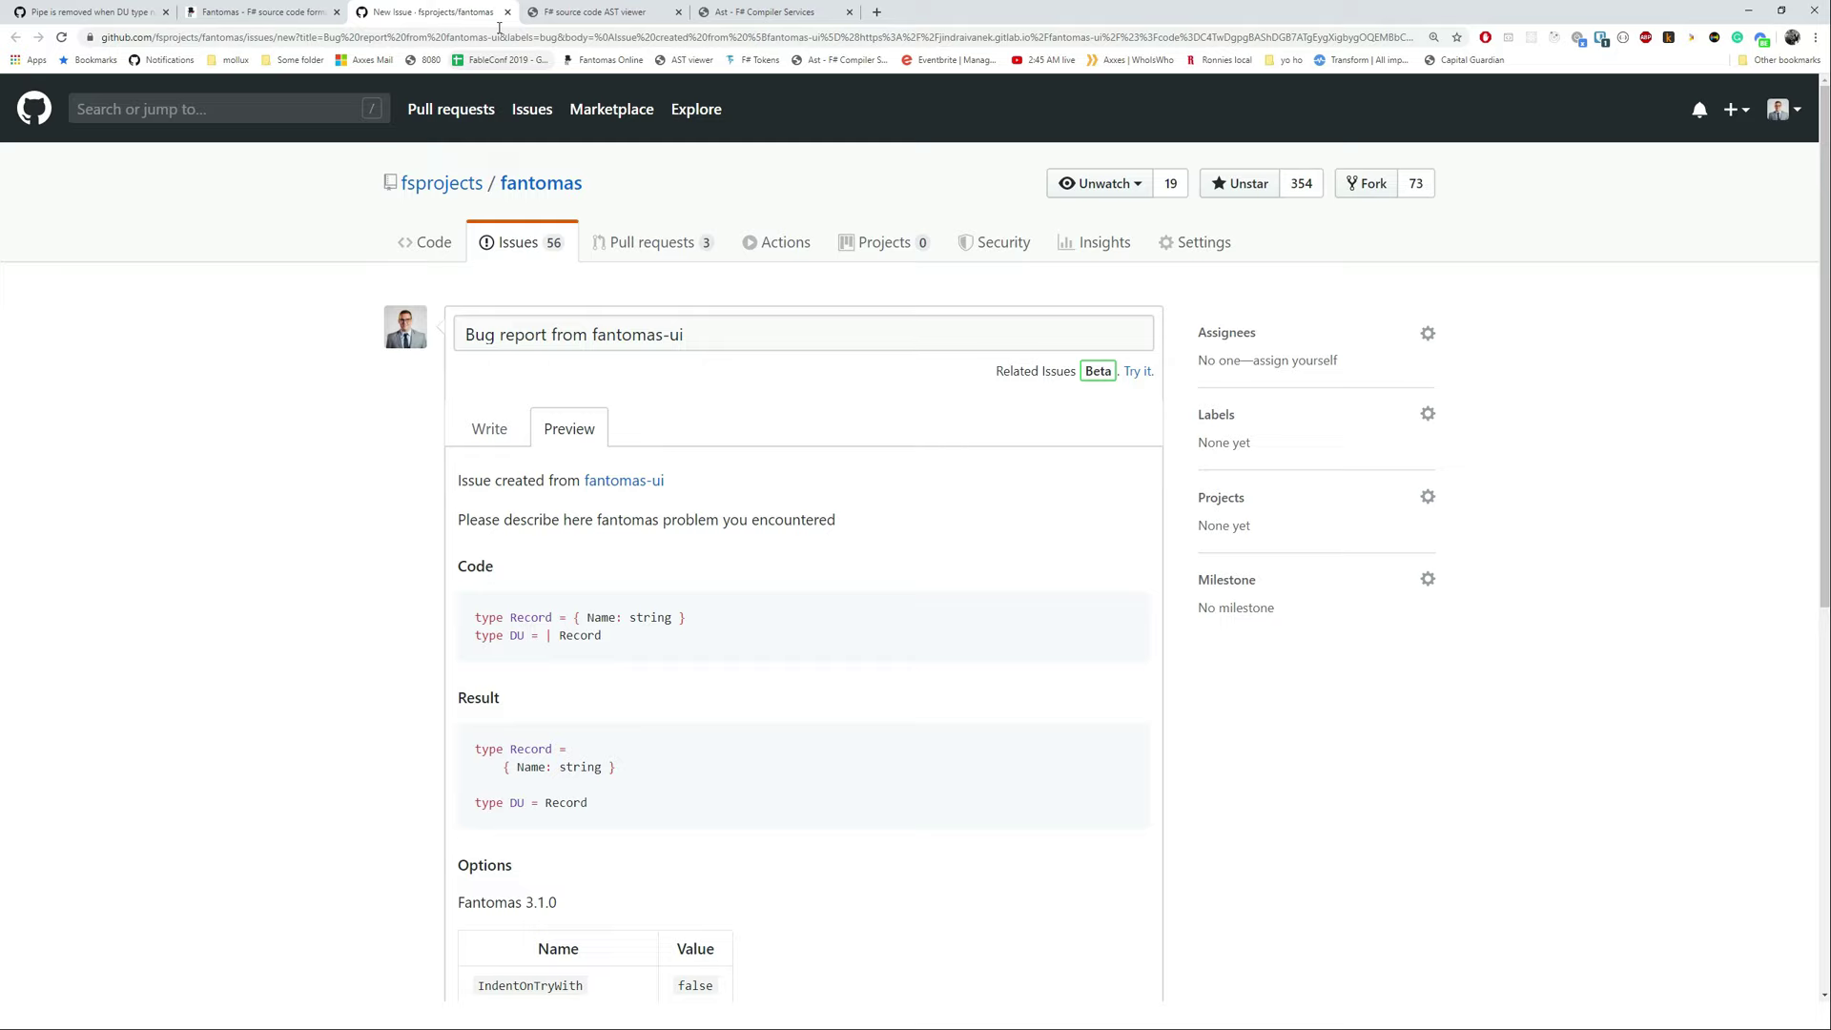
left_click(258, 13)
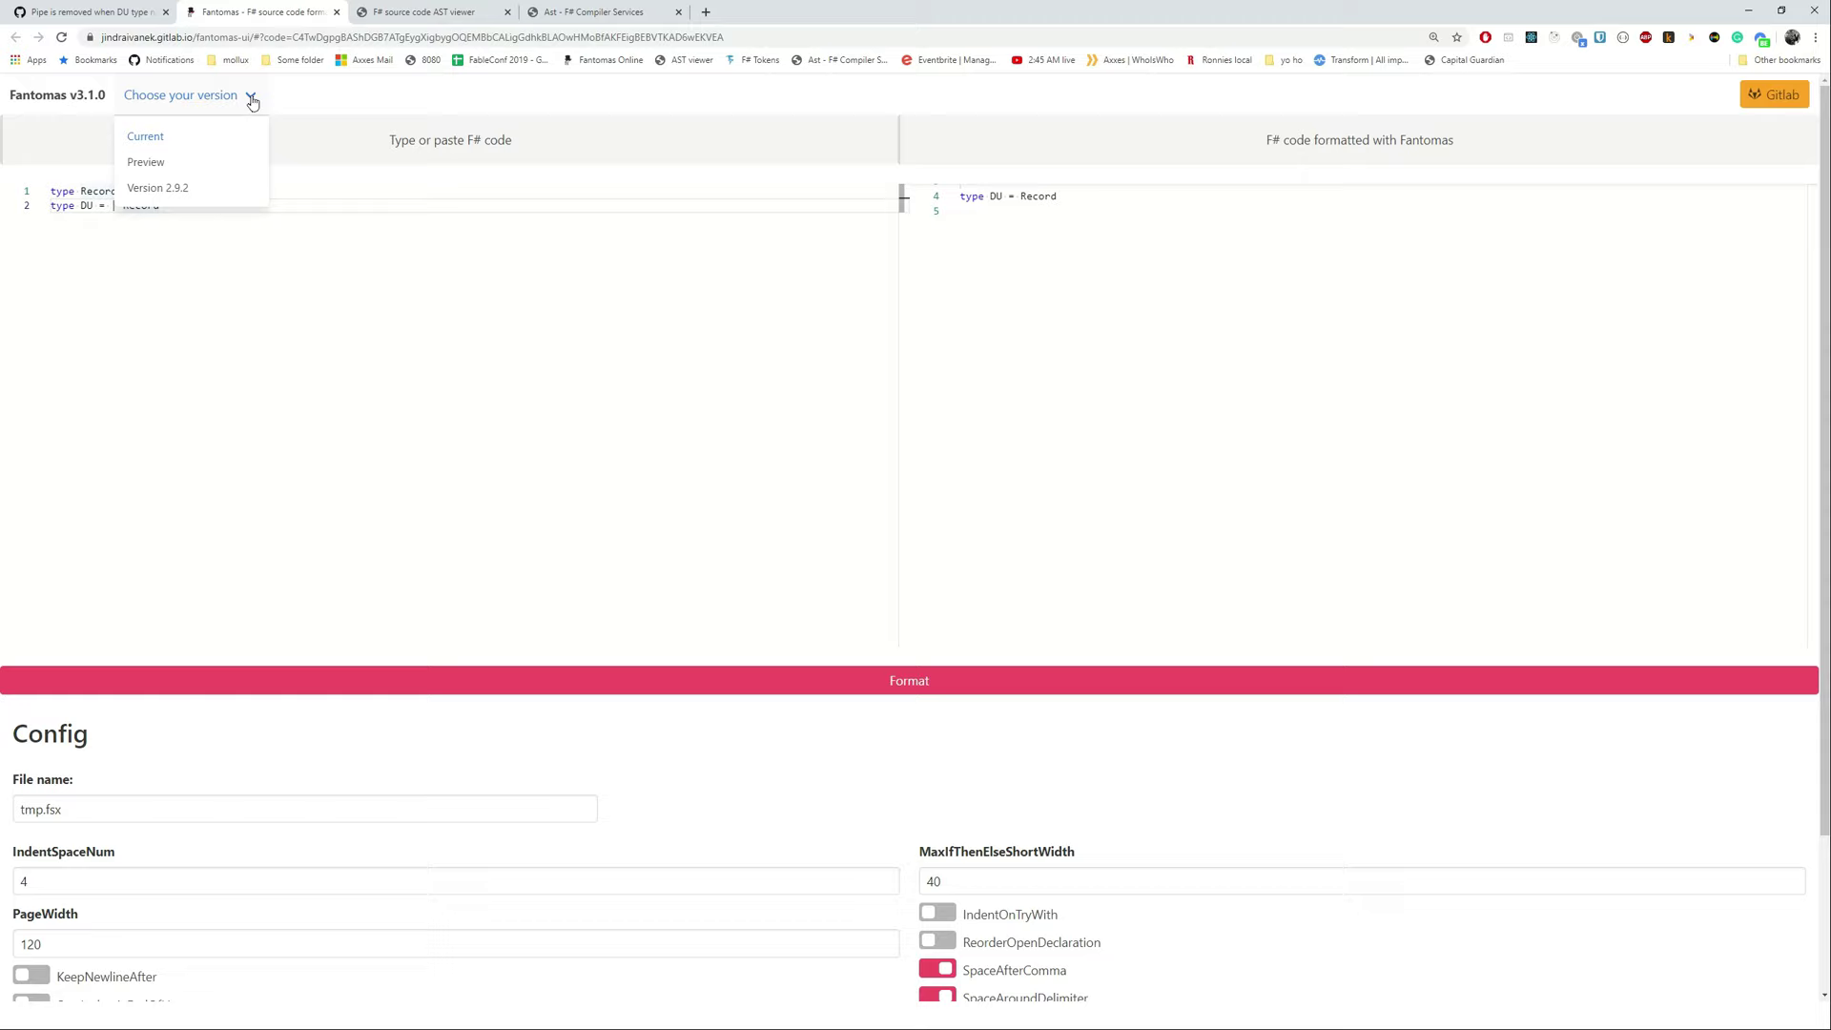
mouse_move(185, 138)
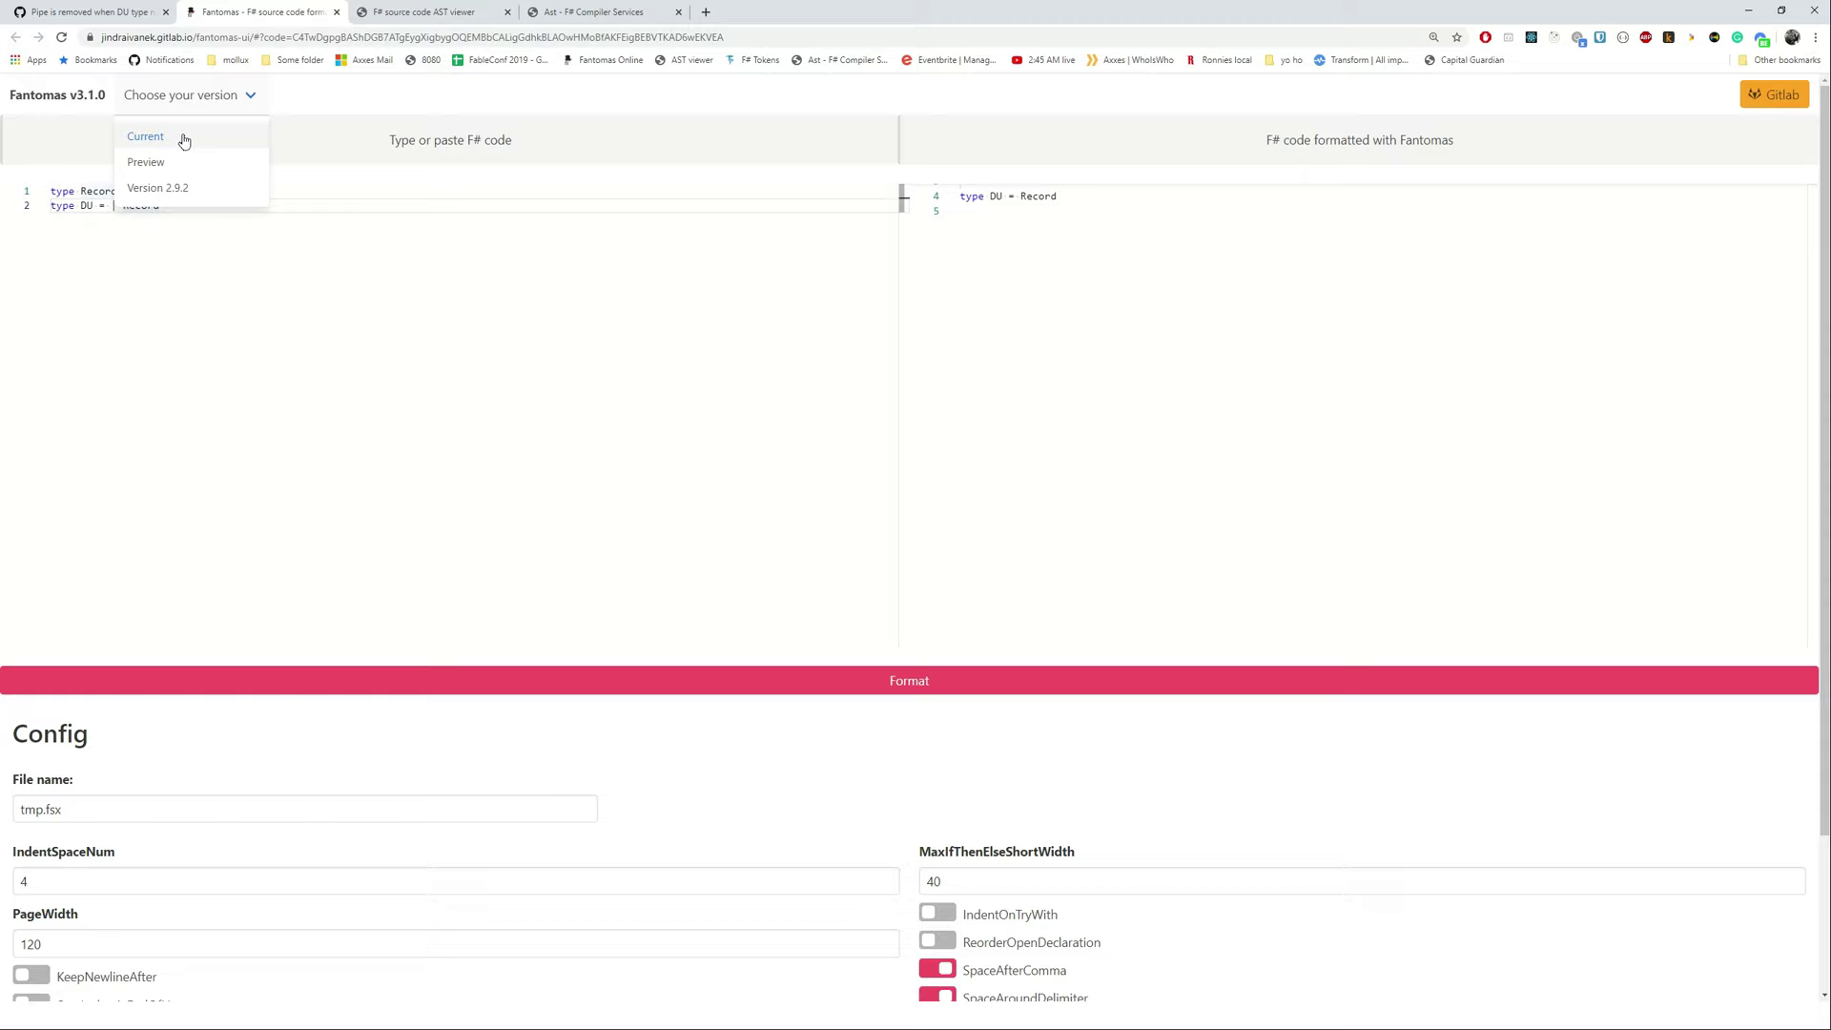
mouse_move(188, 163)
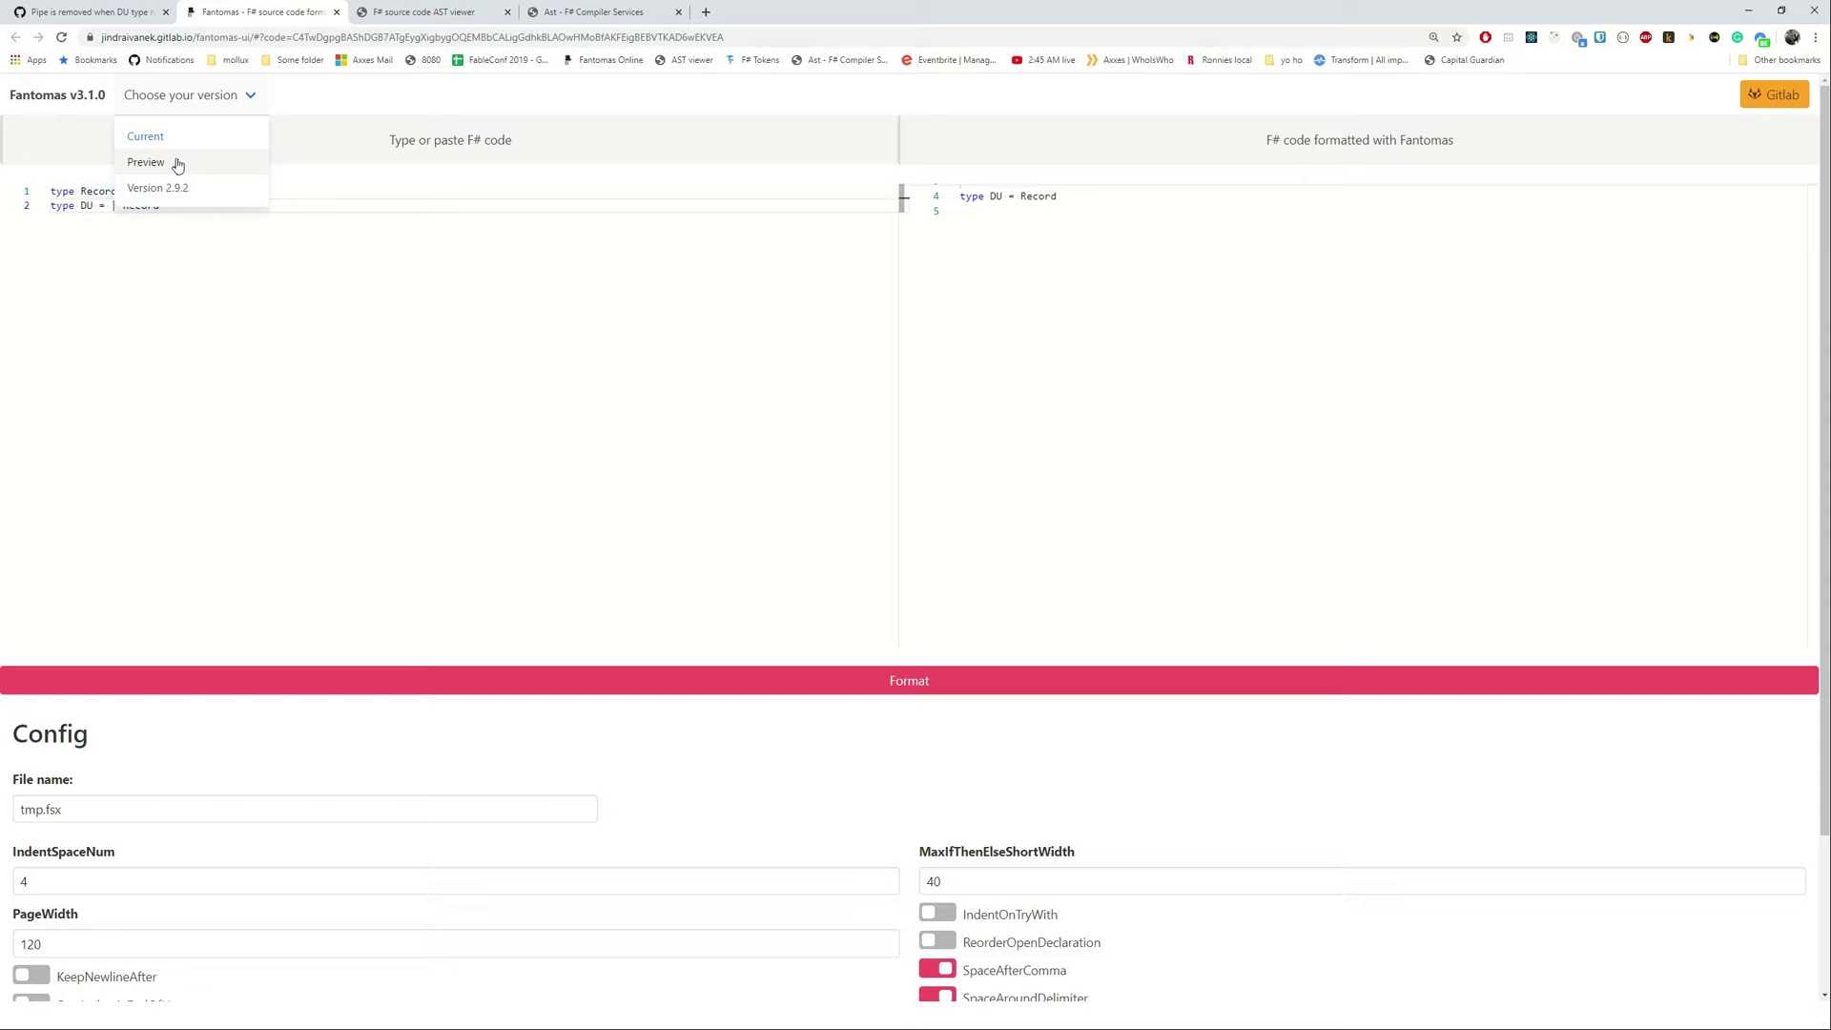
mouse_move(194, 193)
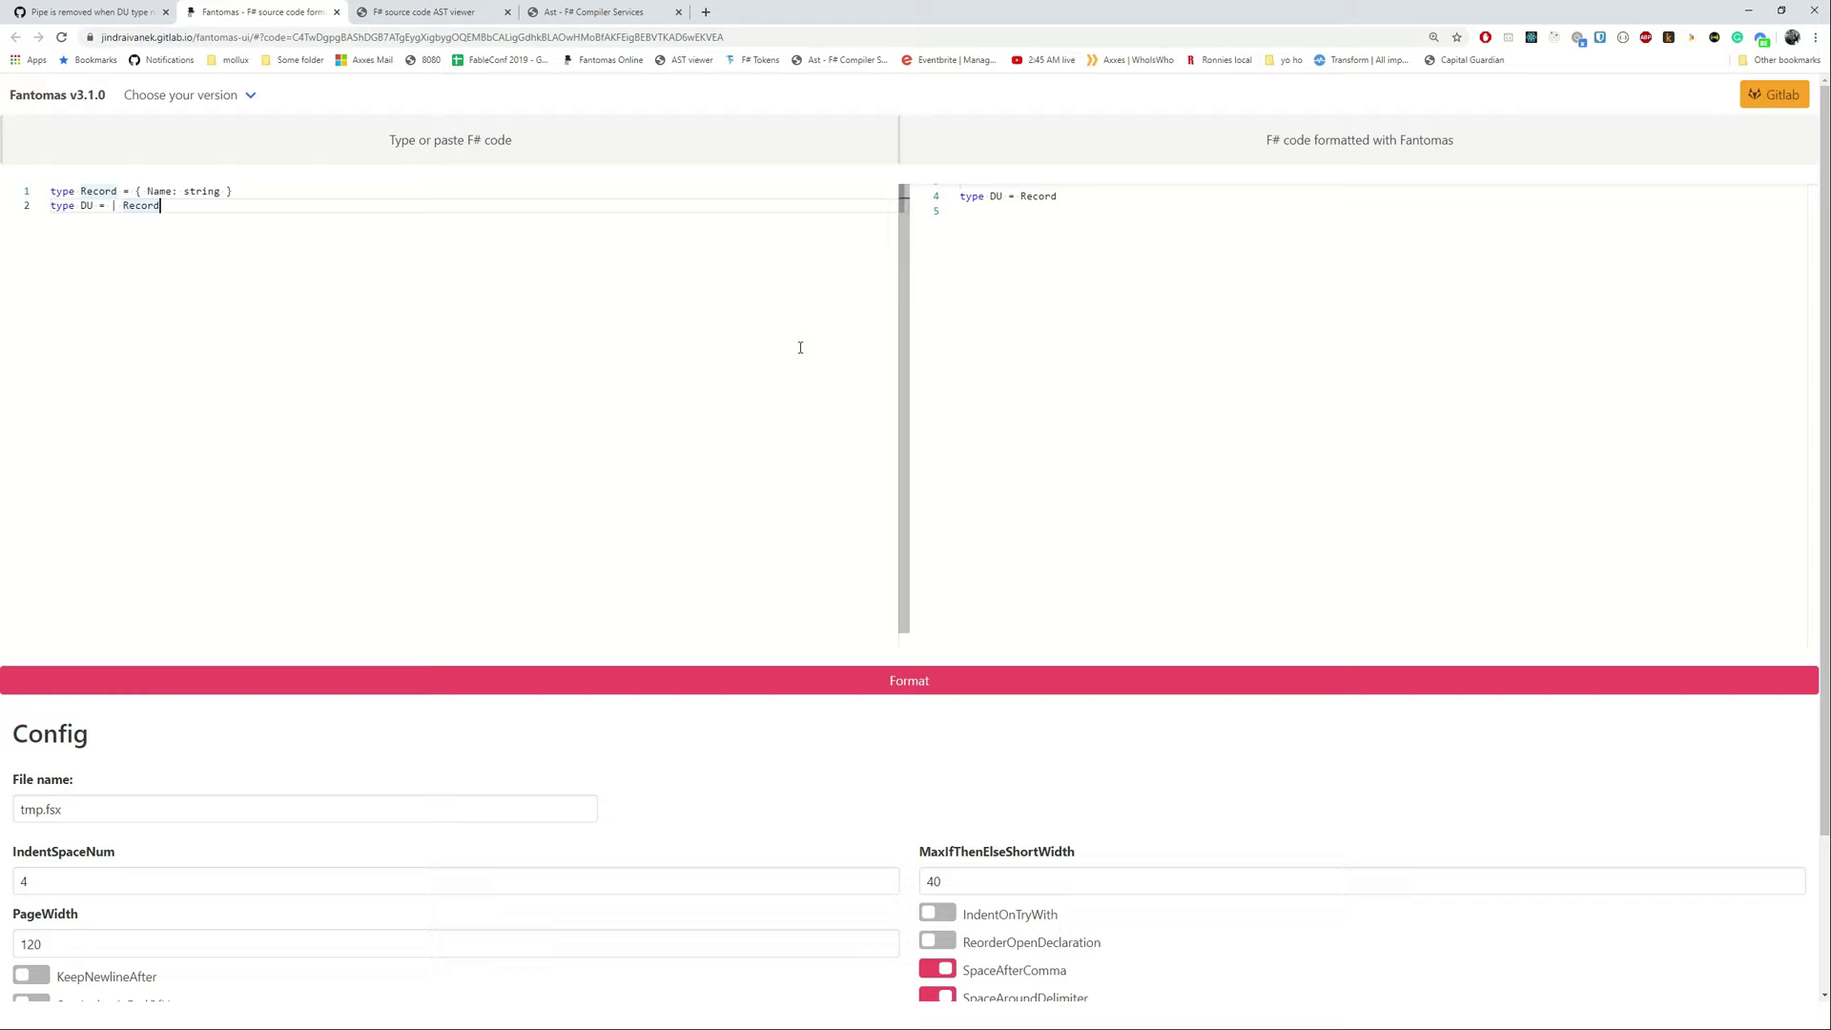
Load the 3.2.0 preview version, confirm the pipe is still dropped, and return to Rider
left_click(908, 680)
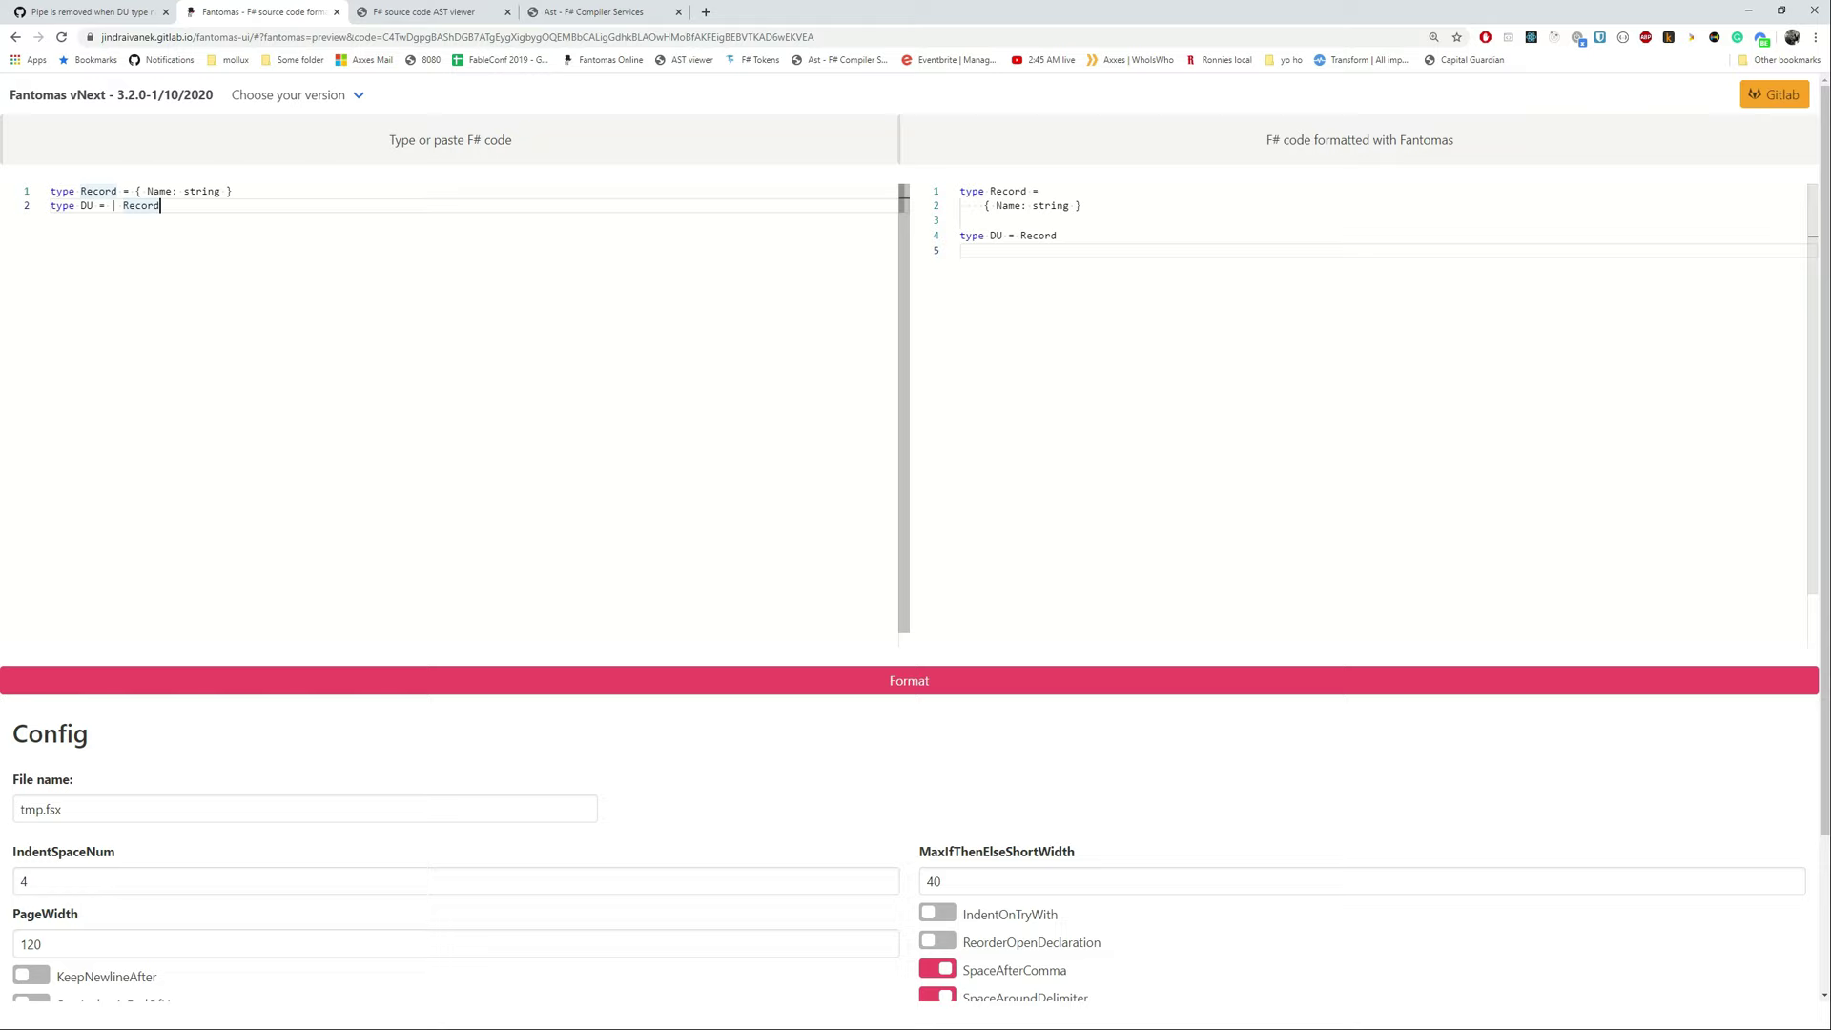
key("alt+tab")
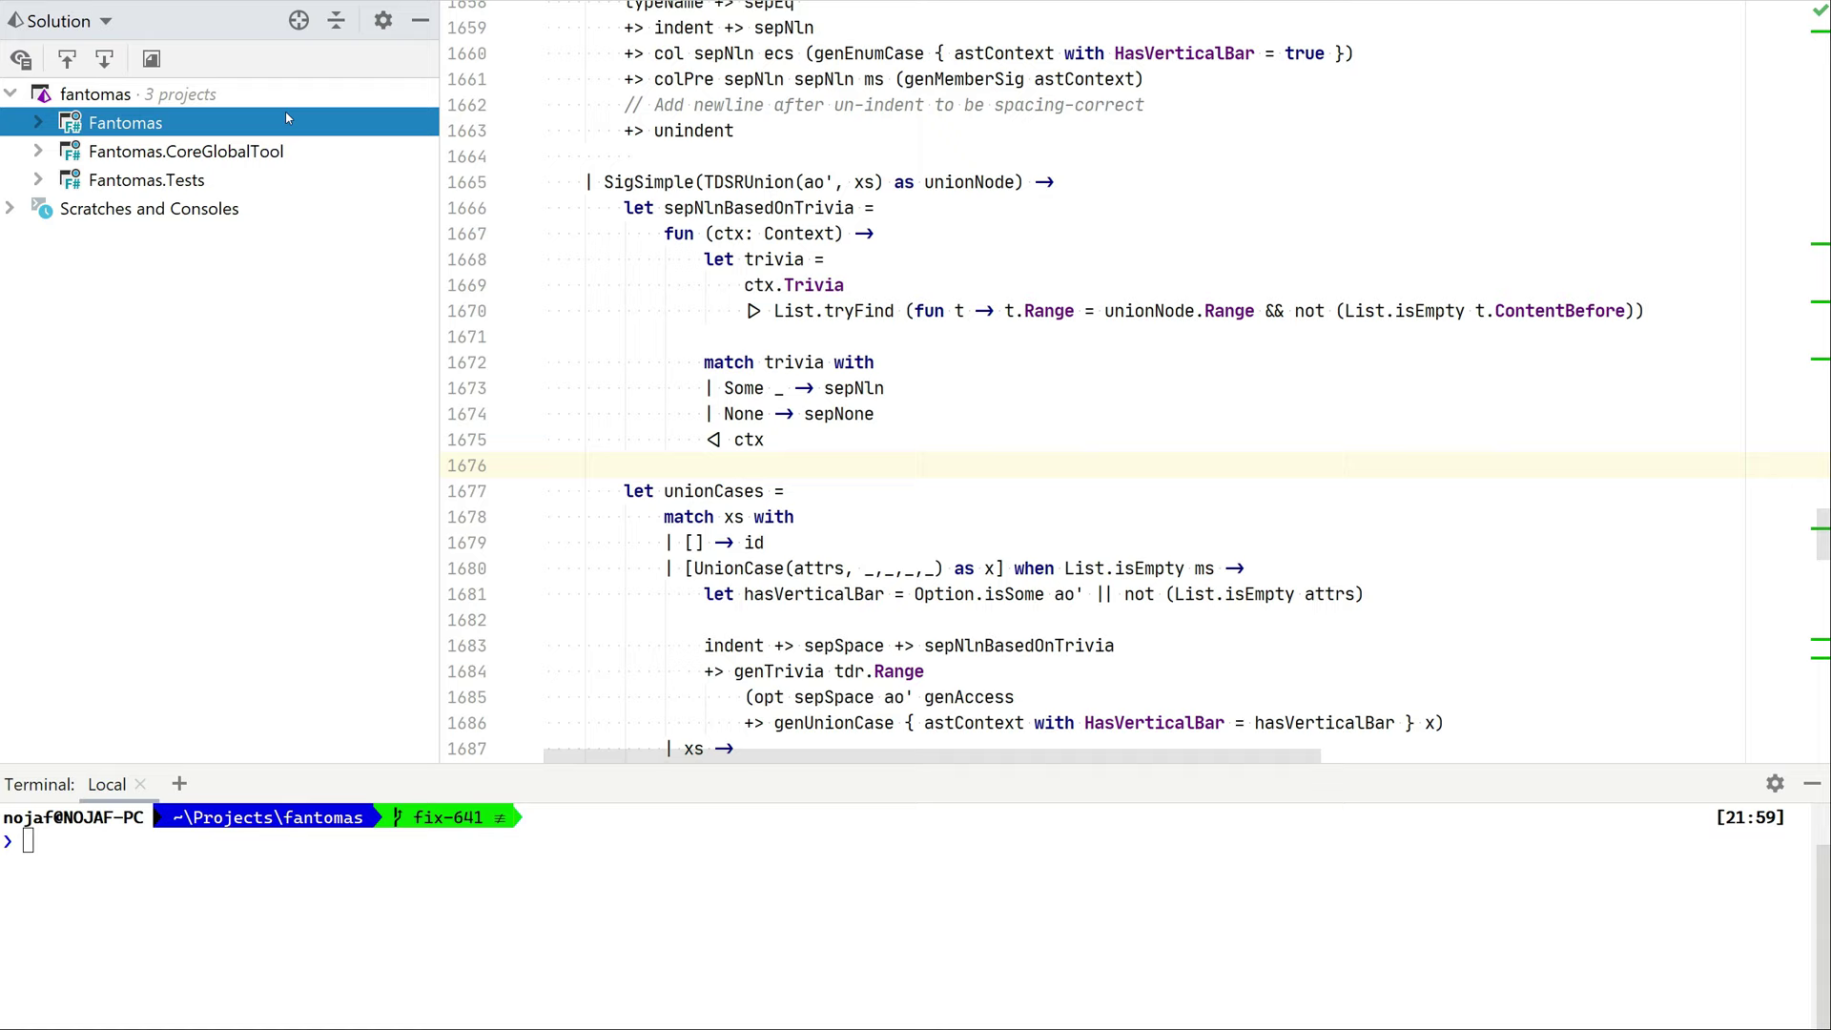
Expand Fantomas.Tests and open UnionTests.fs to add a new test stub
left_click(146, 179)
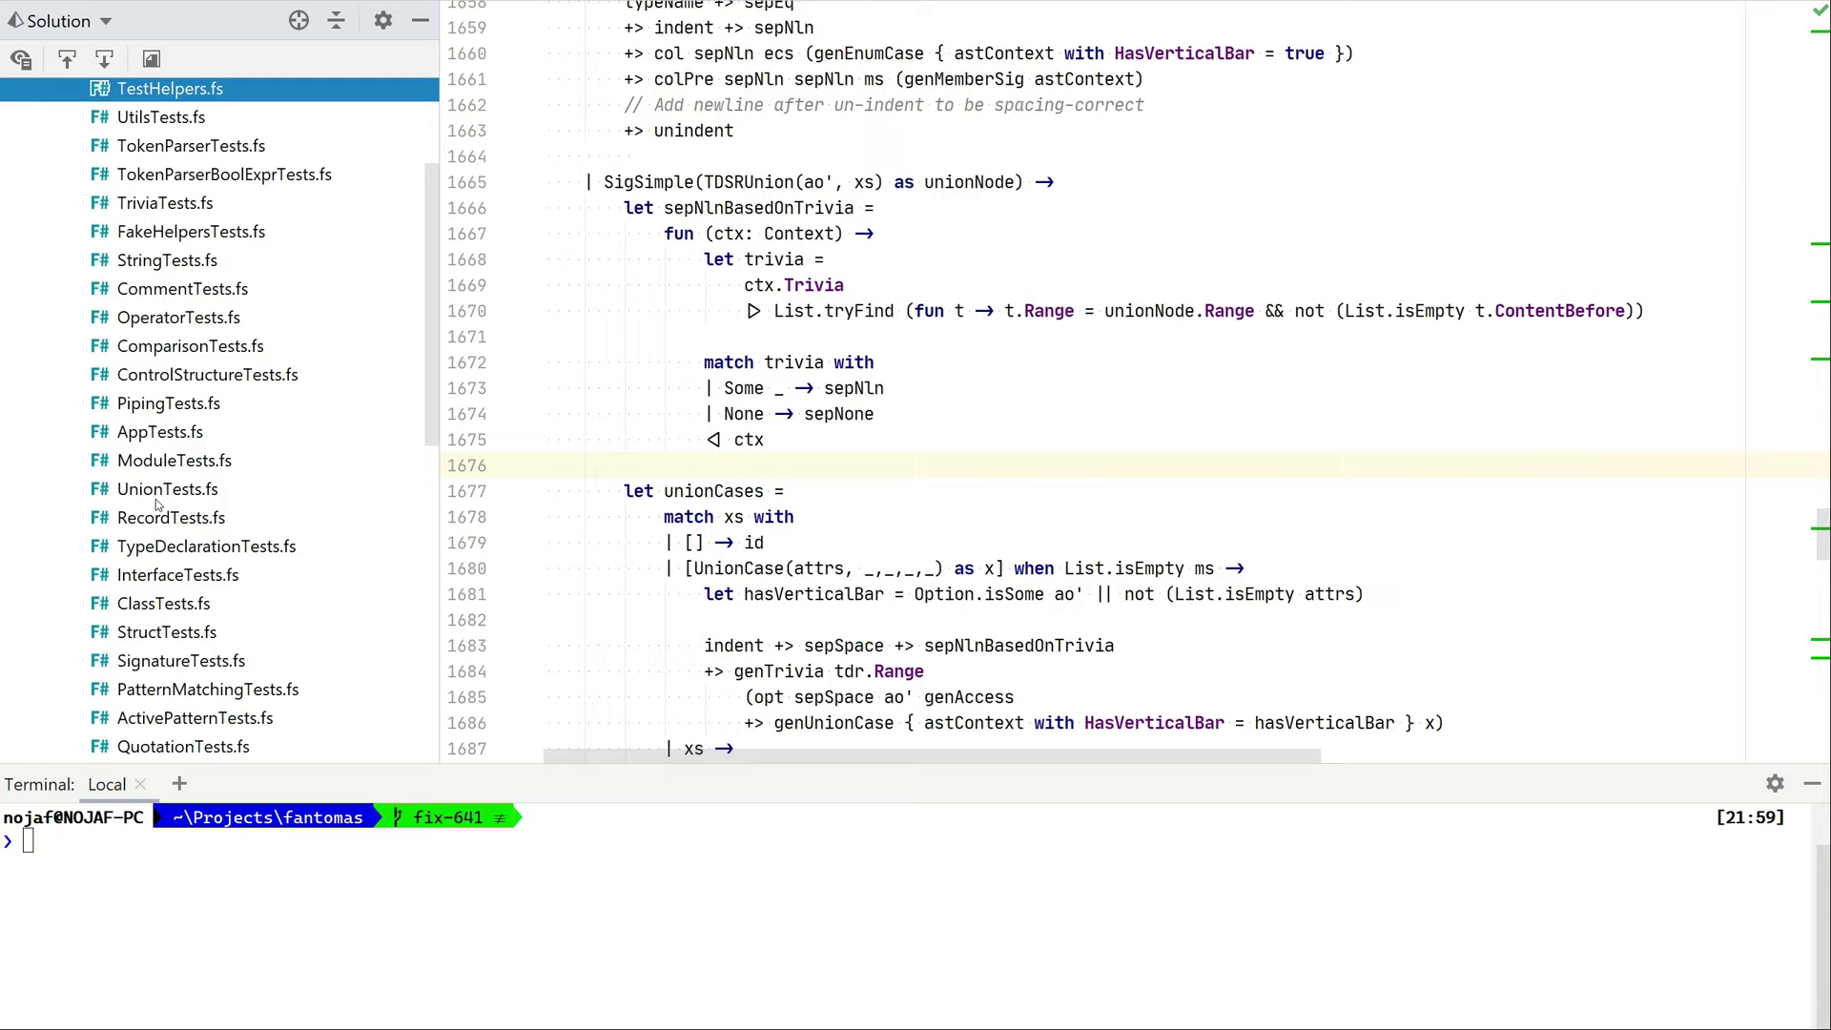
left_click(167, 489)
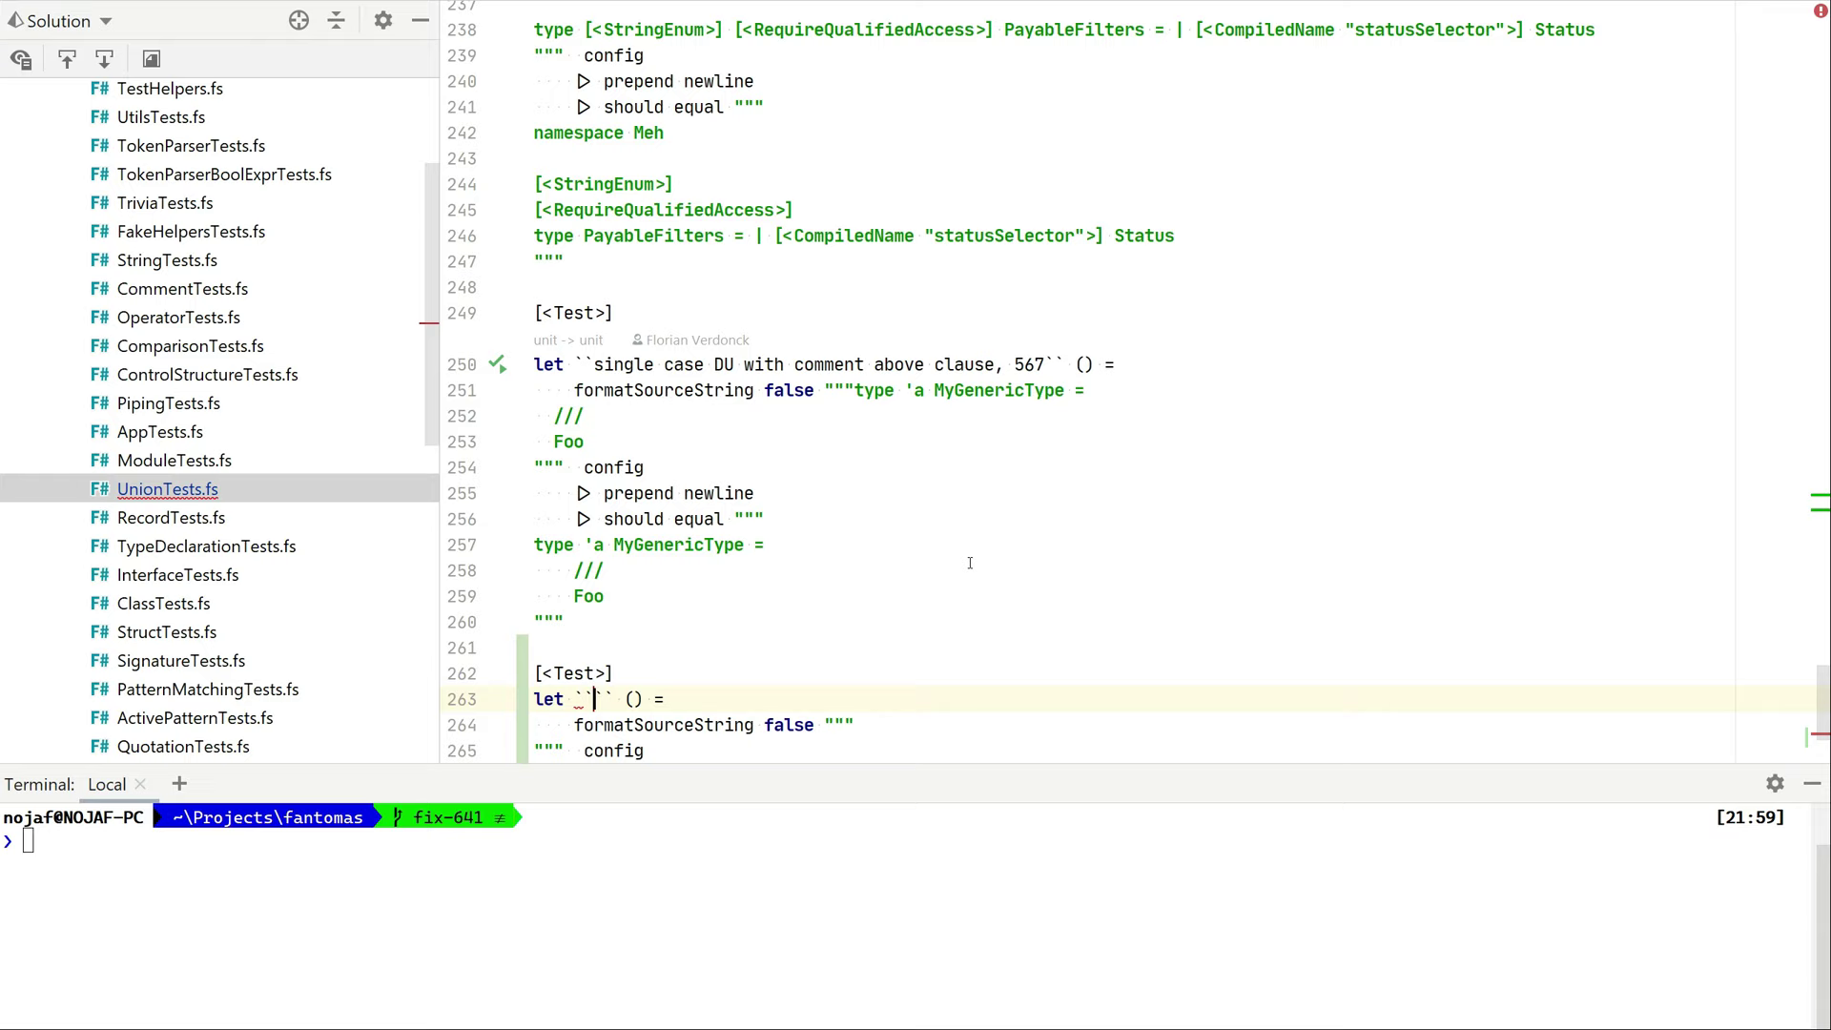
Name the test 'single case DU should keep a pipe after formatting, 641' with the issue sample
type("single case DU should keep a")
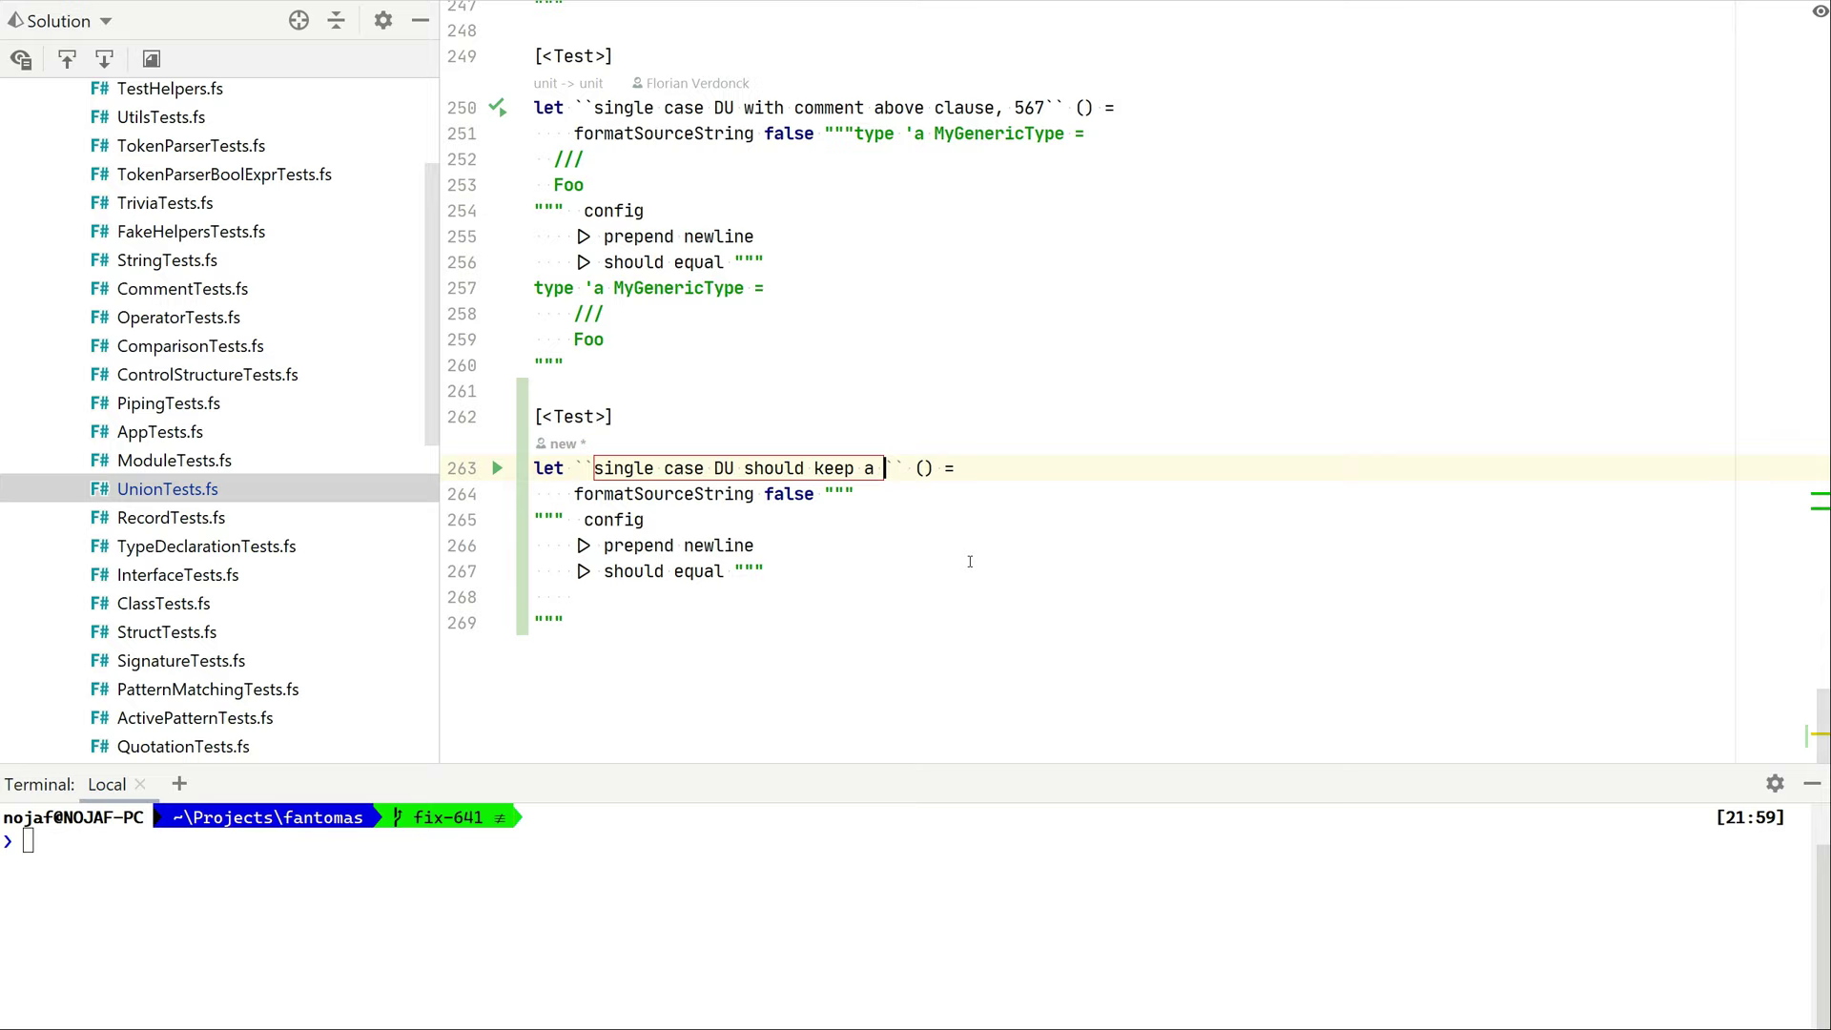
type("pipe after formatting, 641")
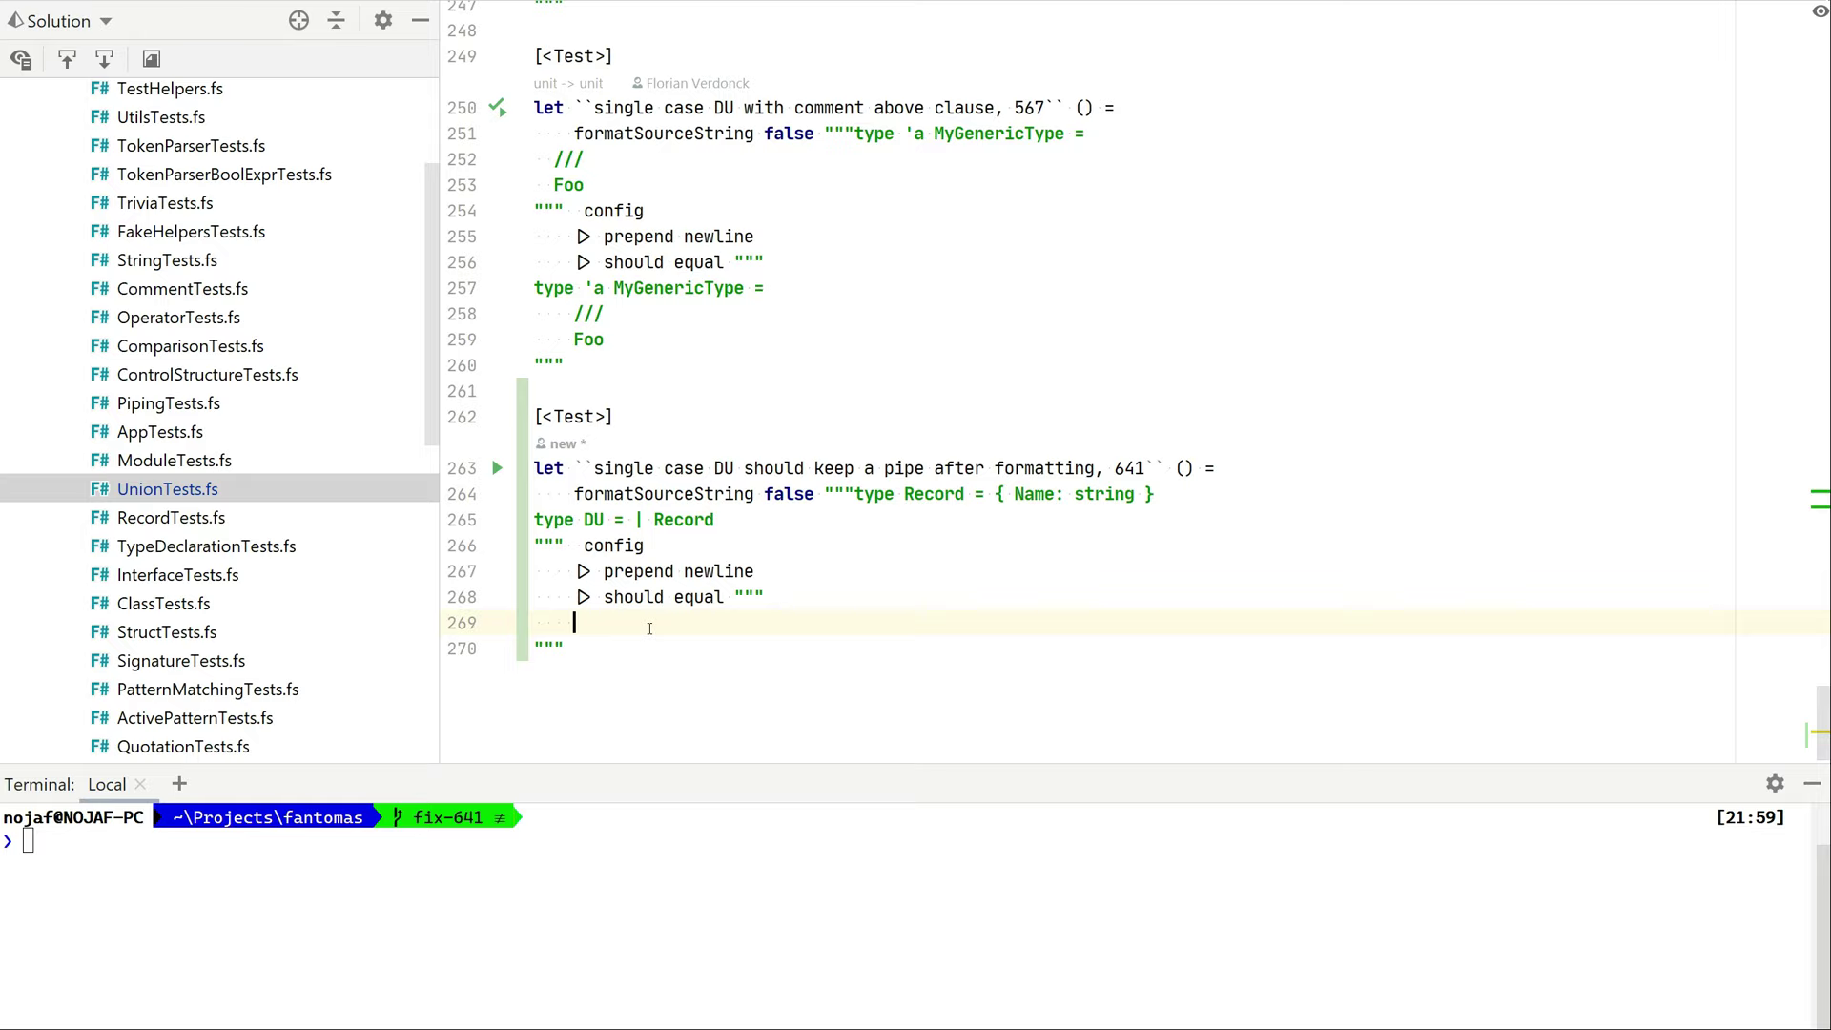
Expect `type DU = | Record` in the new test and run it to see it fail
left_click(229, 10)
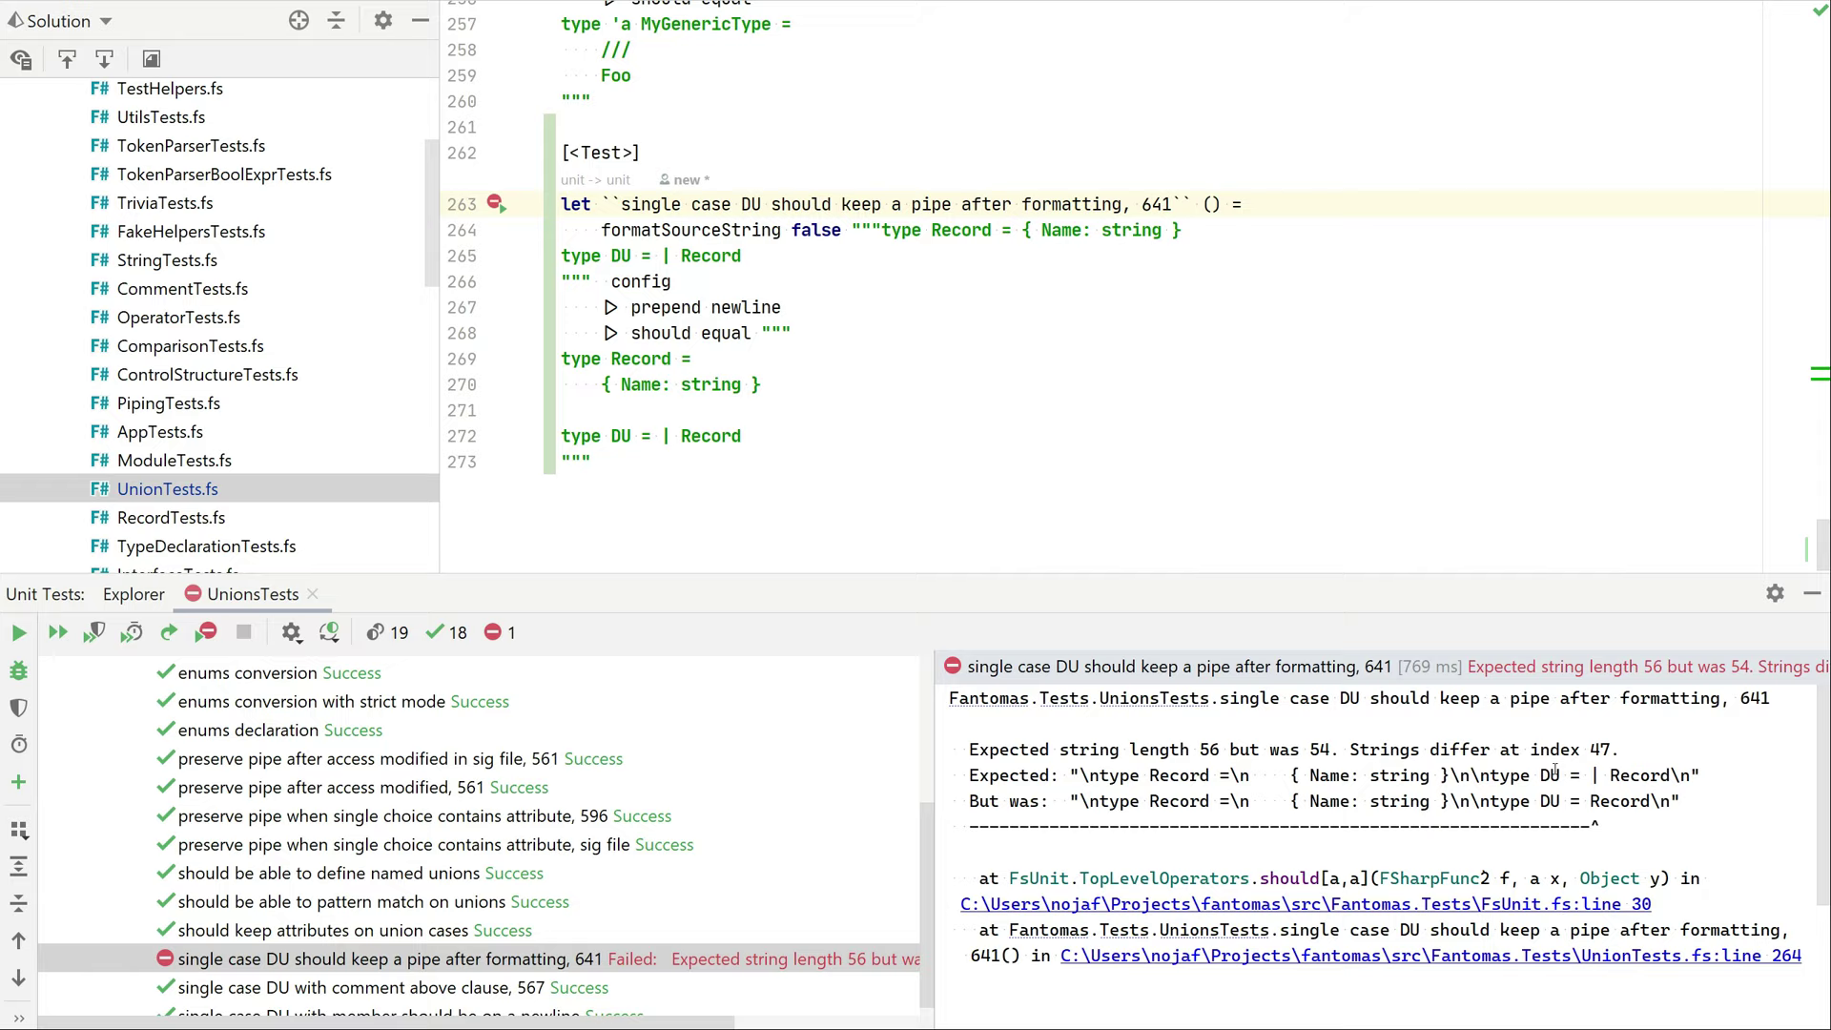
left_click(756, 436)
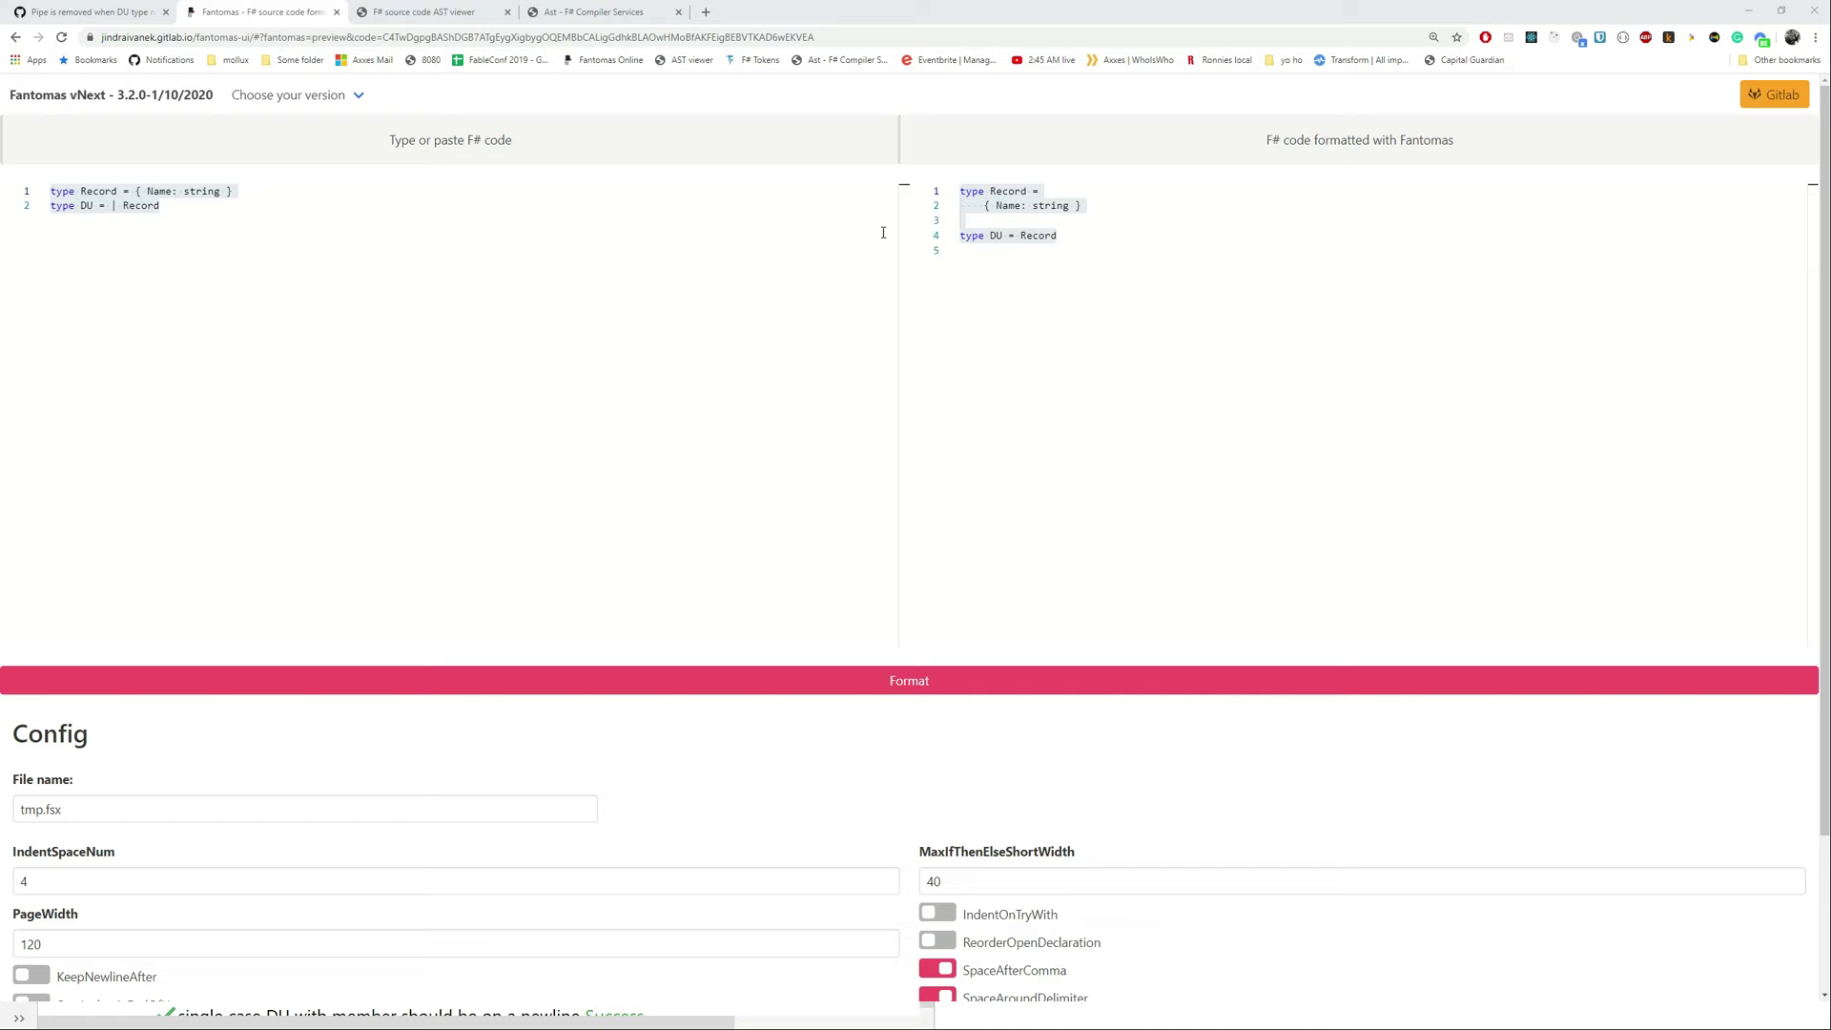
View the untyped AST of the Record and DU snippet in the F# AST viewer
left_click(432, 13)
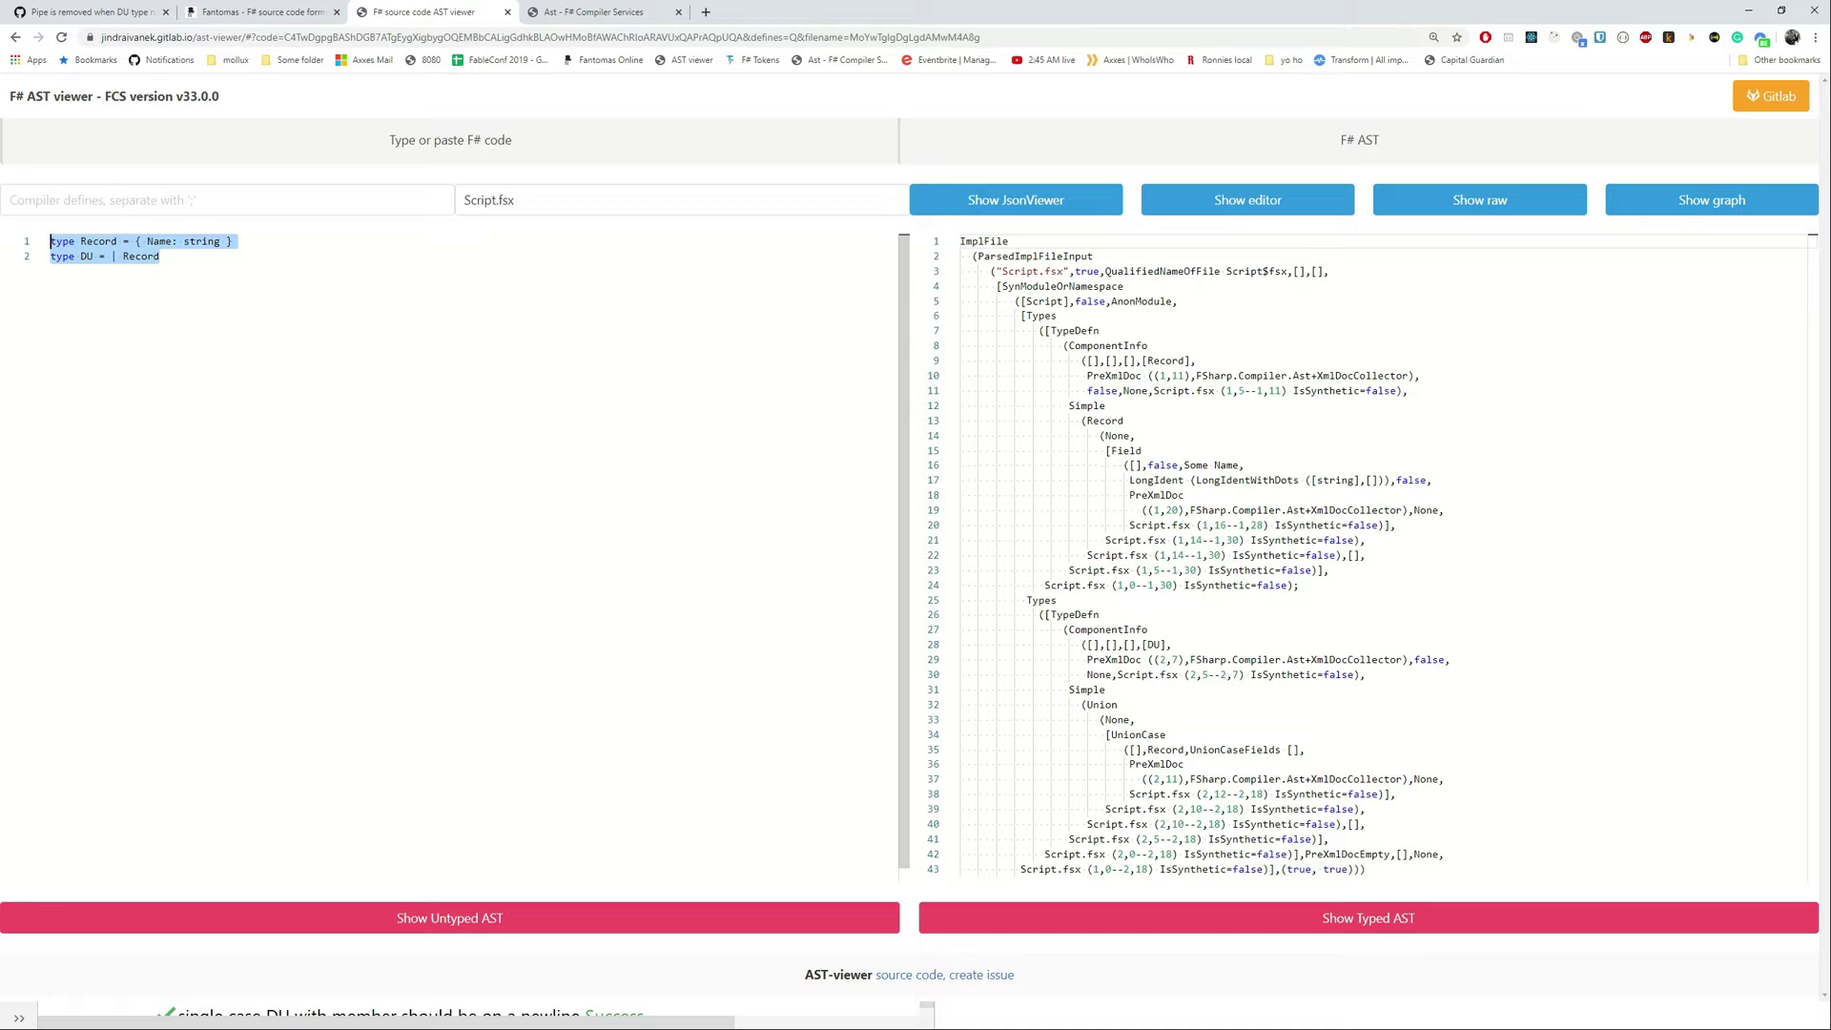
left_click(450, 918)
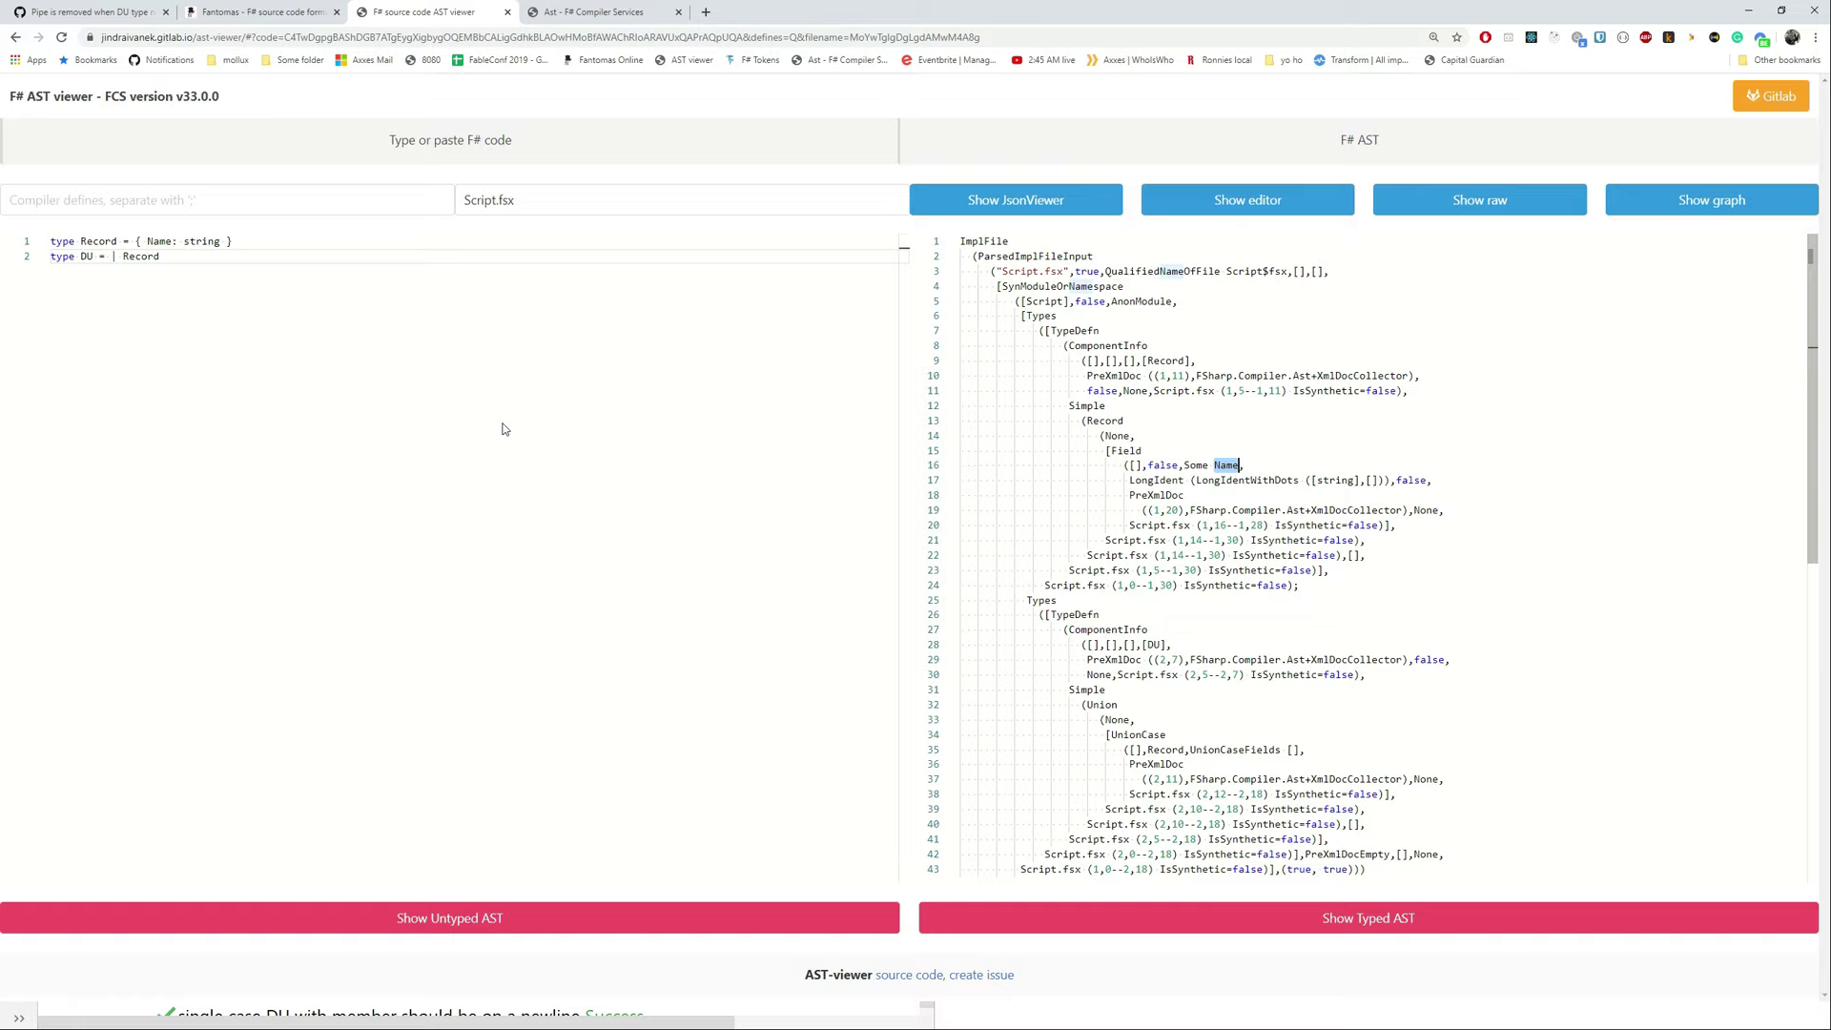
Inspect the Types node, then change the sample to 'type DU = Record of string'
scroll("down", 3)
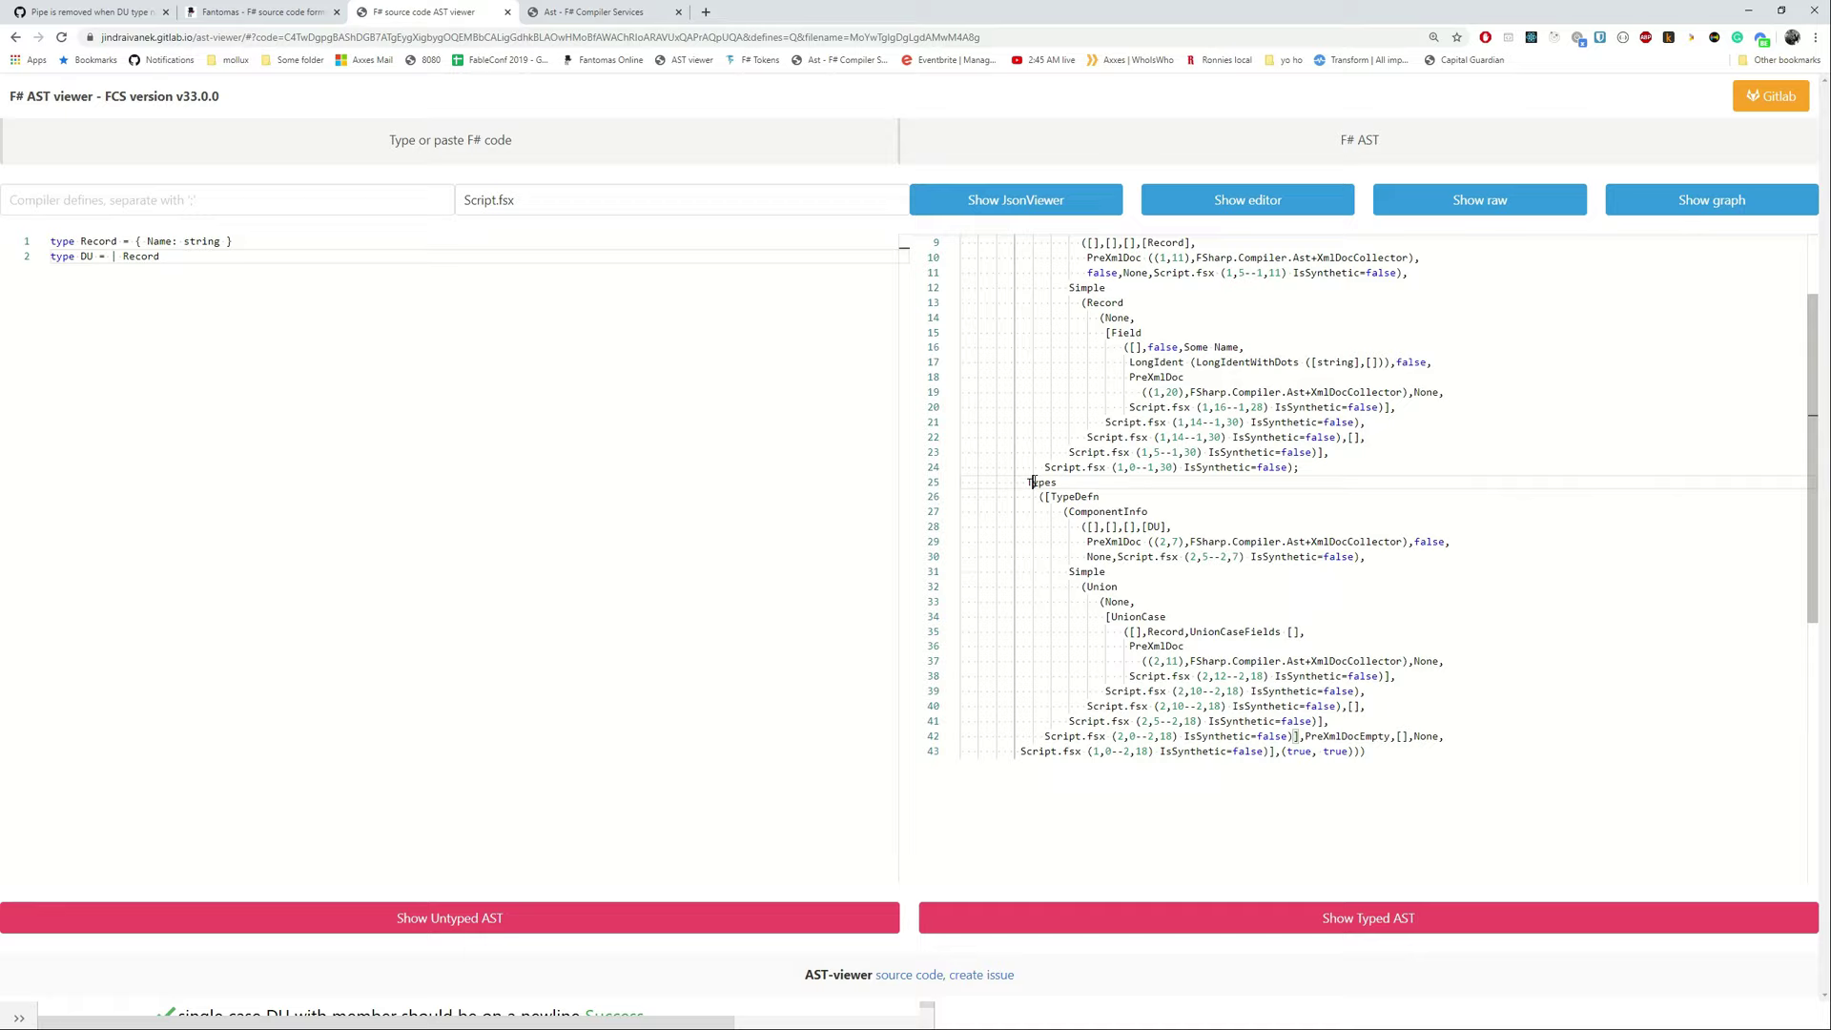
double_click(1101, 587)
type(" of string")
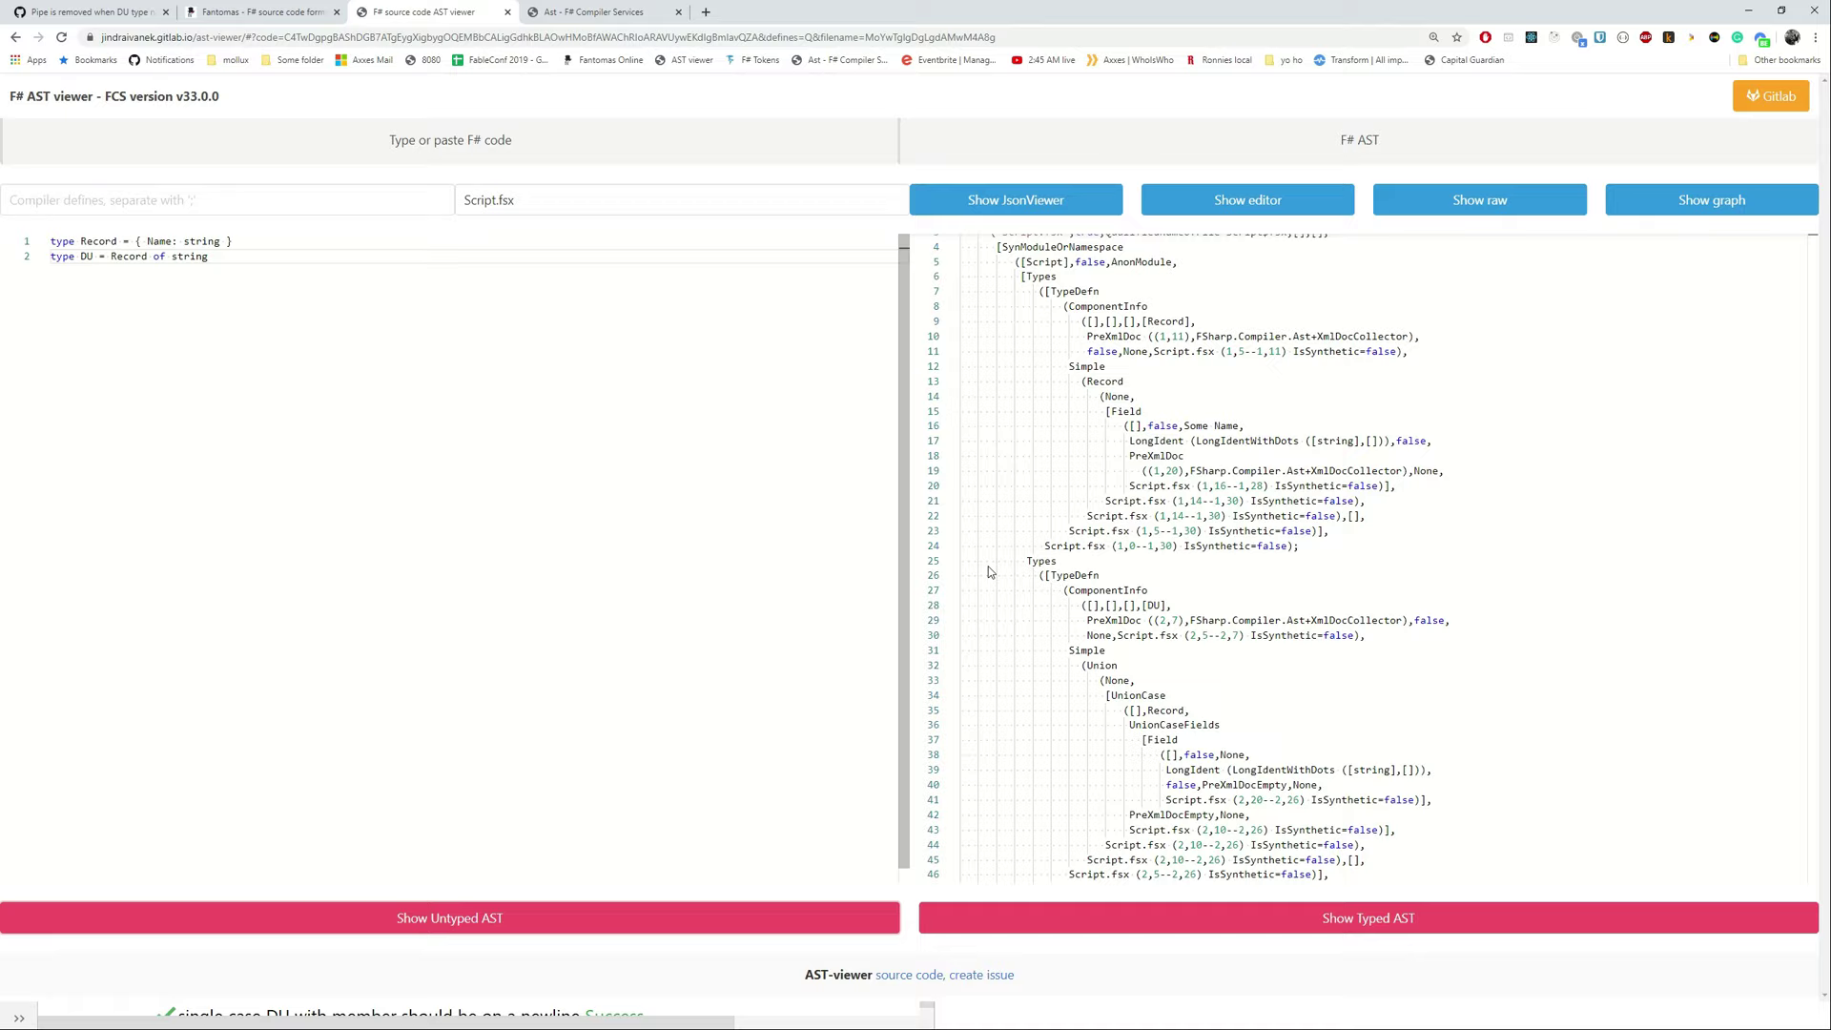
Locate the string field and UnionCase nodes in the AST, then return to Rider's failing test
double_click(1174, 725)
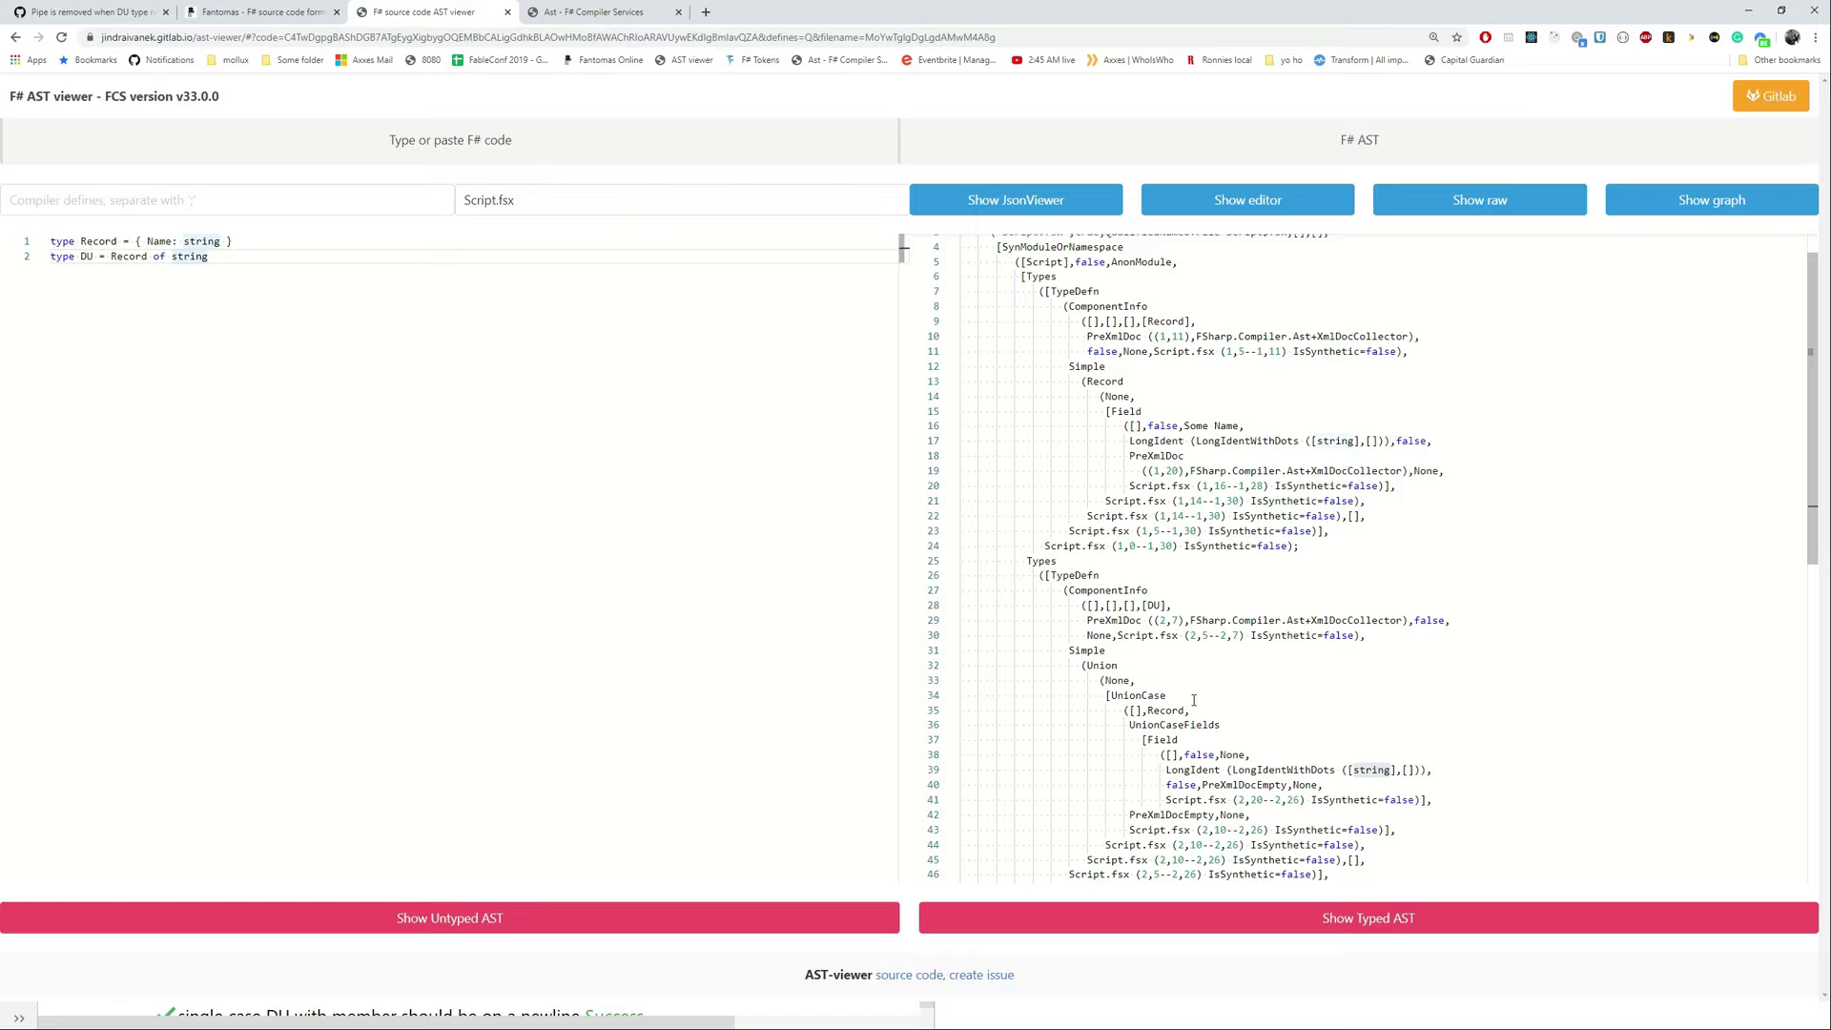
double_click(1135, 695)
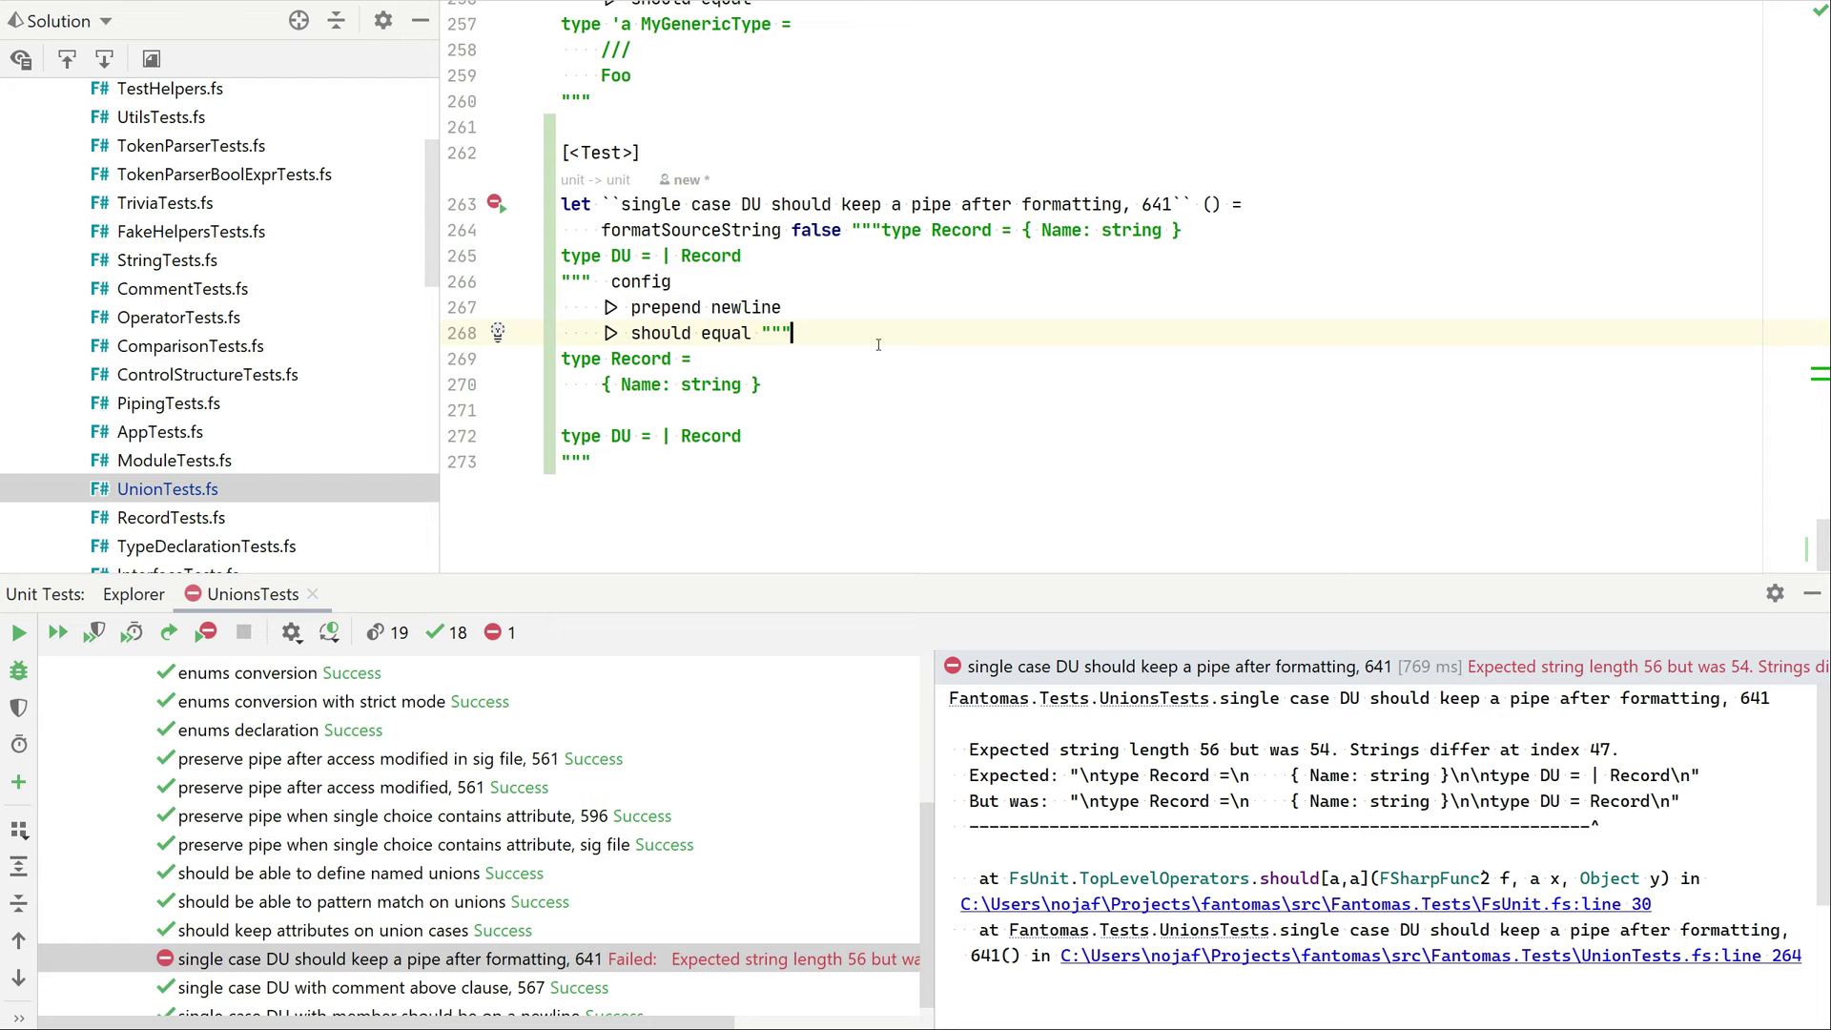
Find the UnionCase active pattern over SynUnionCase and scroll through its surrounding code
key("Ctrl+Shift+F")
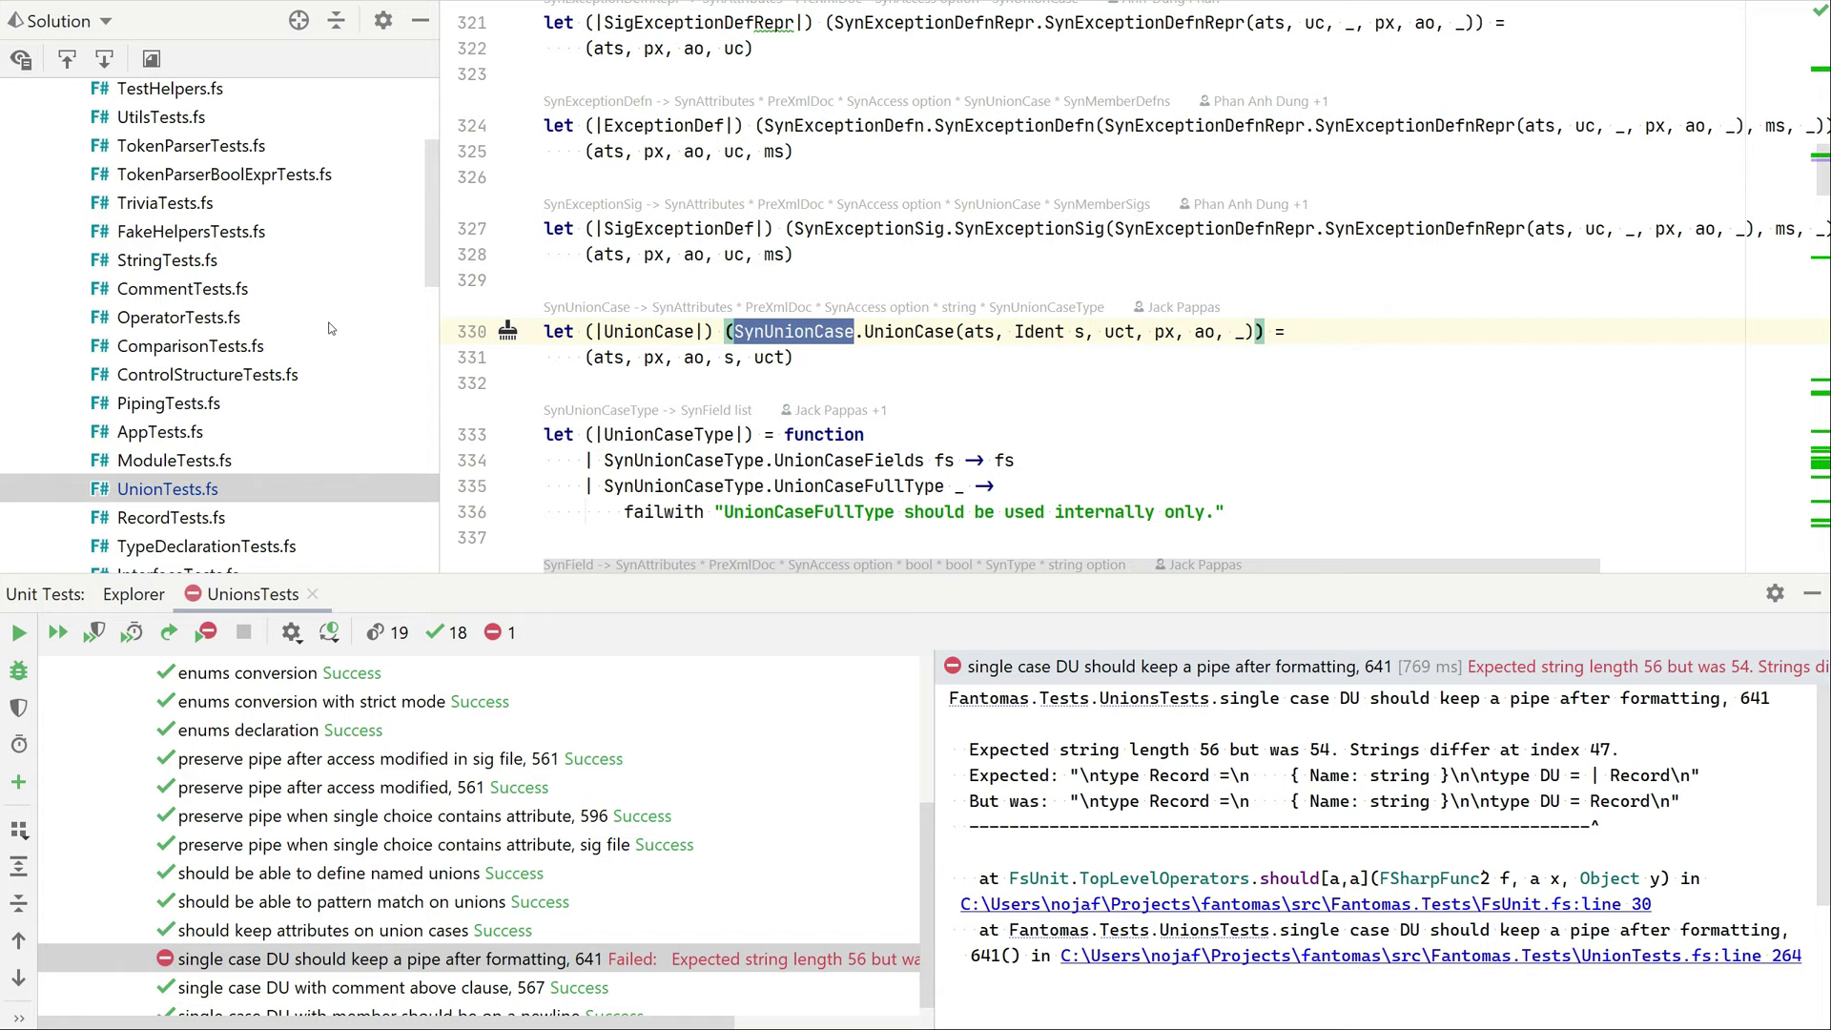
scroll("down", 3)
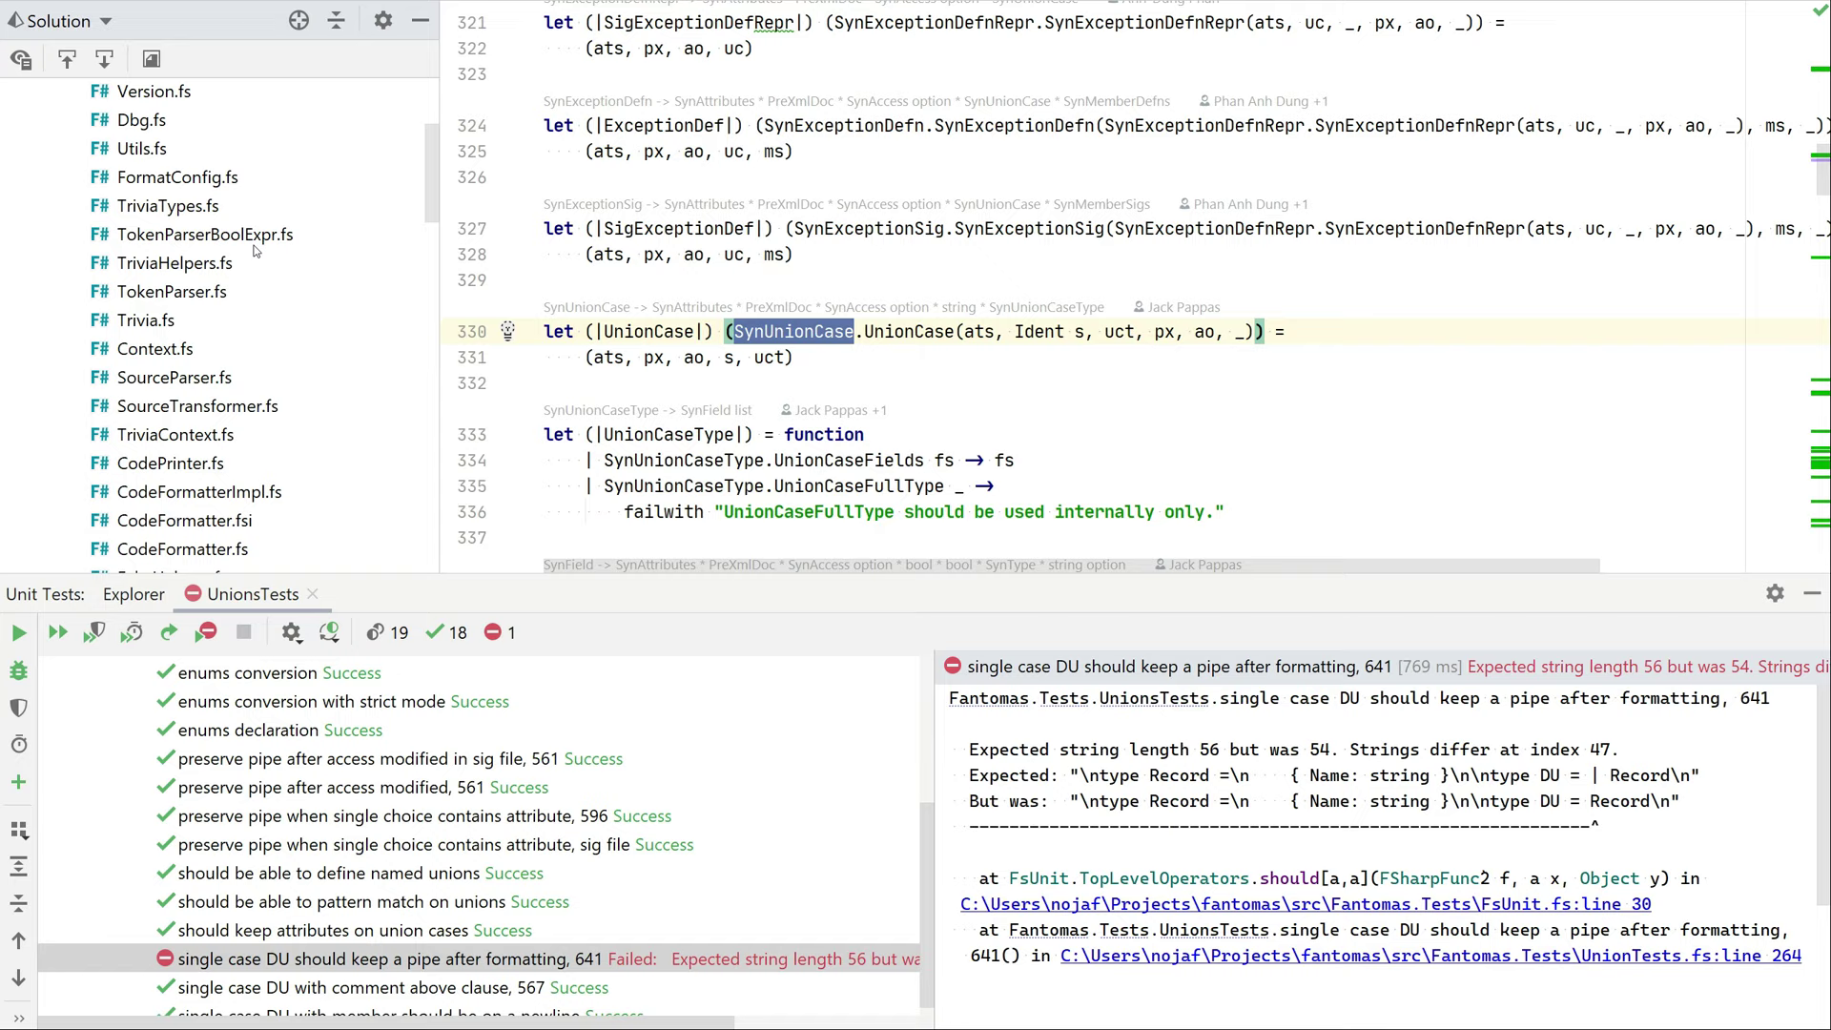
mouse_move(203, 406)
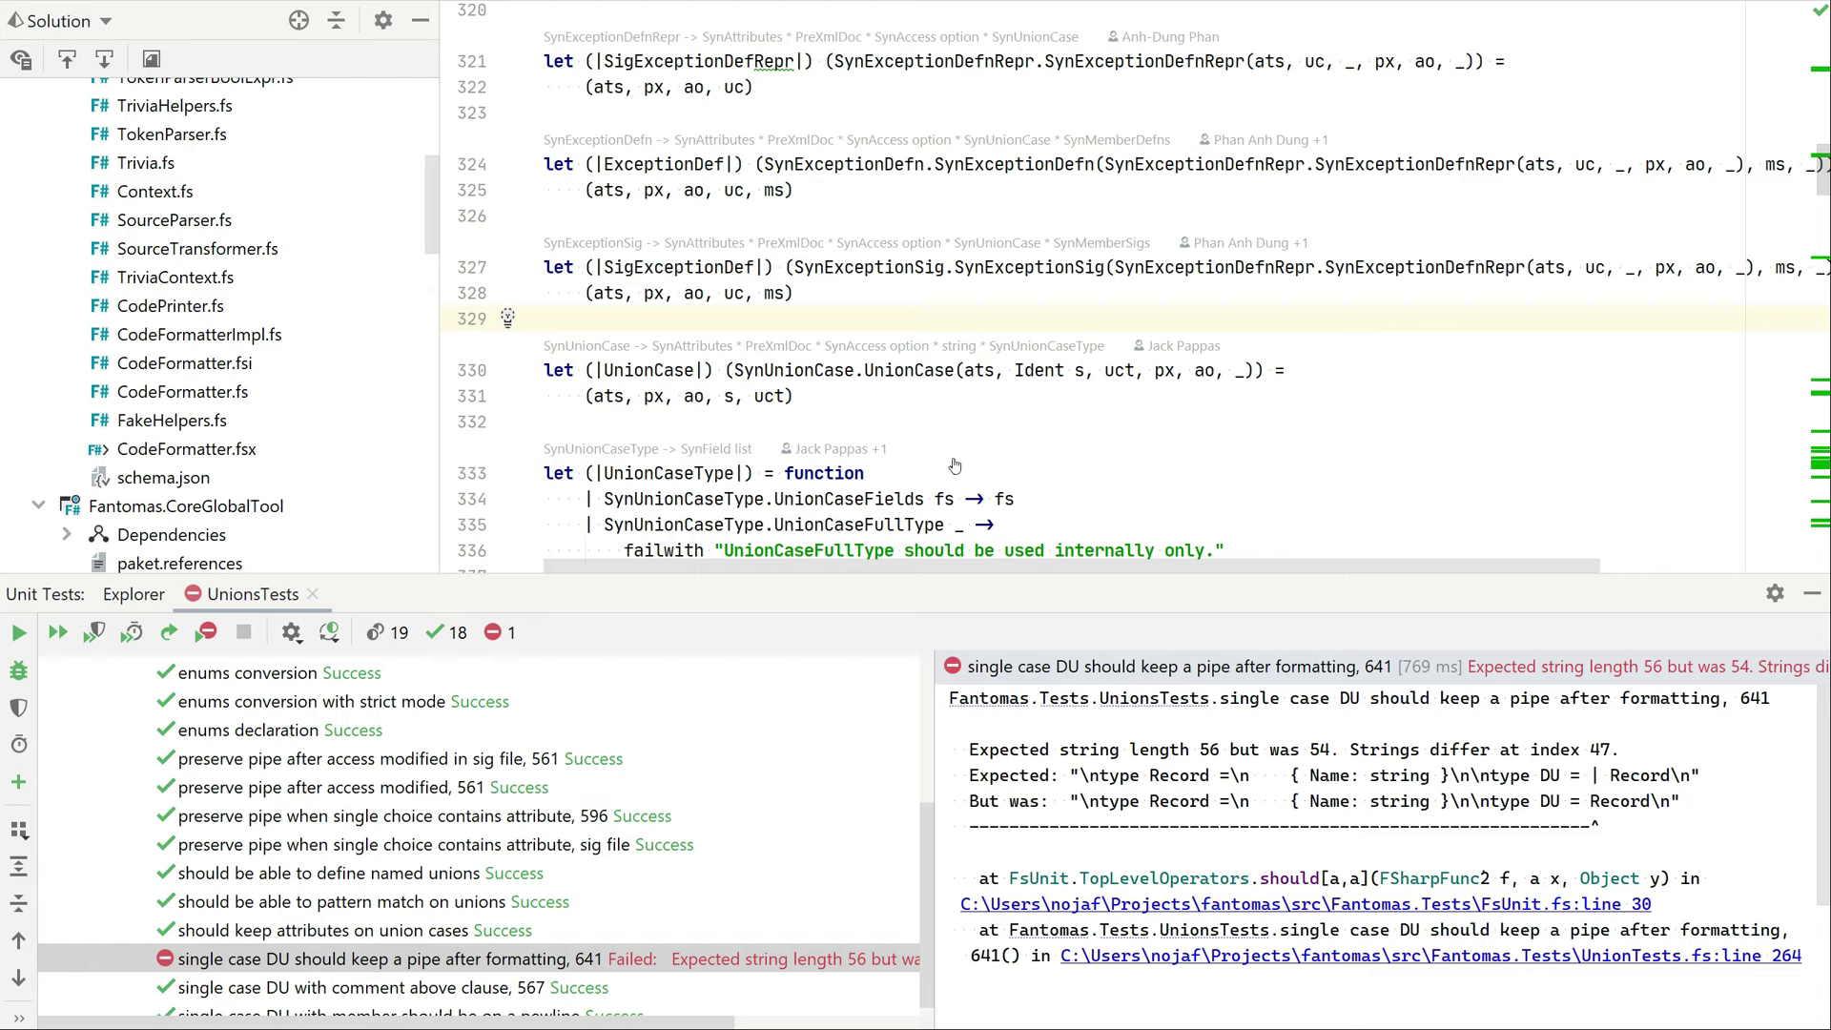
scroll("down", 3)
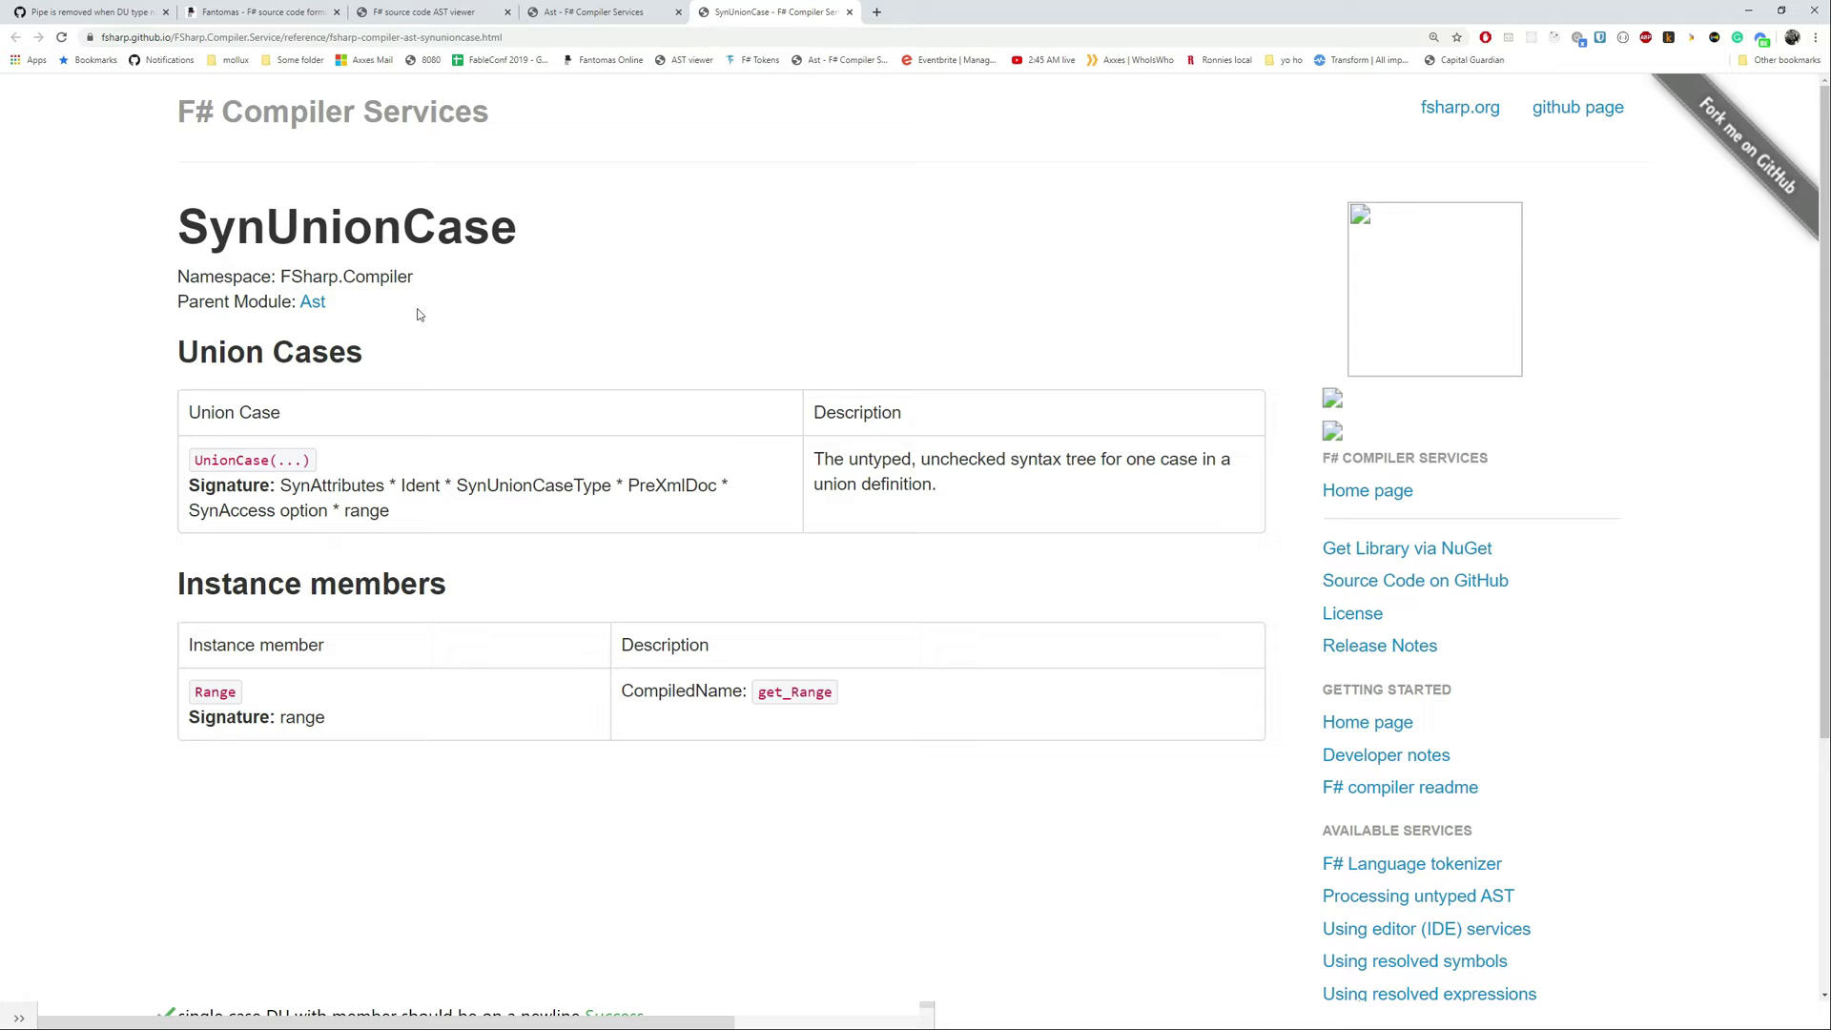
Cross-check SynUnionCaseType in the AST viewer and docs, highlighting UnionCaseFields and its cases argument
double_click(231, 459)
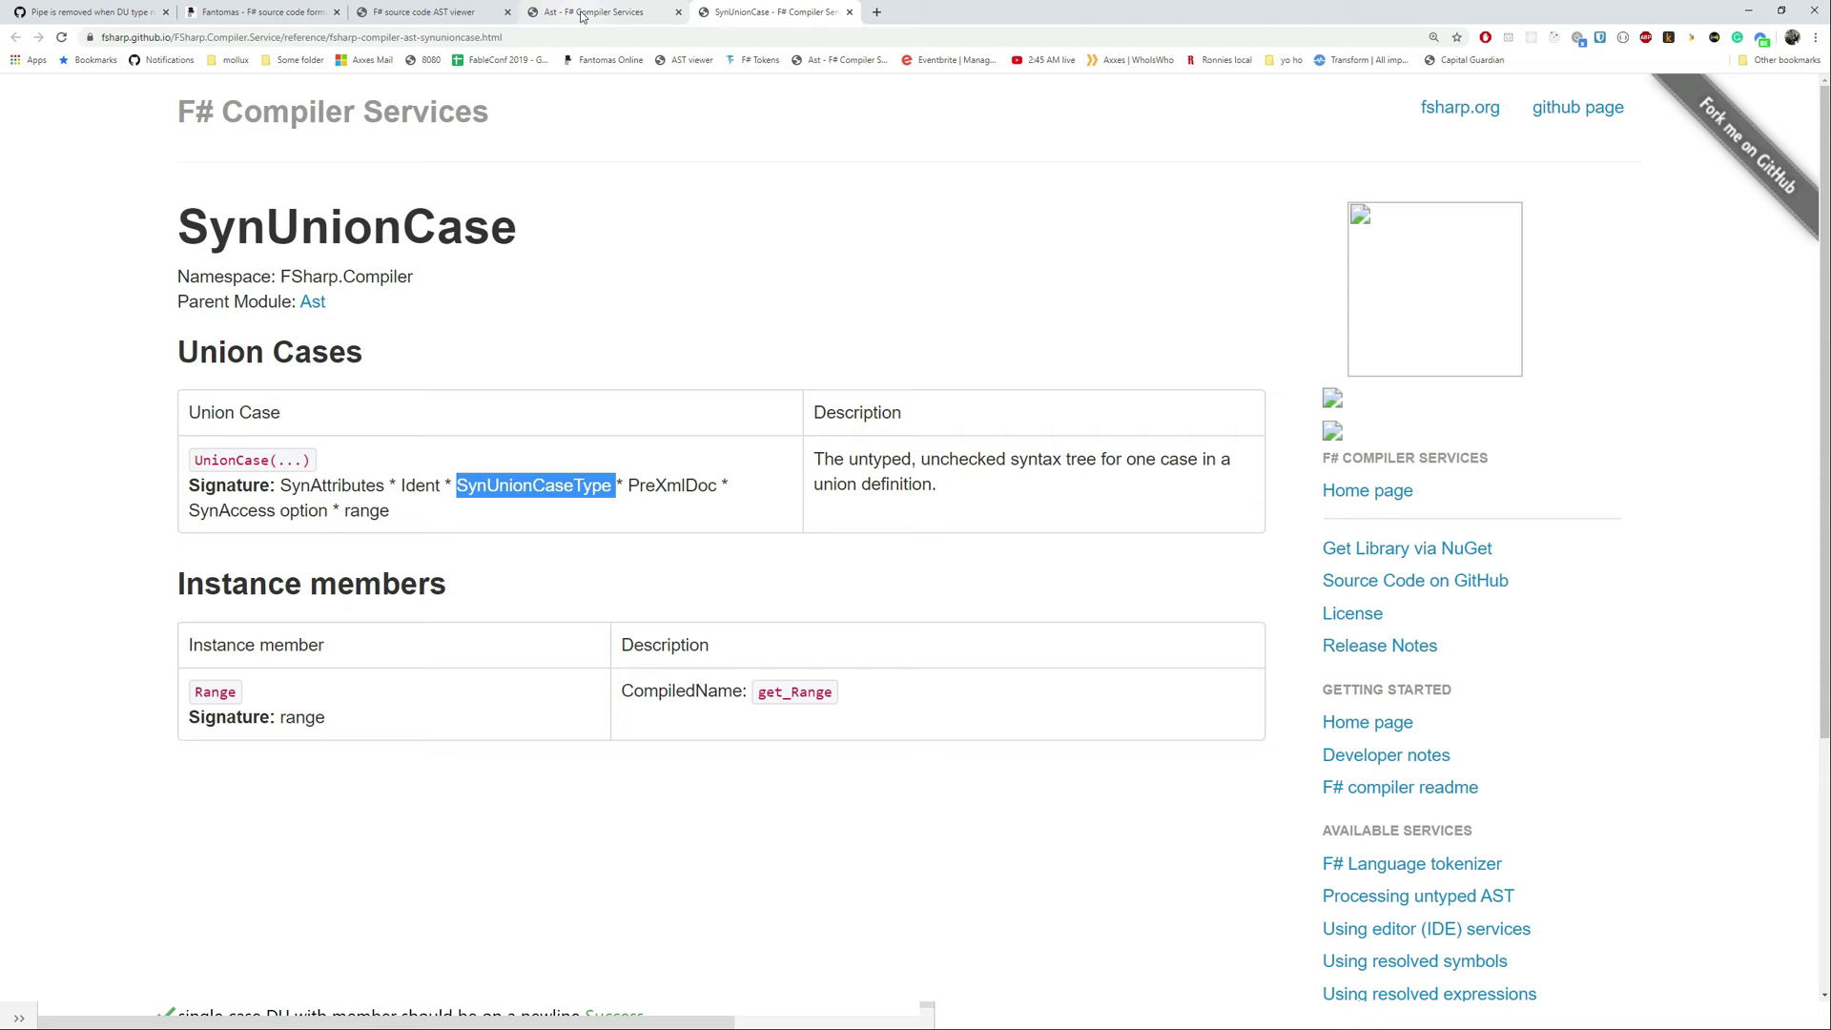
left_click(427, 12)
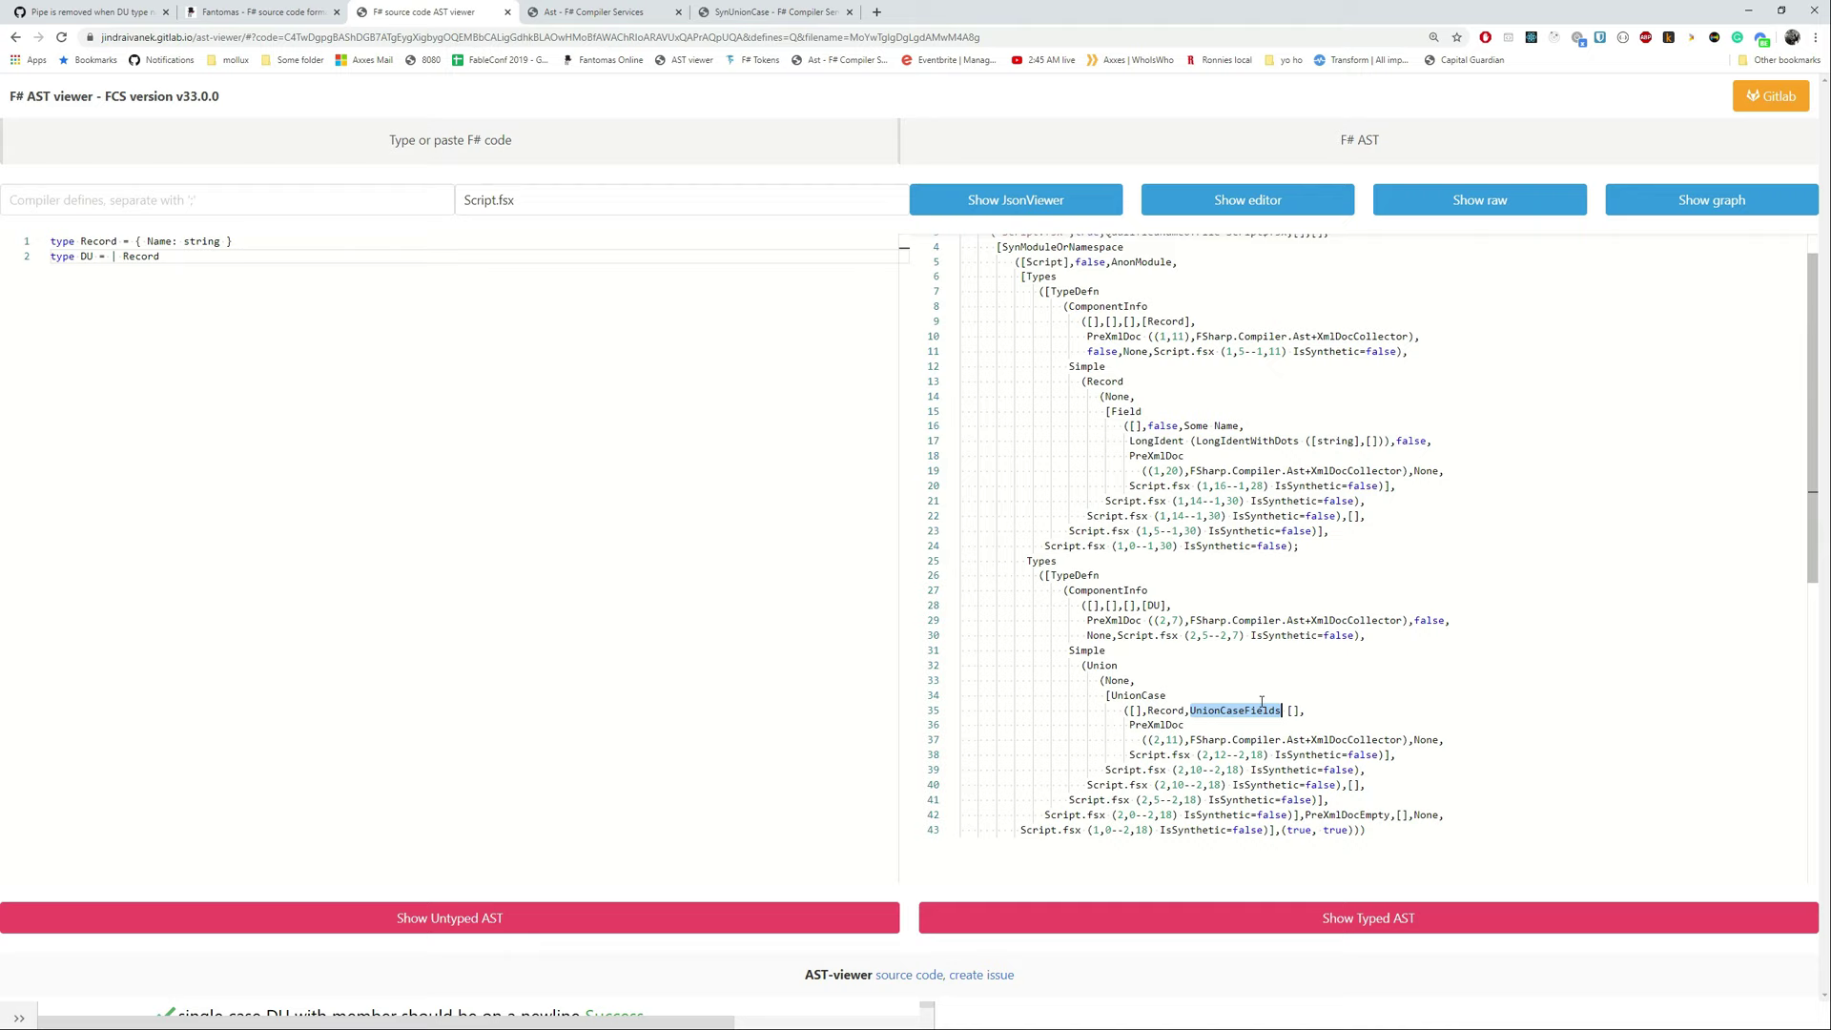
left_click(592, 11)
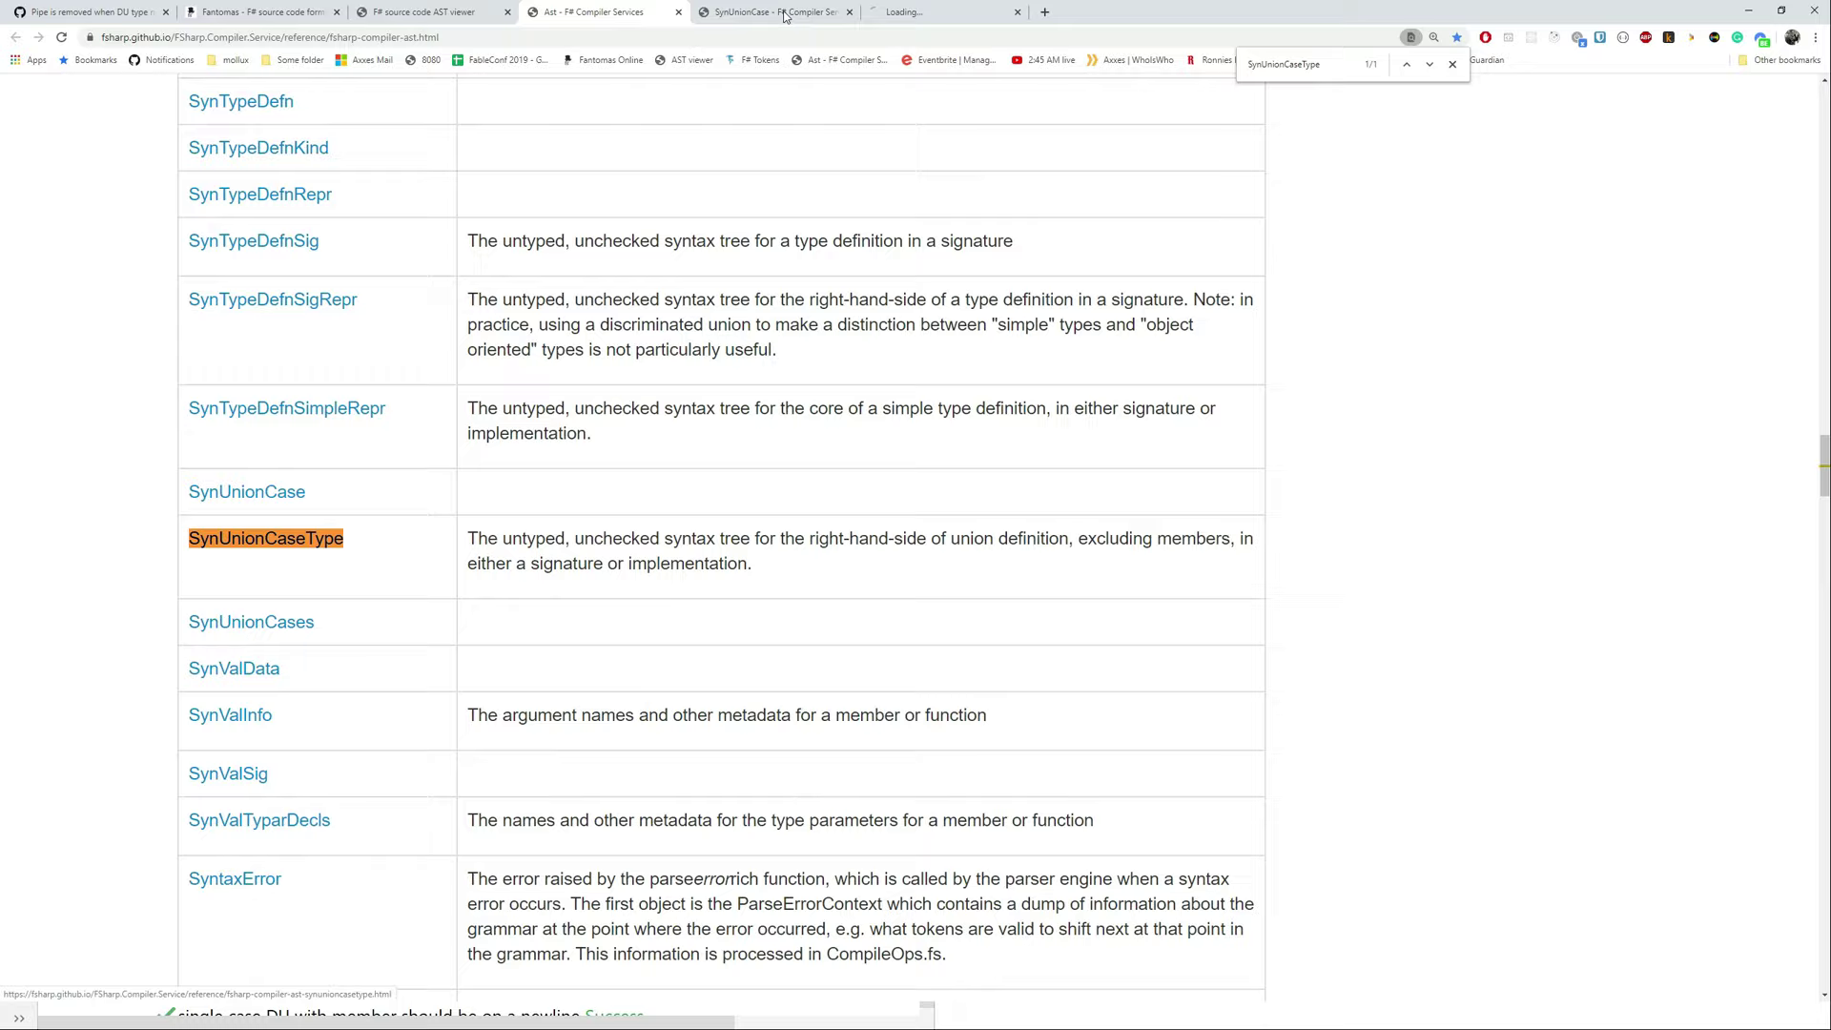
left_click(264, 538)
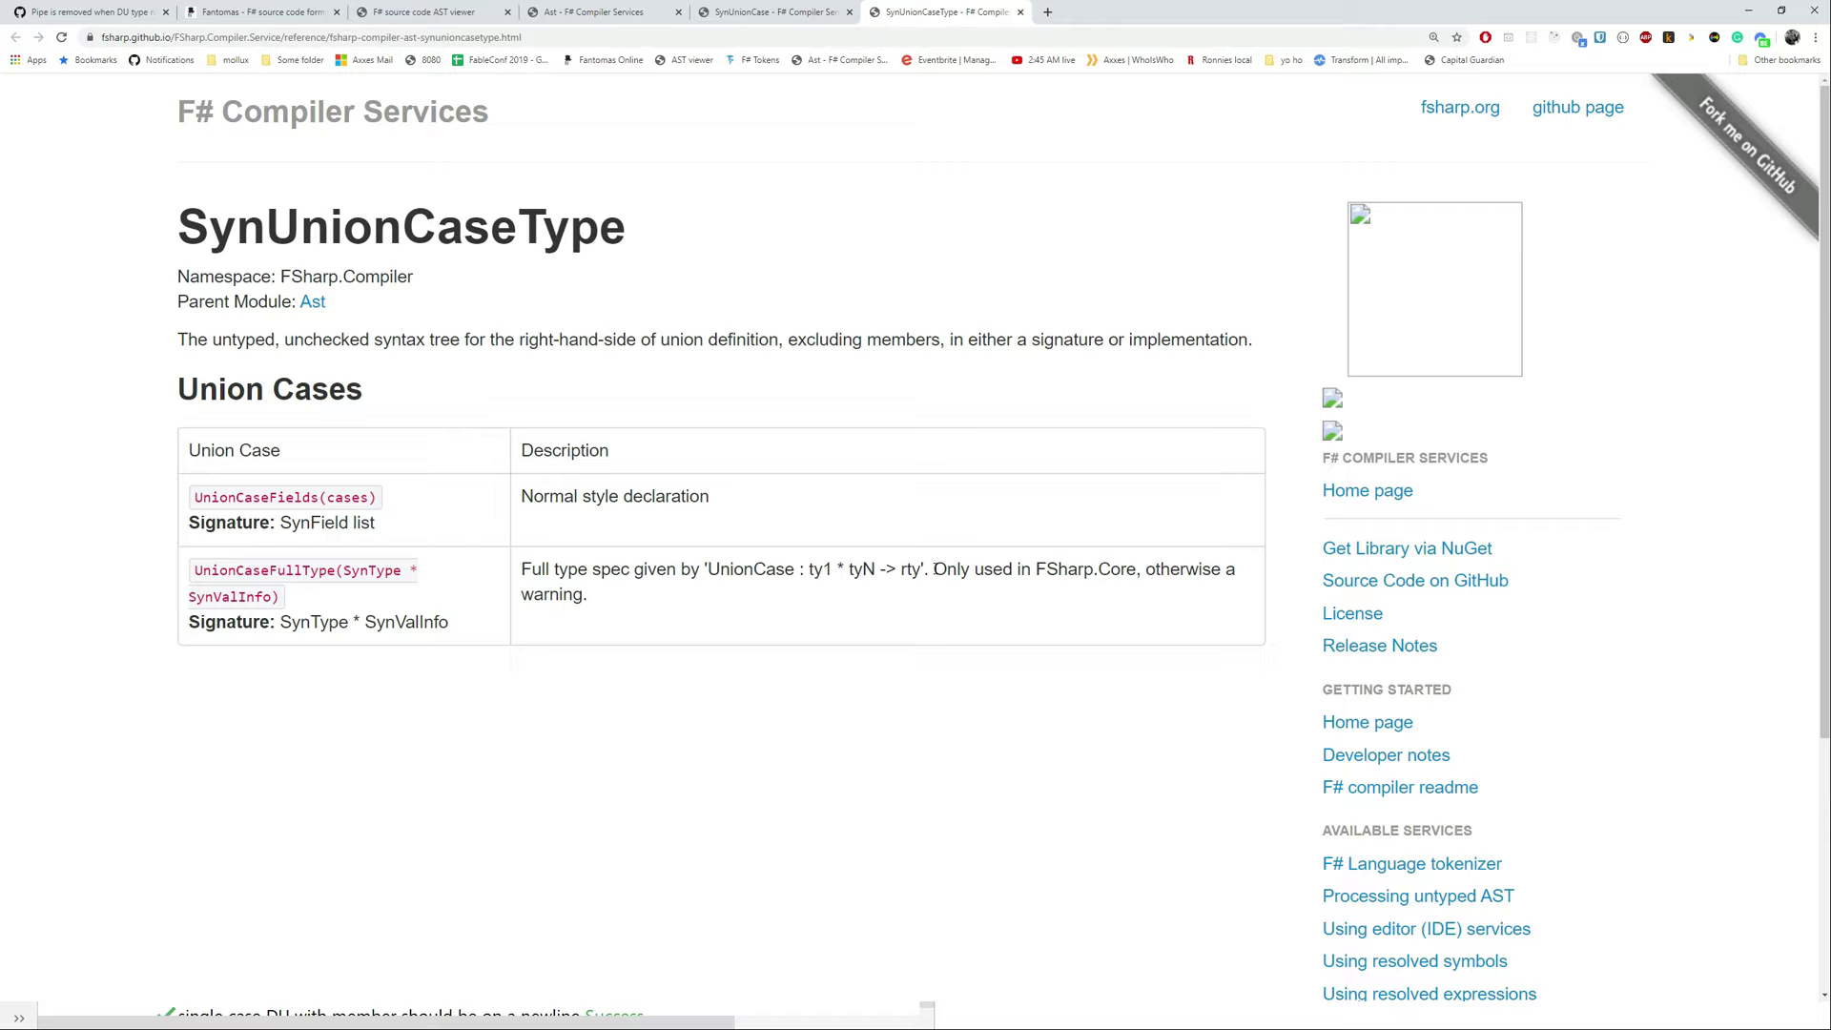
double_click(256, 496)
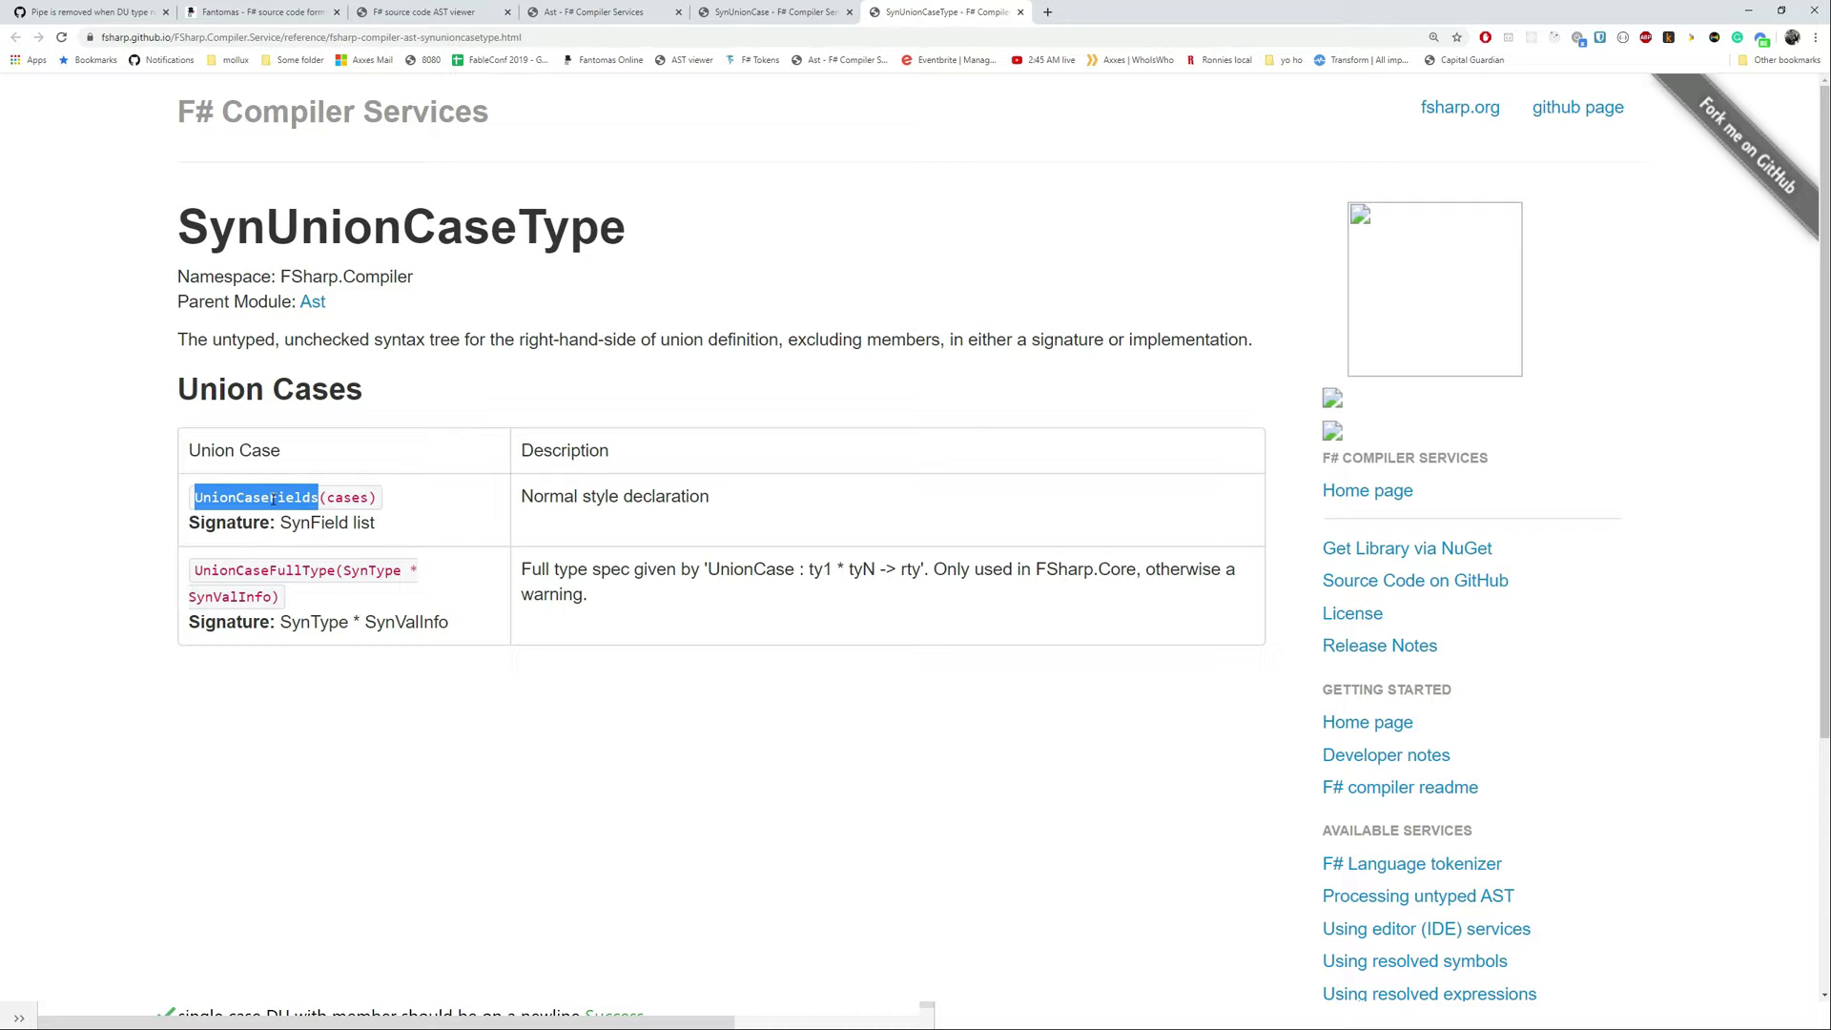
double_click(346, 497)
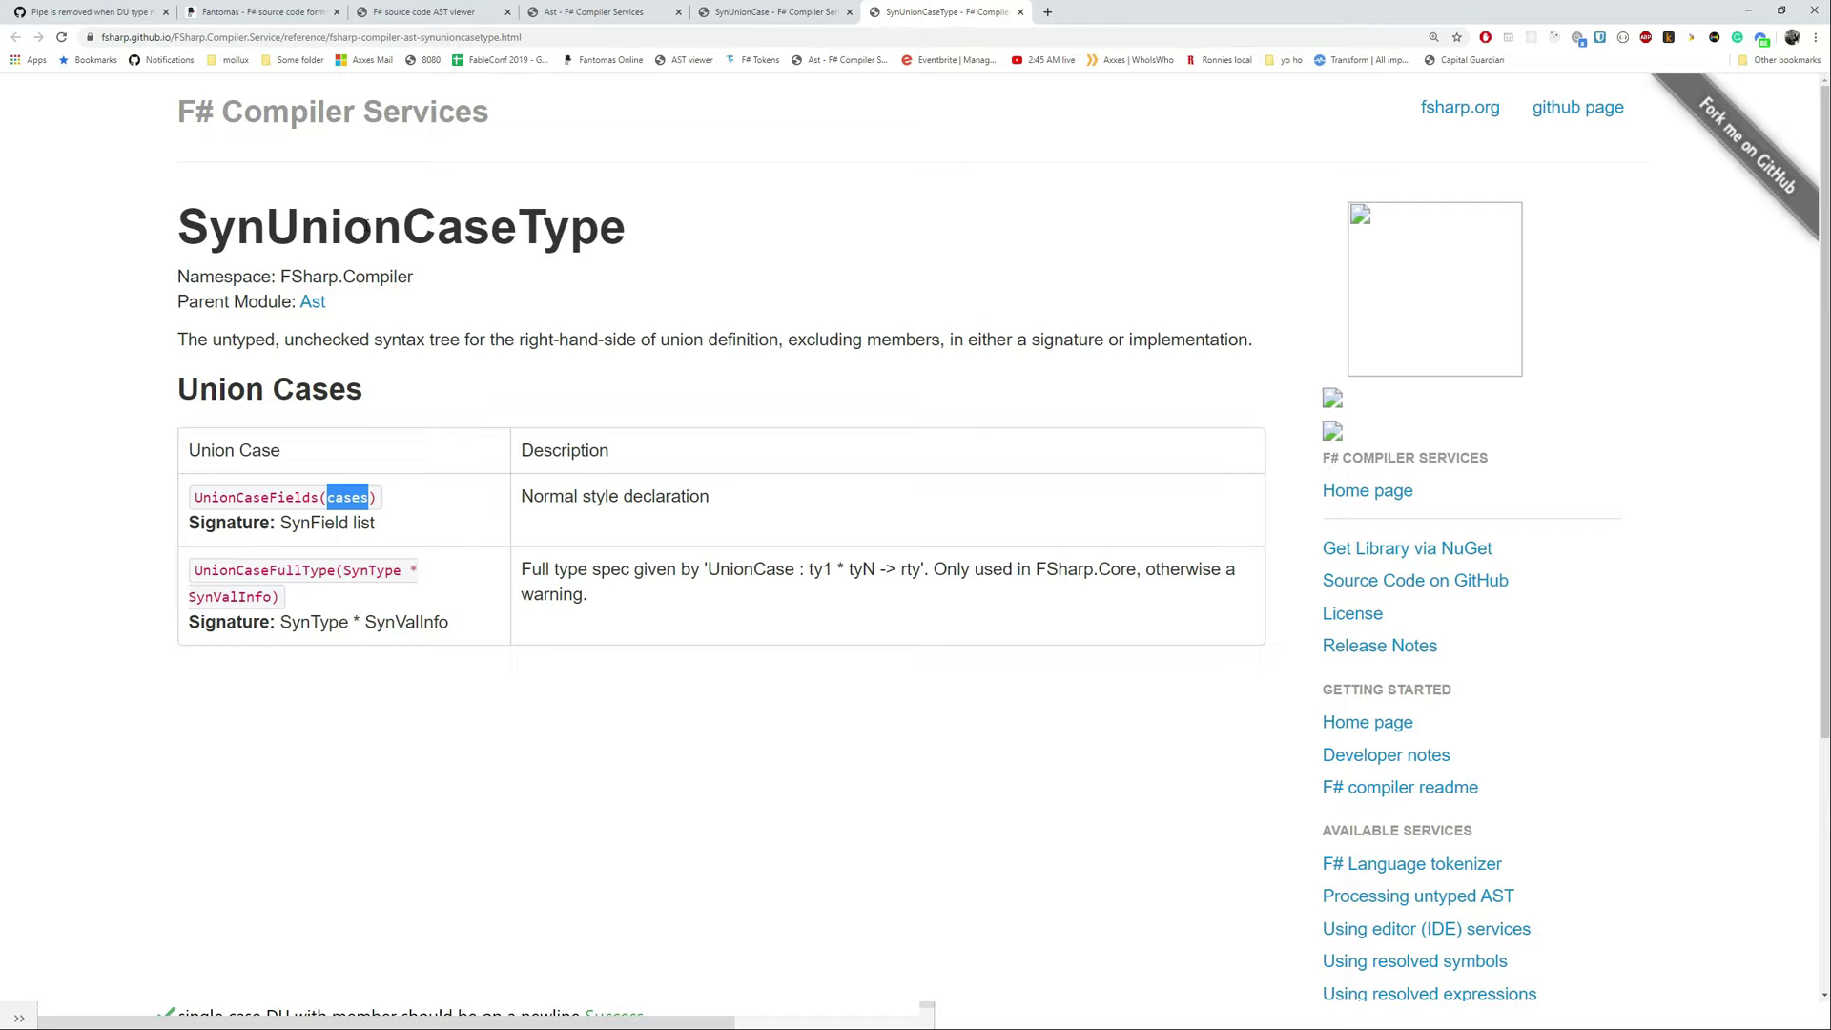
mouse_move(412, 491)
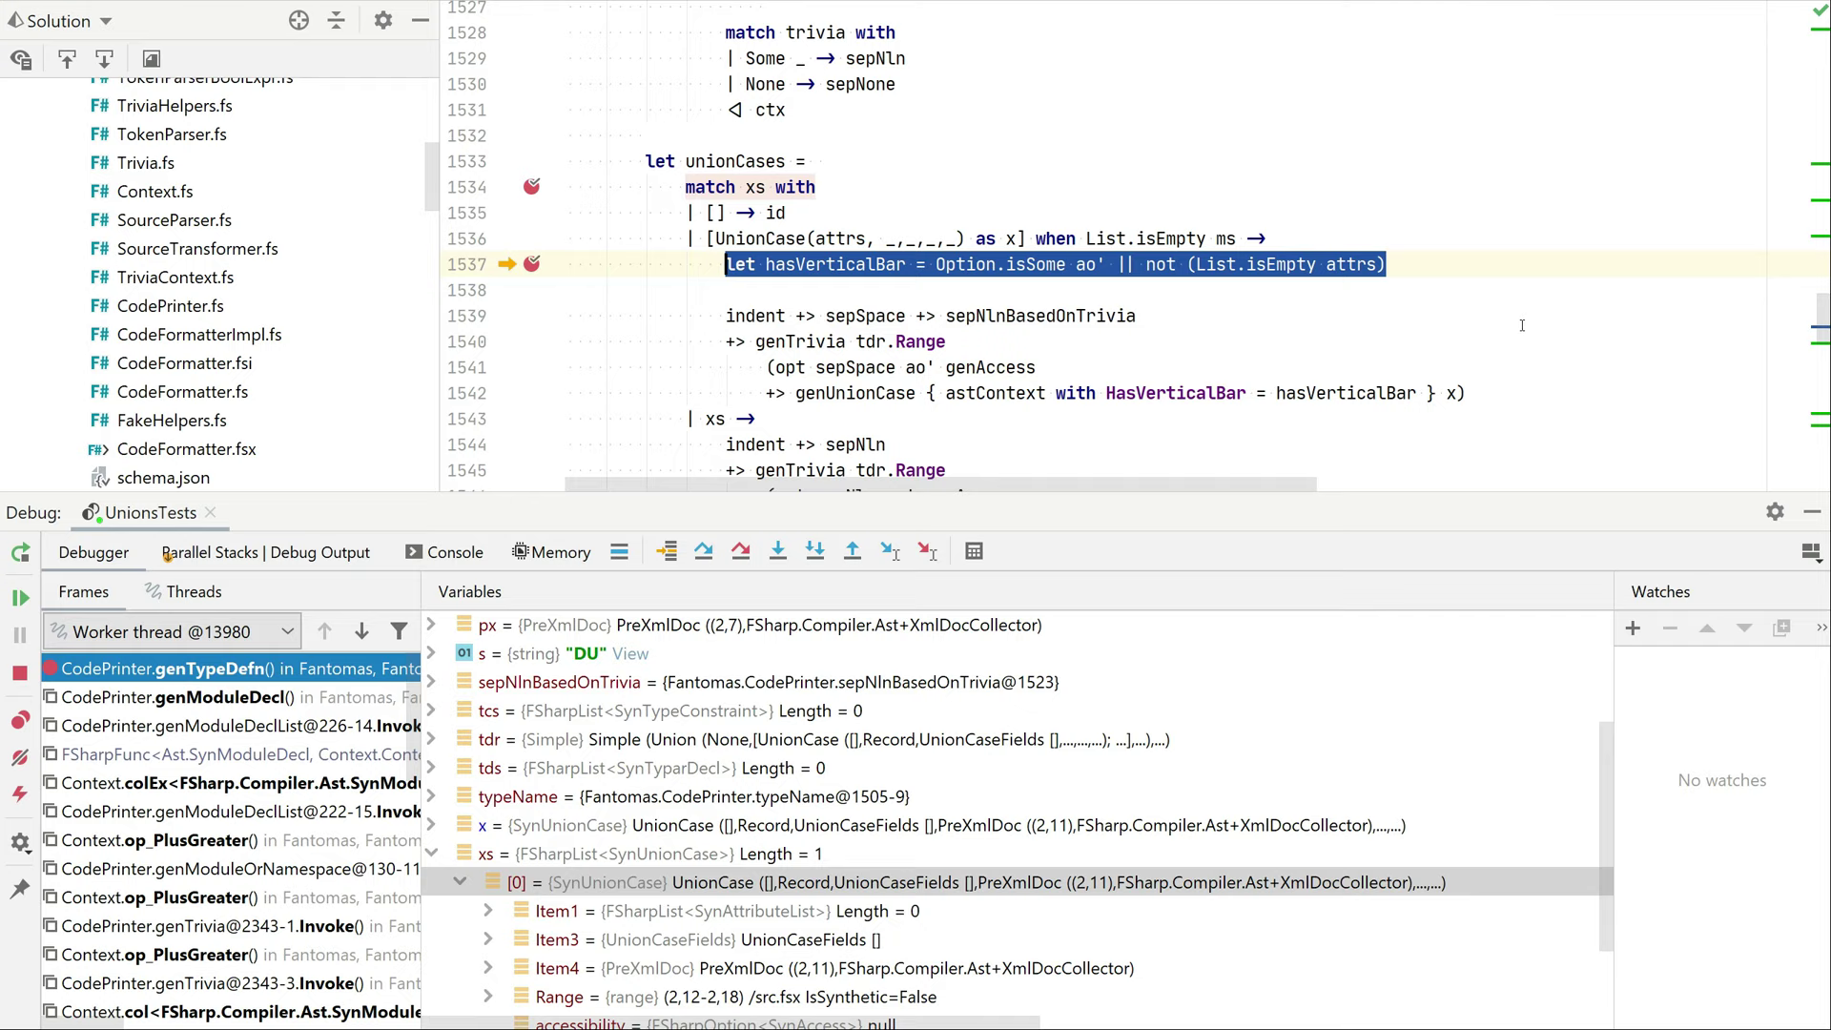
mouse_move(1216, 487)
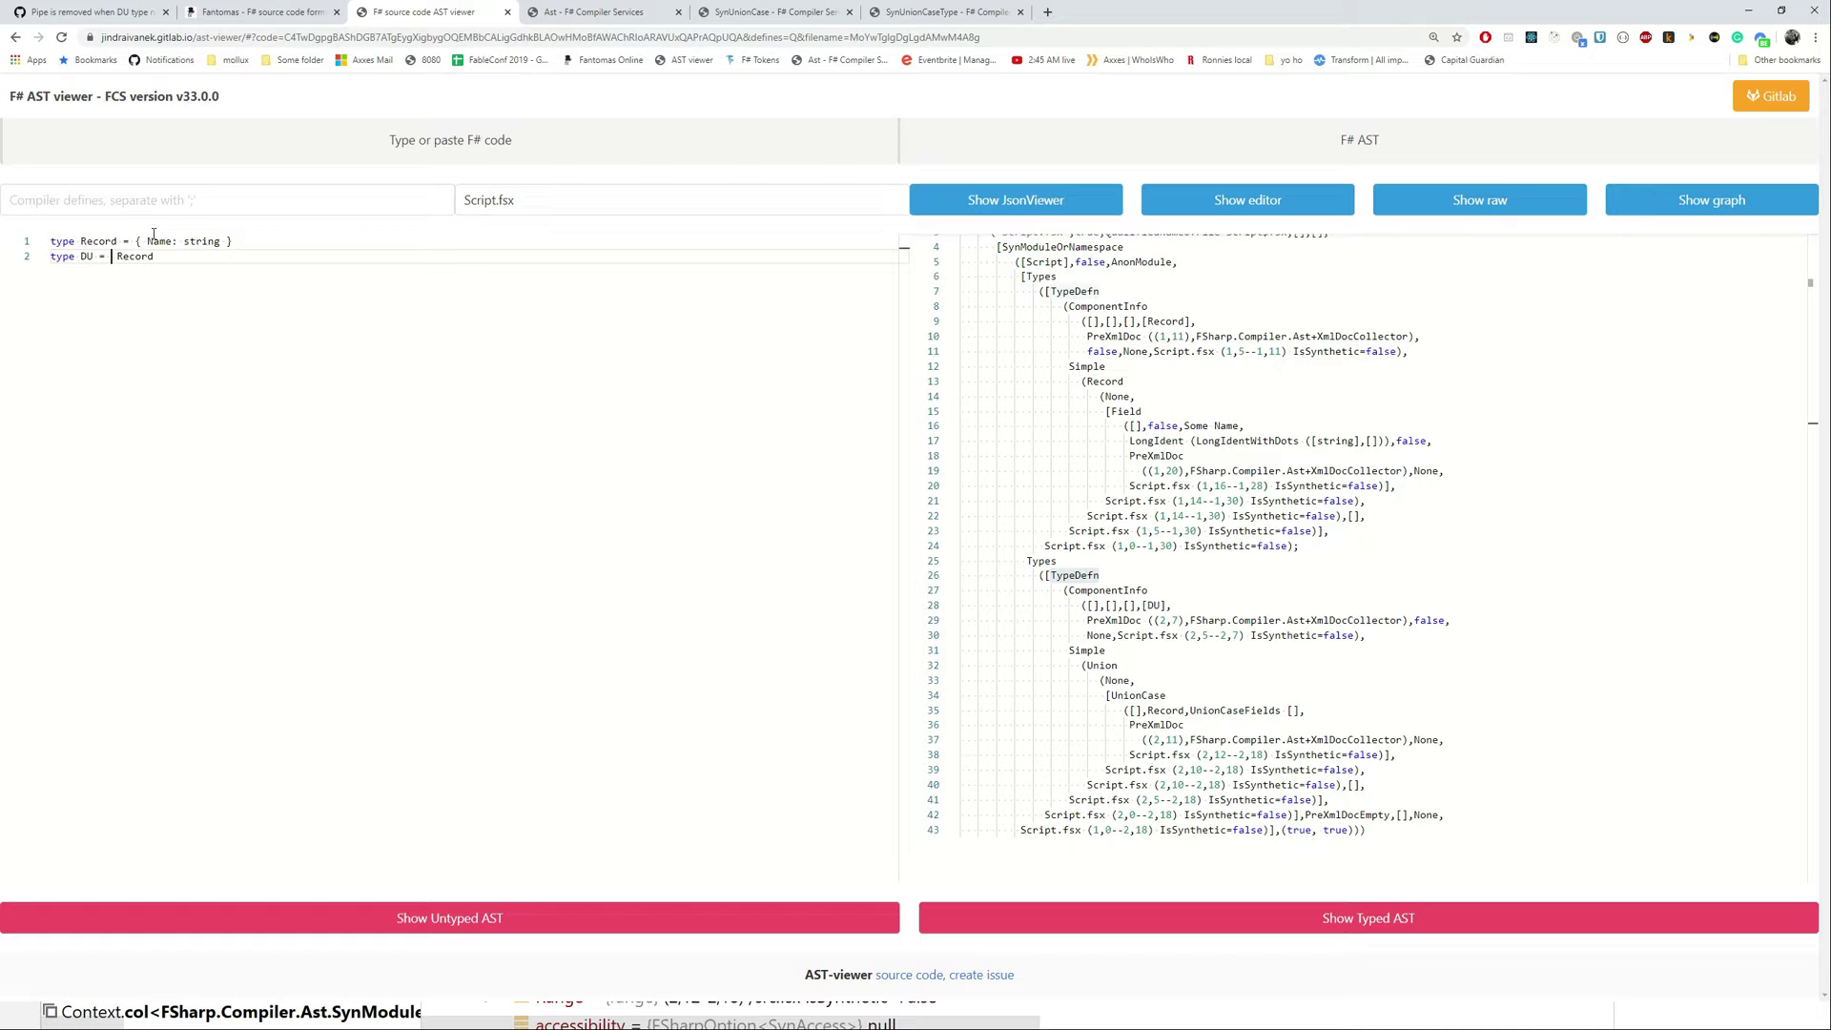
Add [<Foo>] and private before | Record in the AST viewer sample, then inspect the Union node
type("[<Foo>]")
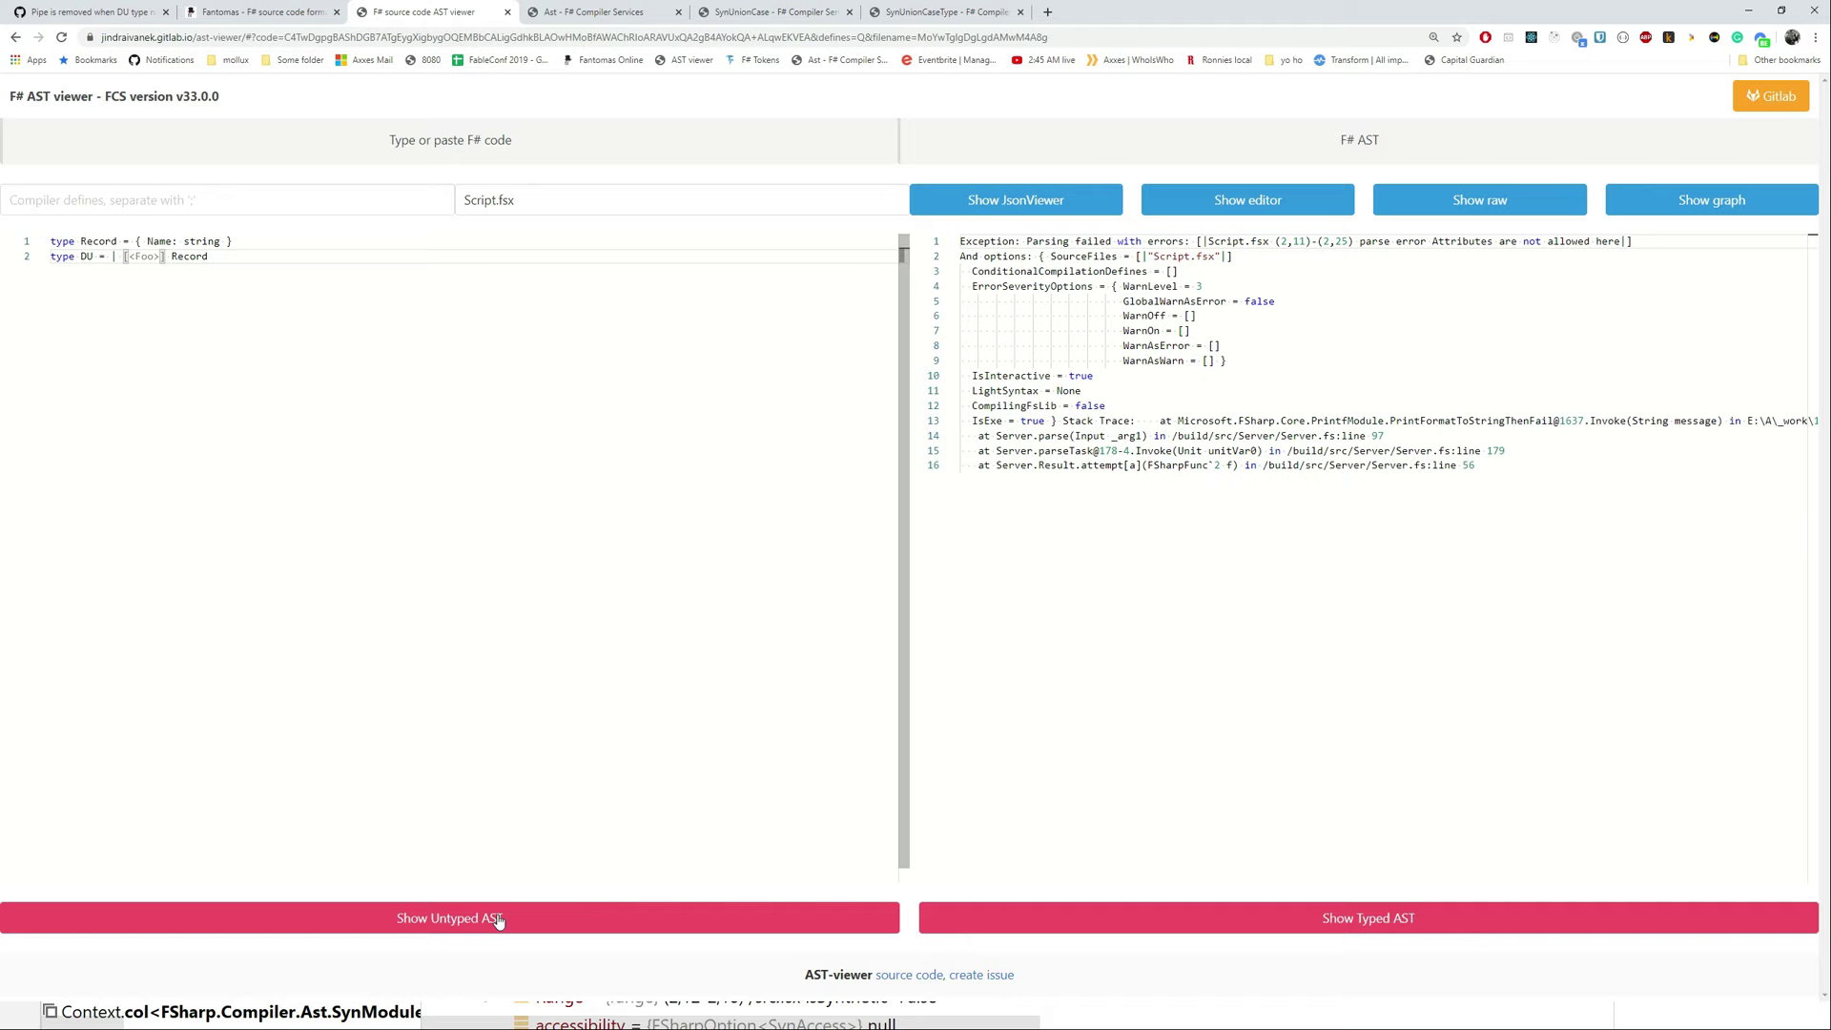
left_click(450, 919)
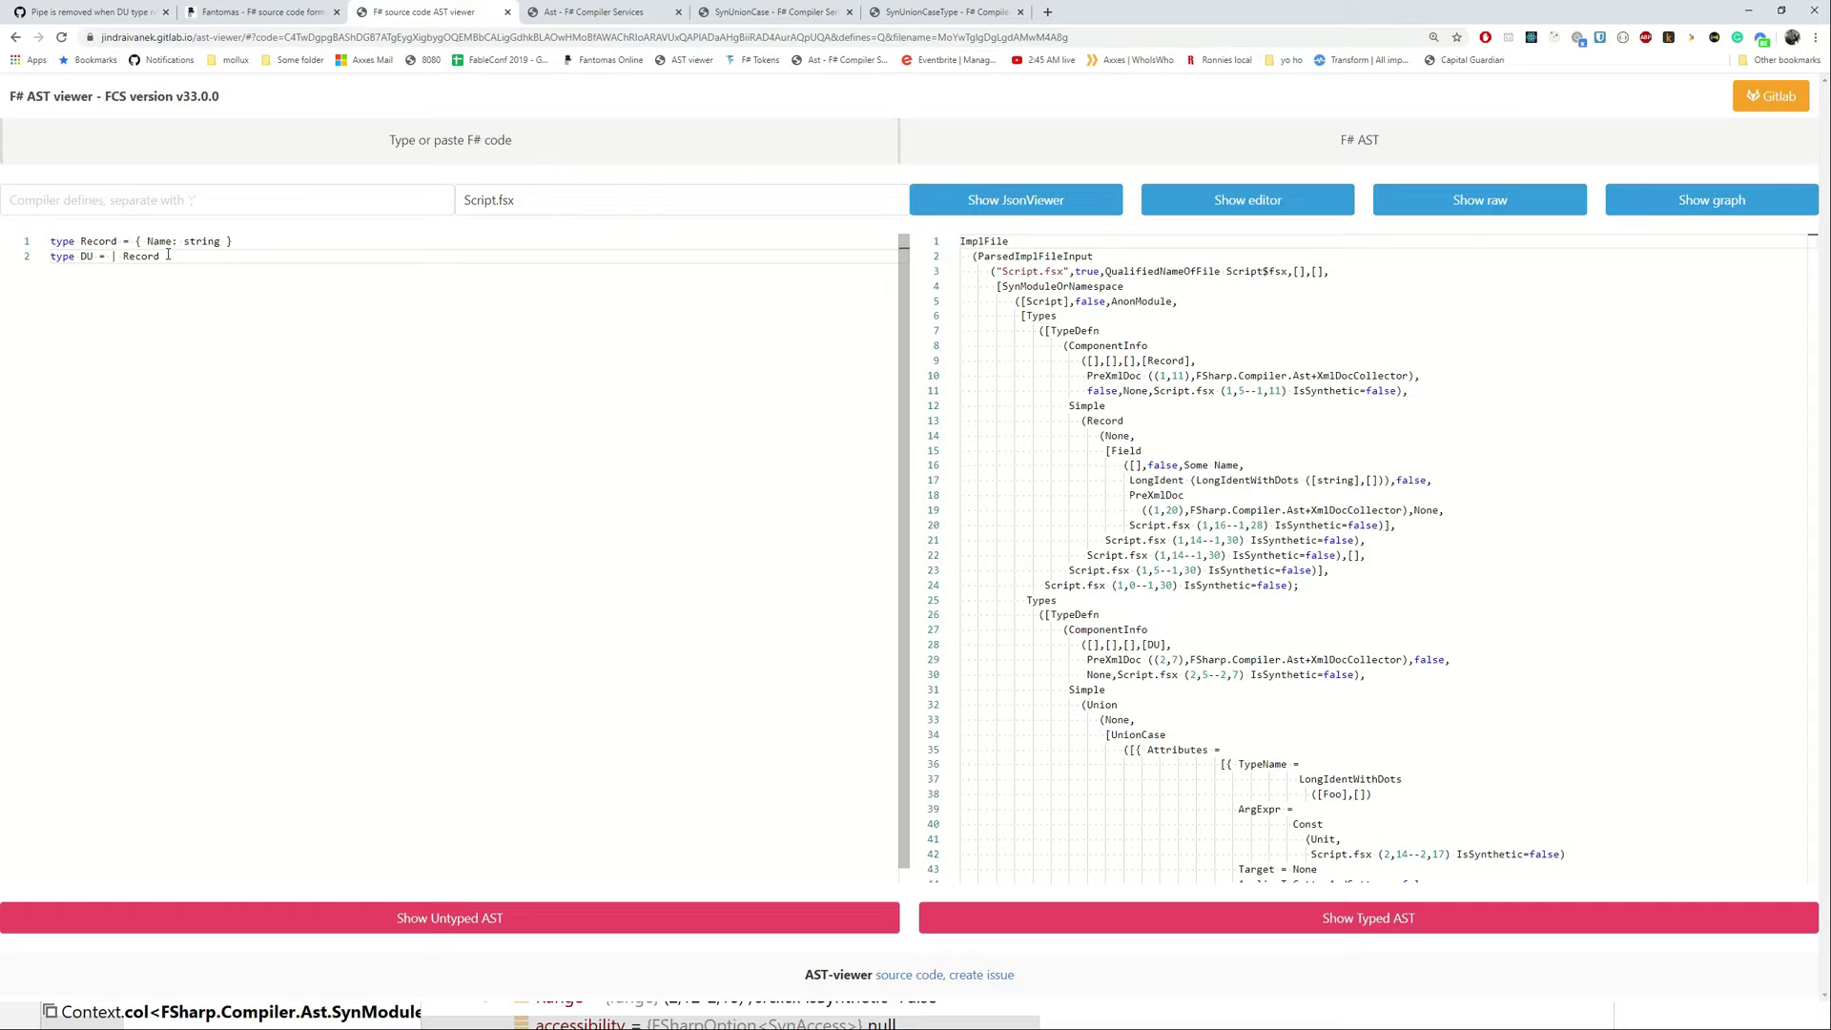
type("private")
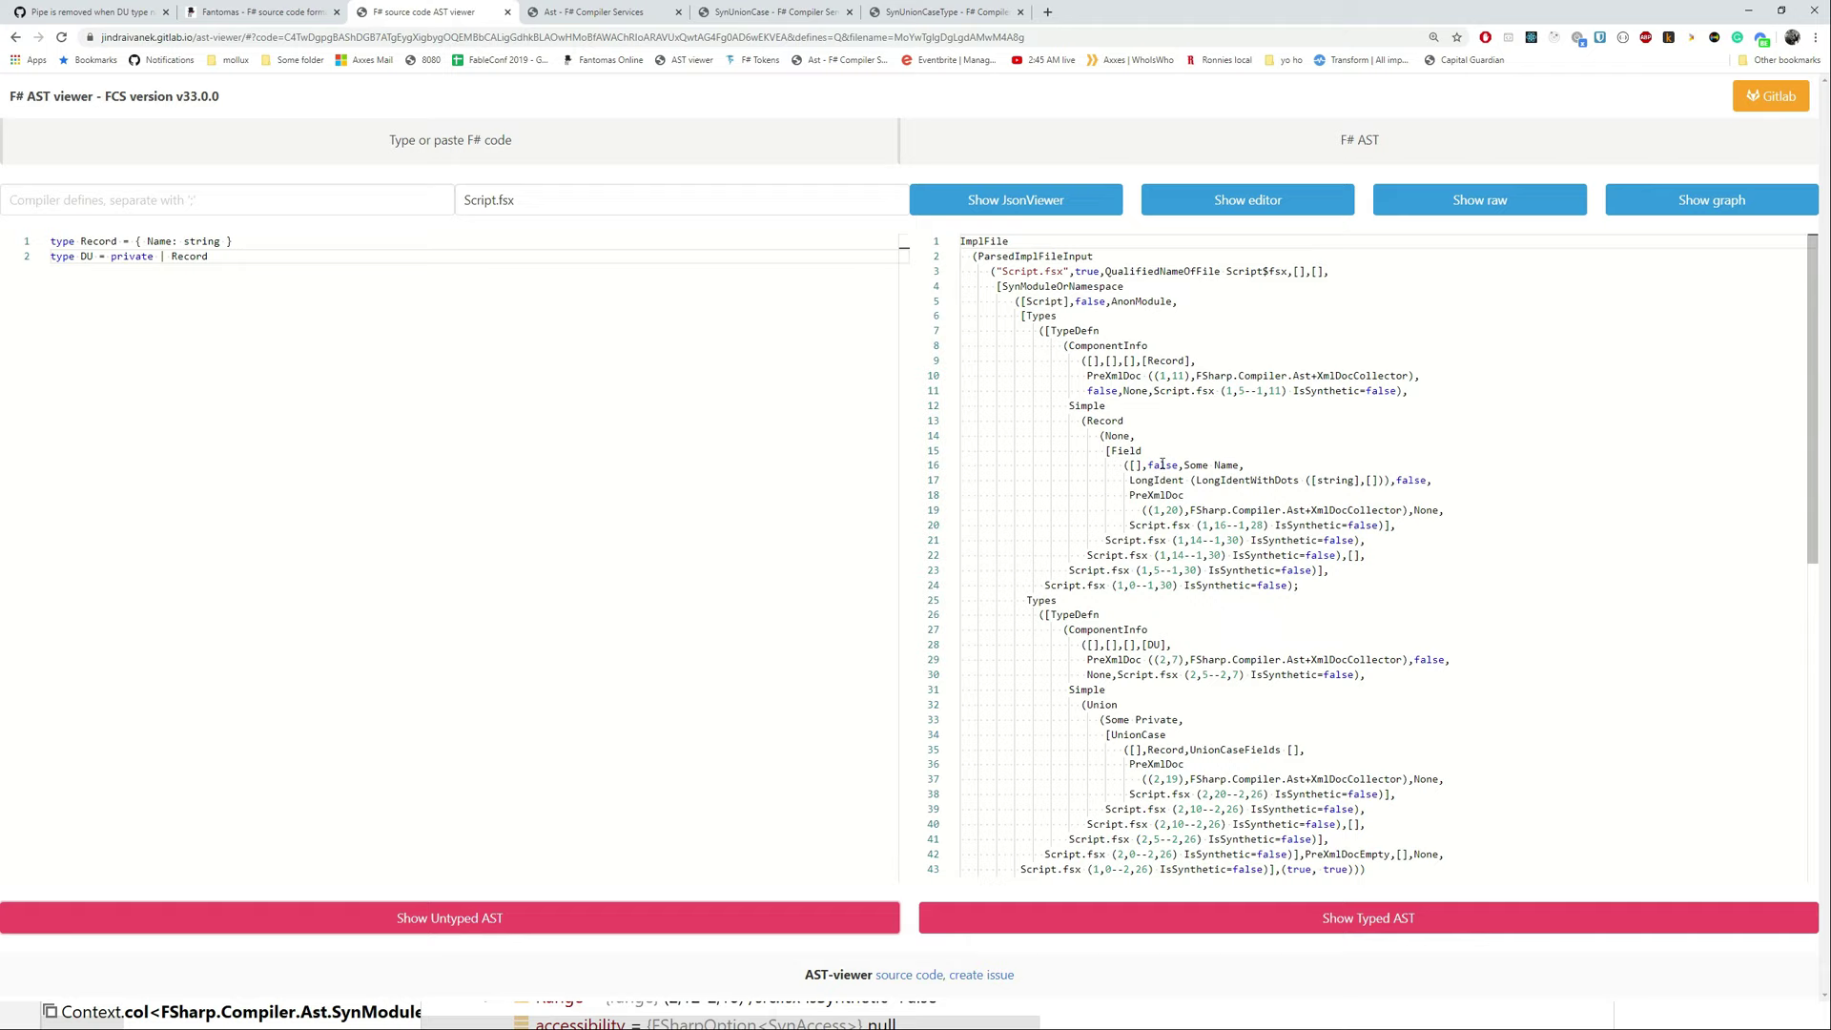
double_click(188, 256)
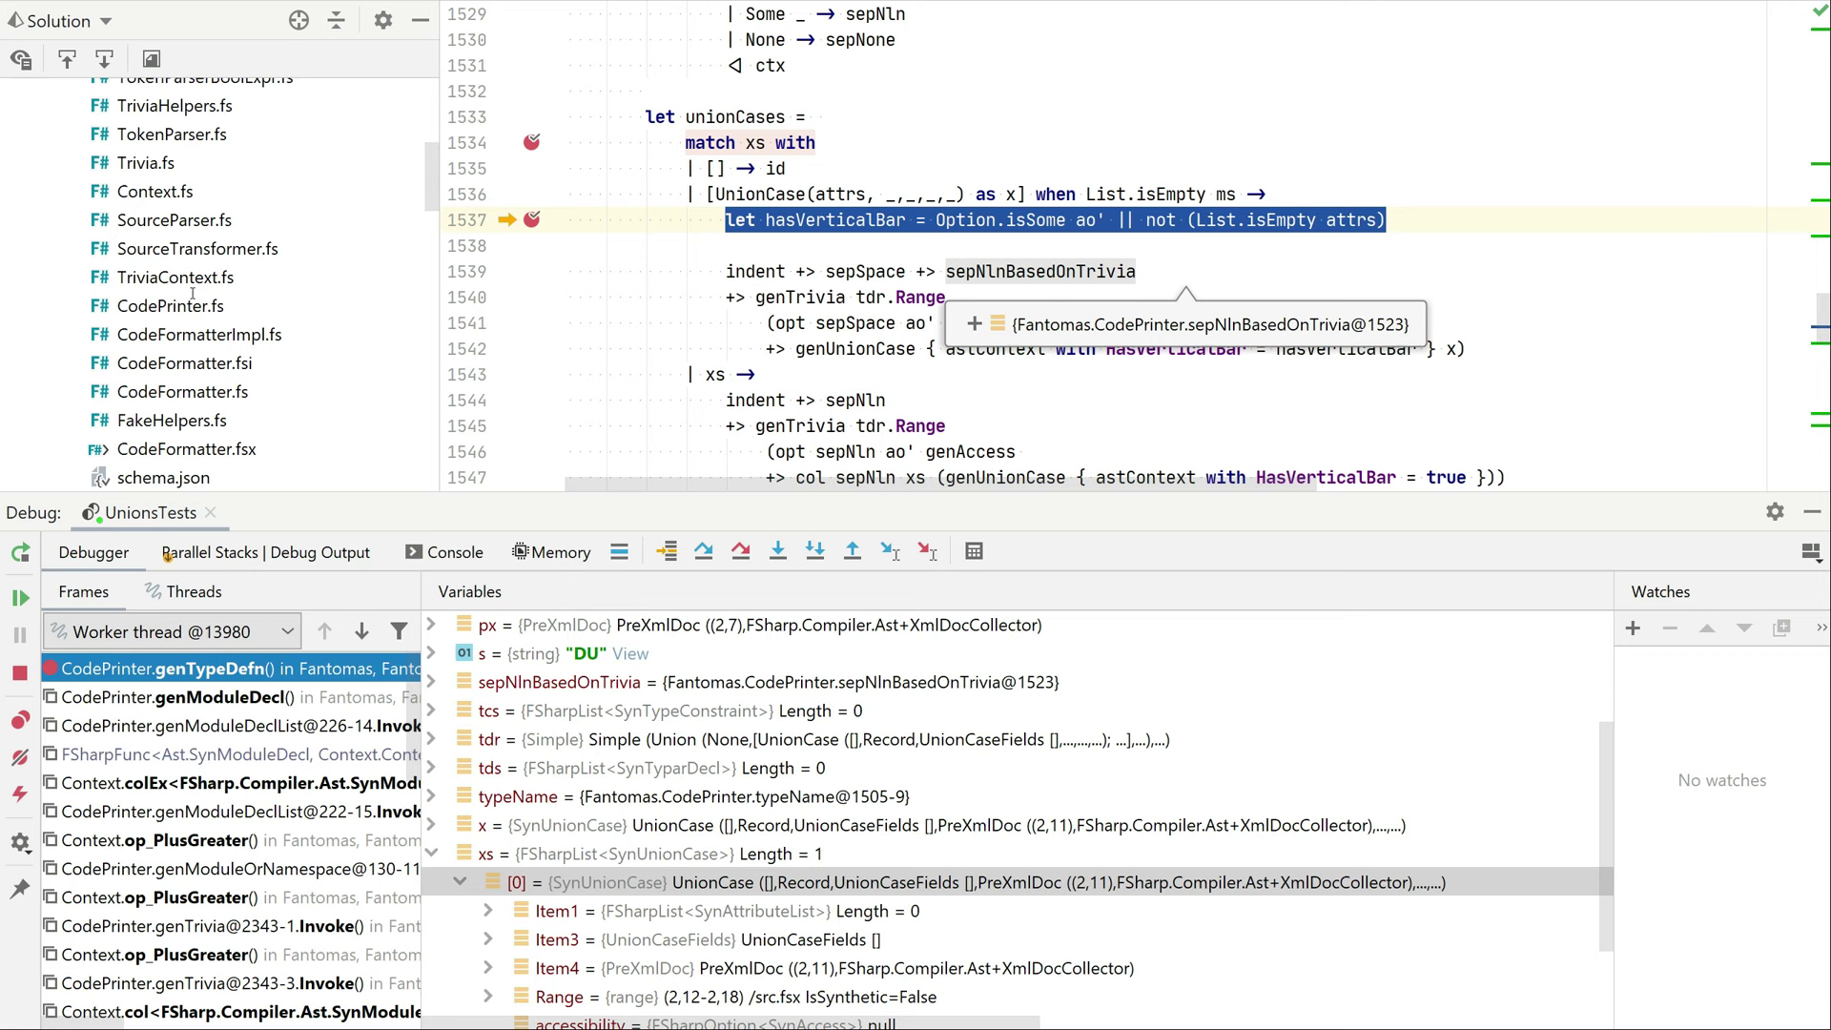
mouse_move(80, 465)
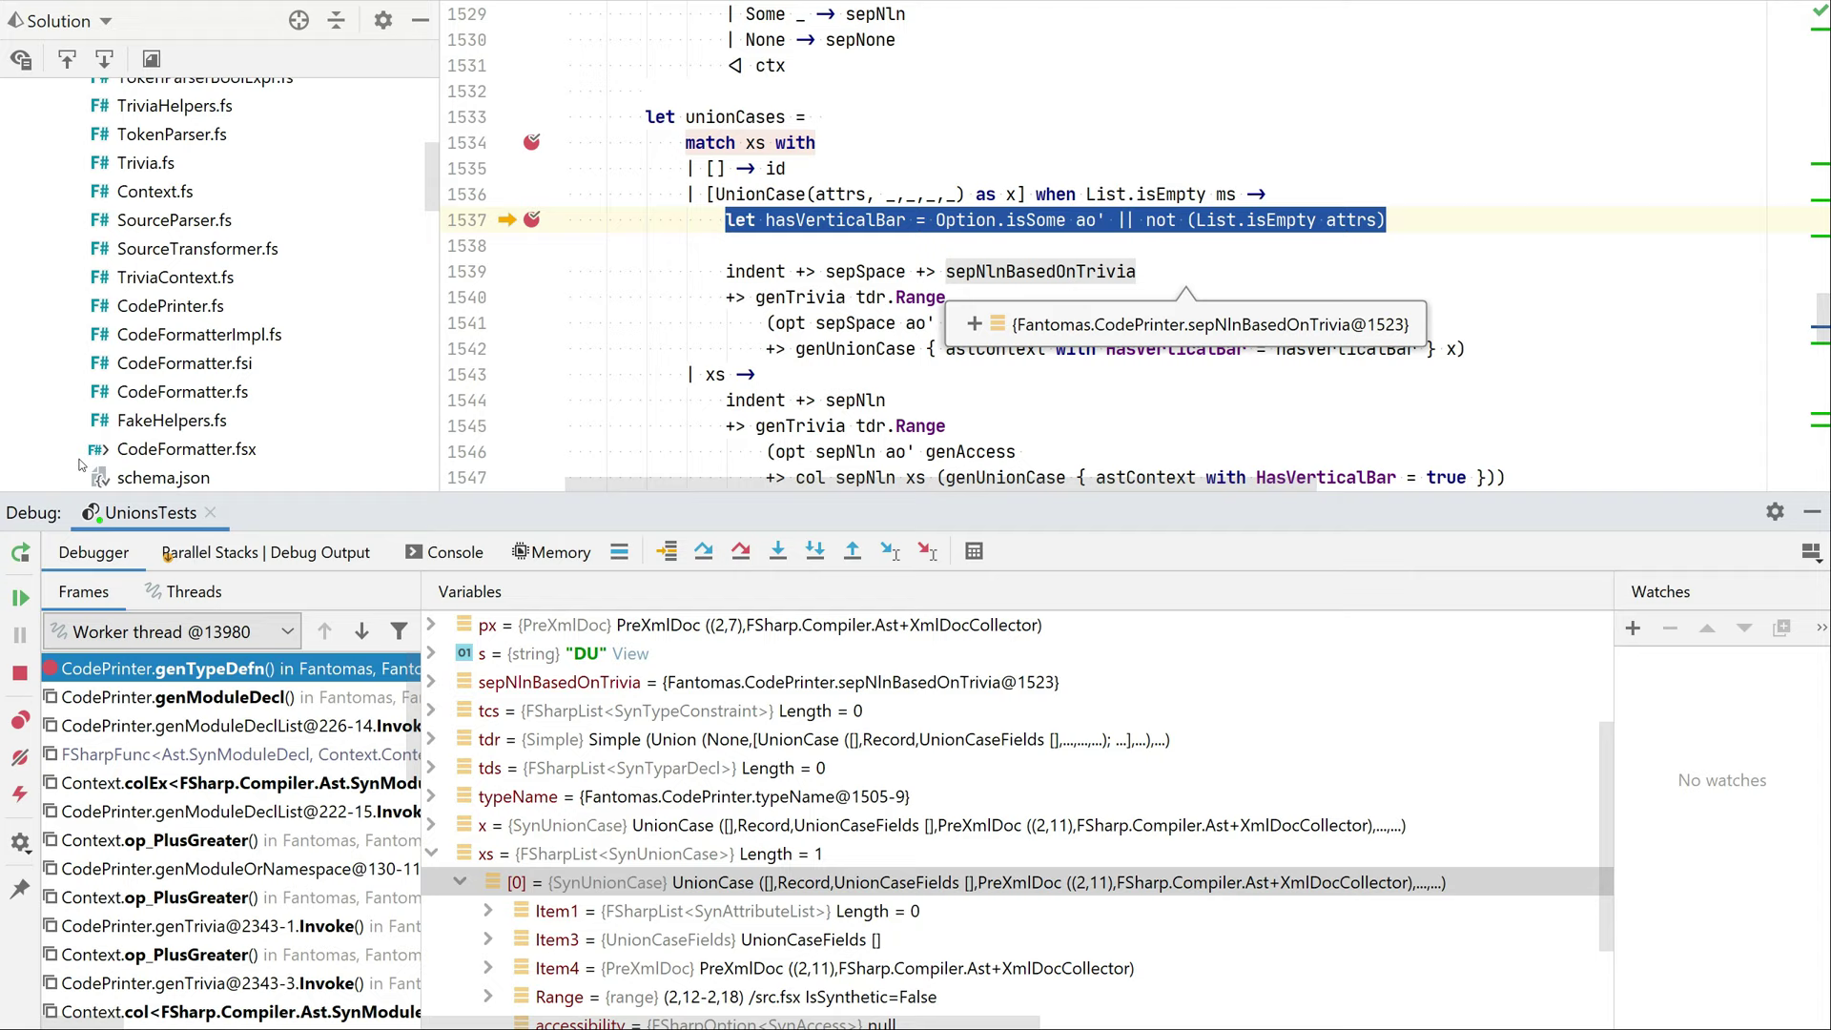
Stop the UnionsTests debug session from the Debug tool window
left_click(19, 673)
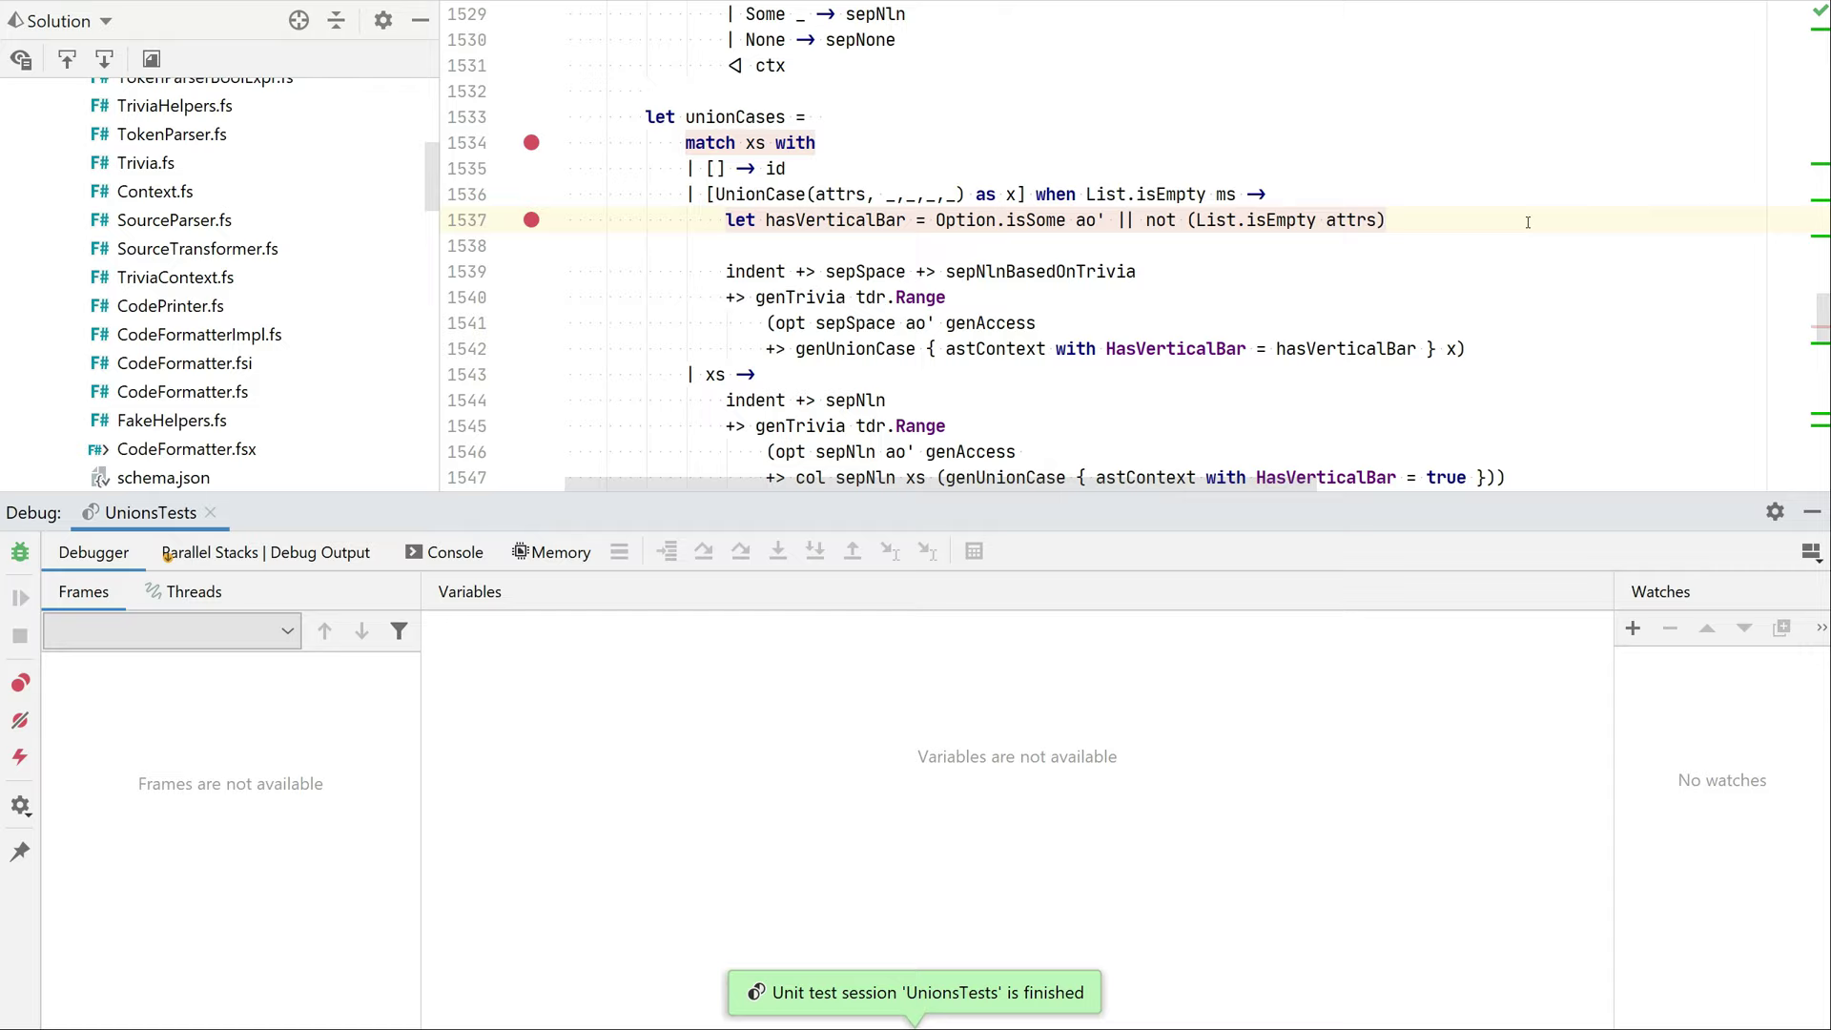
Append || hasNoUnionFields to hasVerticalBar and start a let hasNoUnionFields = binding above
type("||")
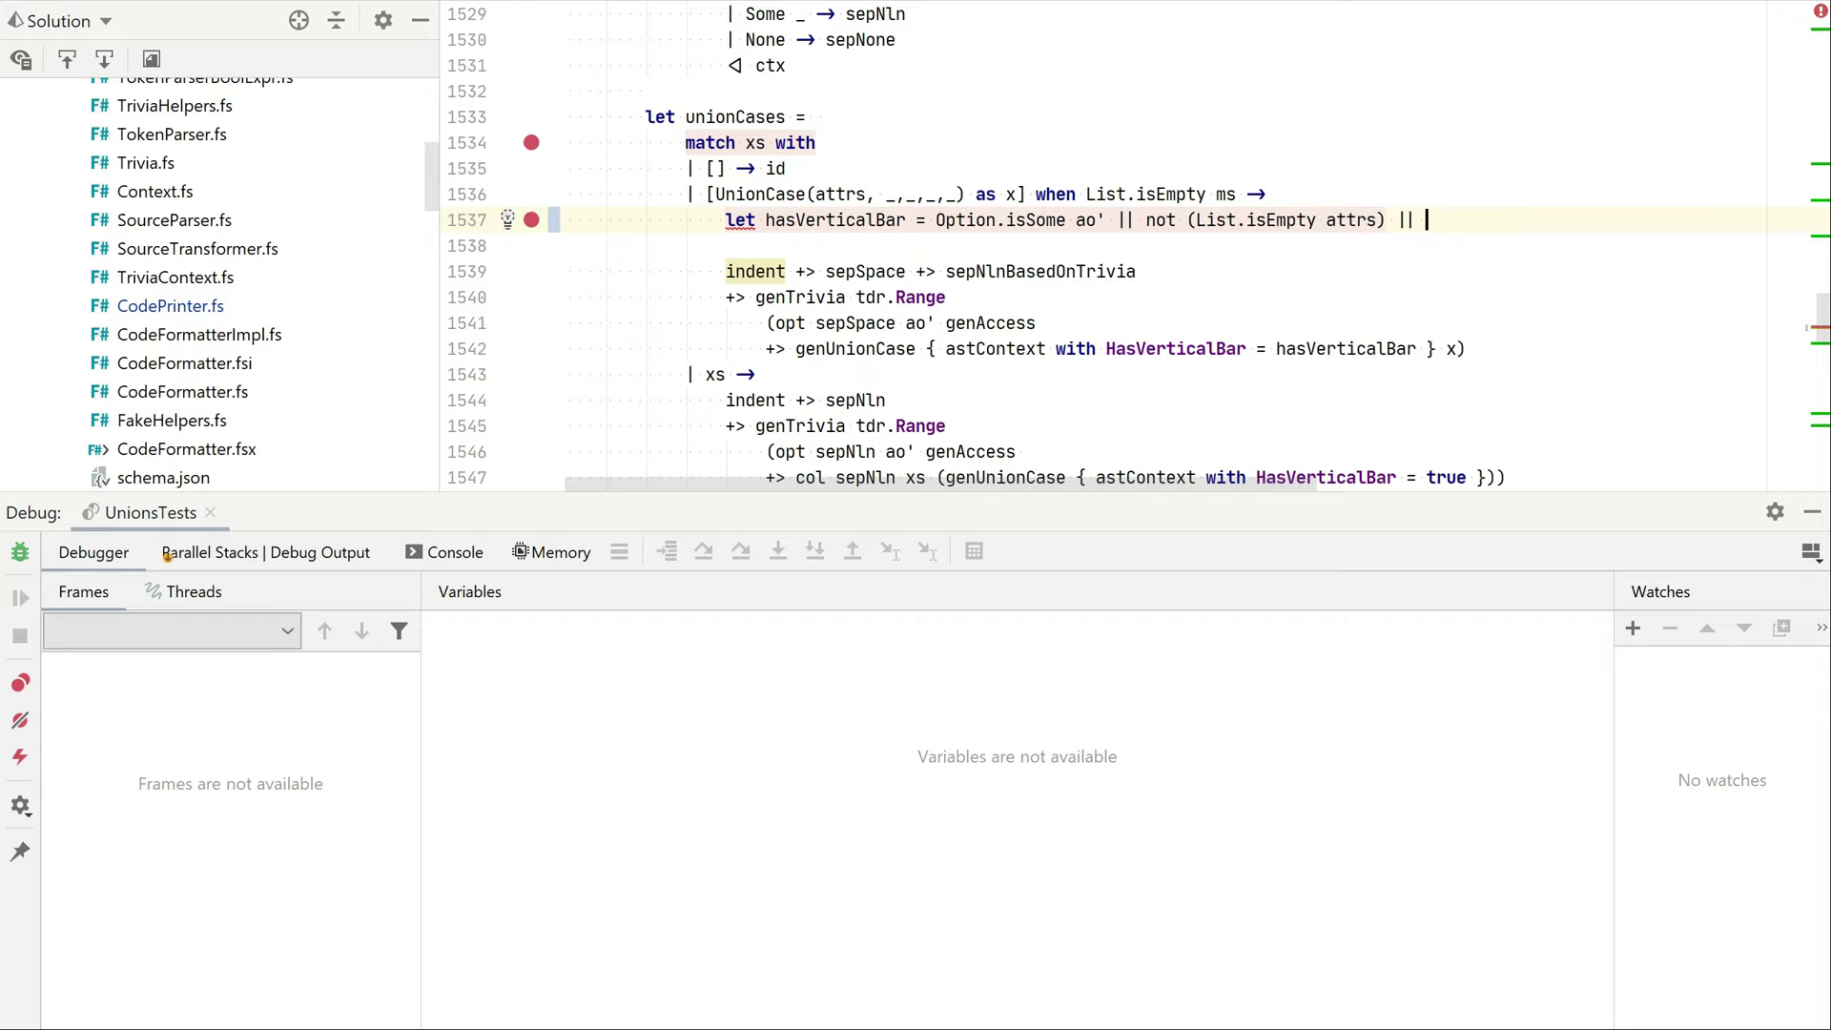
type("hasNo")
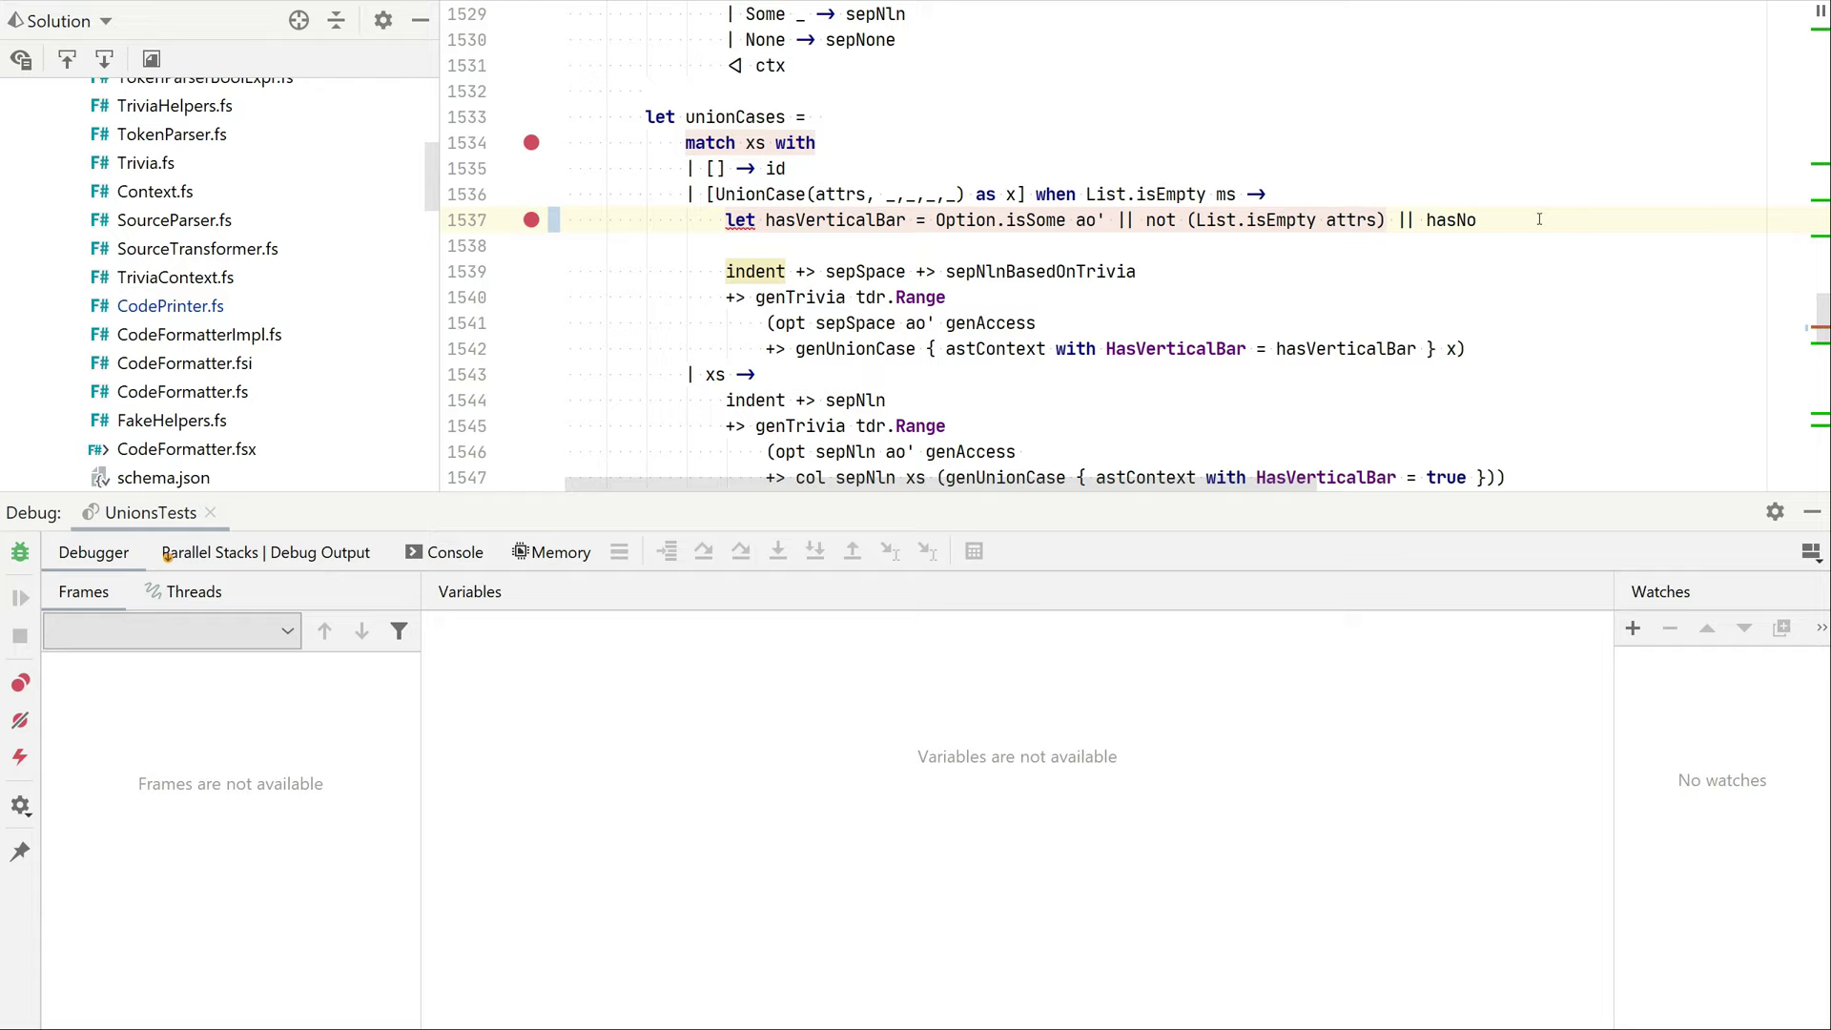
type("UnionFields")
type("let")
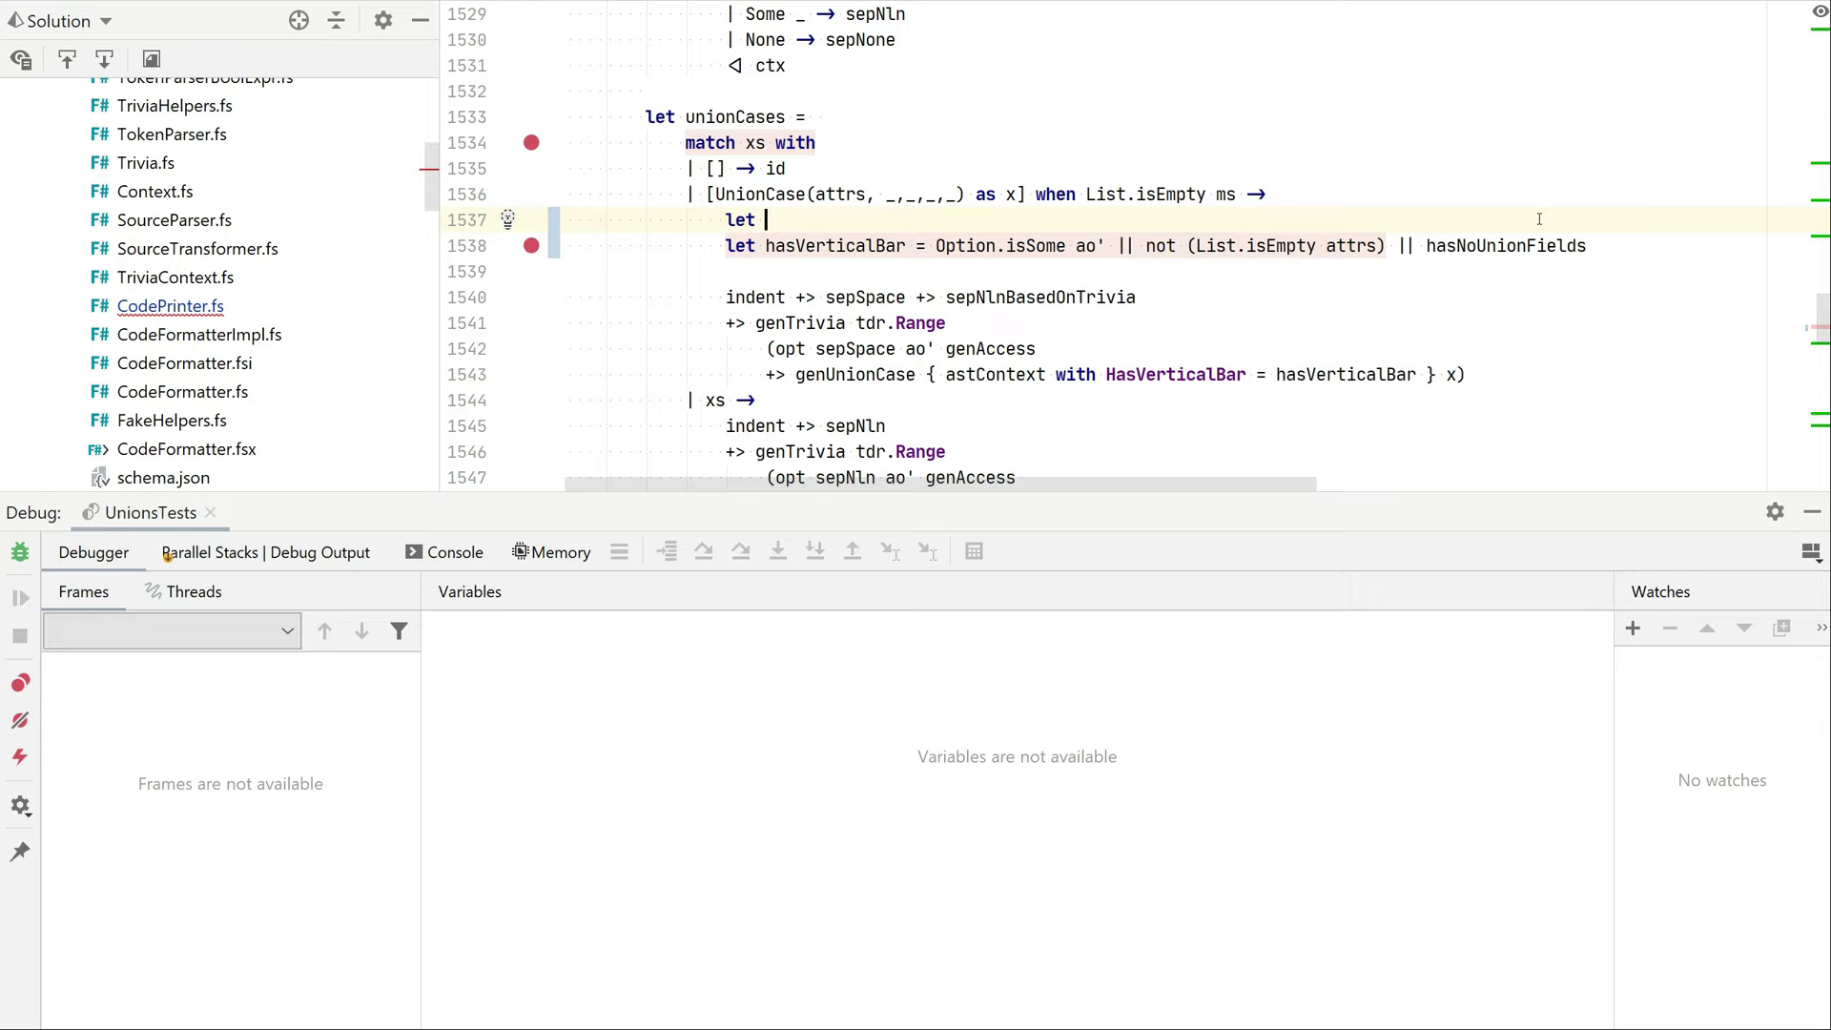
type("hasNoUnionFields =")
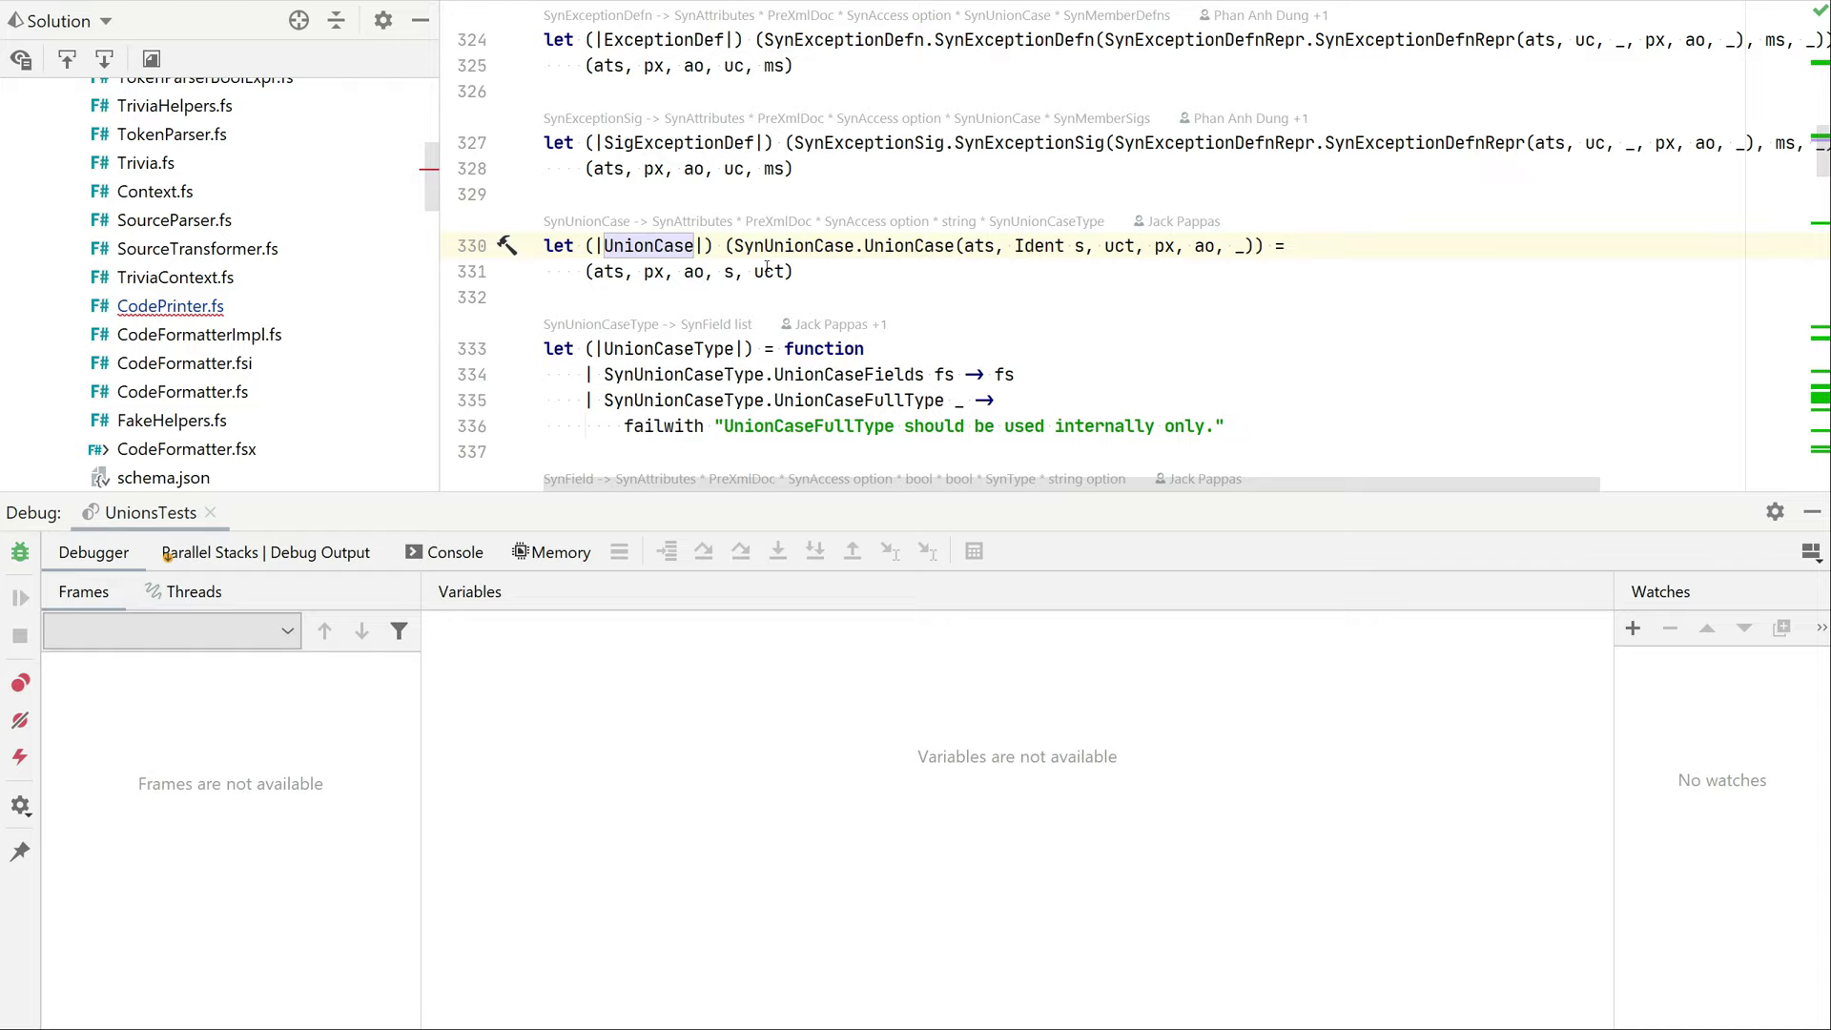
Bind uct and define hasNoUnionFields as match uct with UnionCaseFields fs -> List.isEmpty fs
double_click(768, 272)
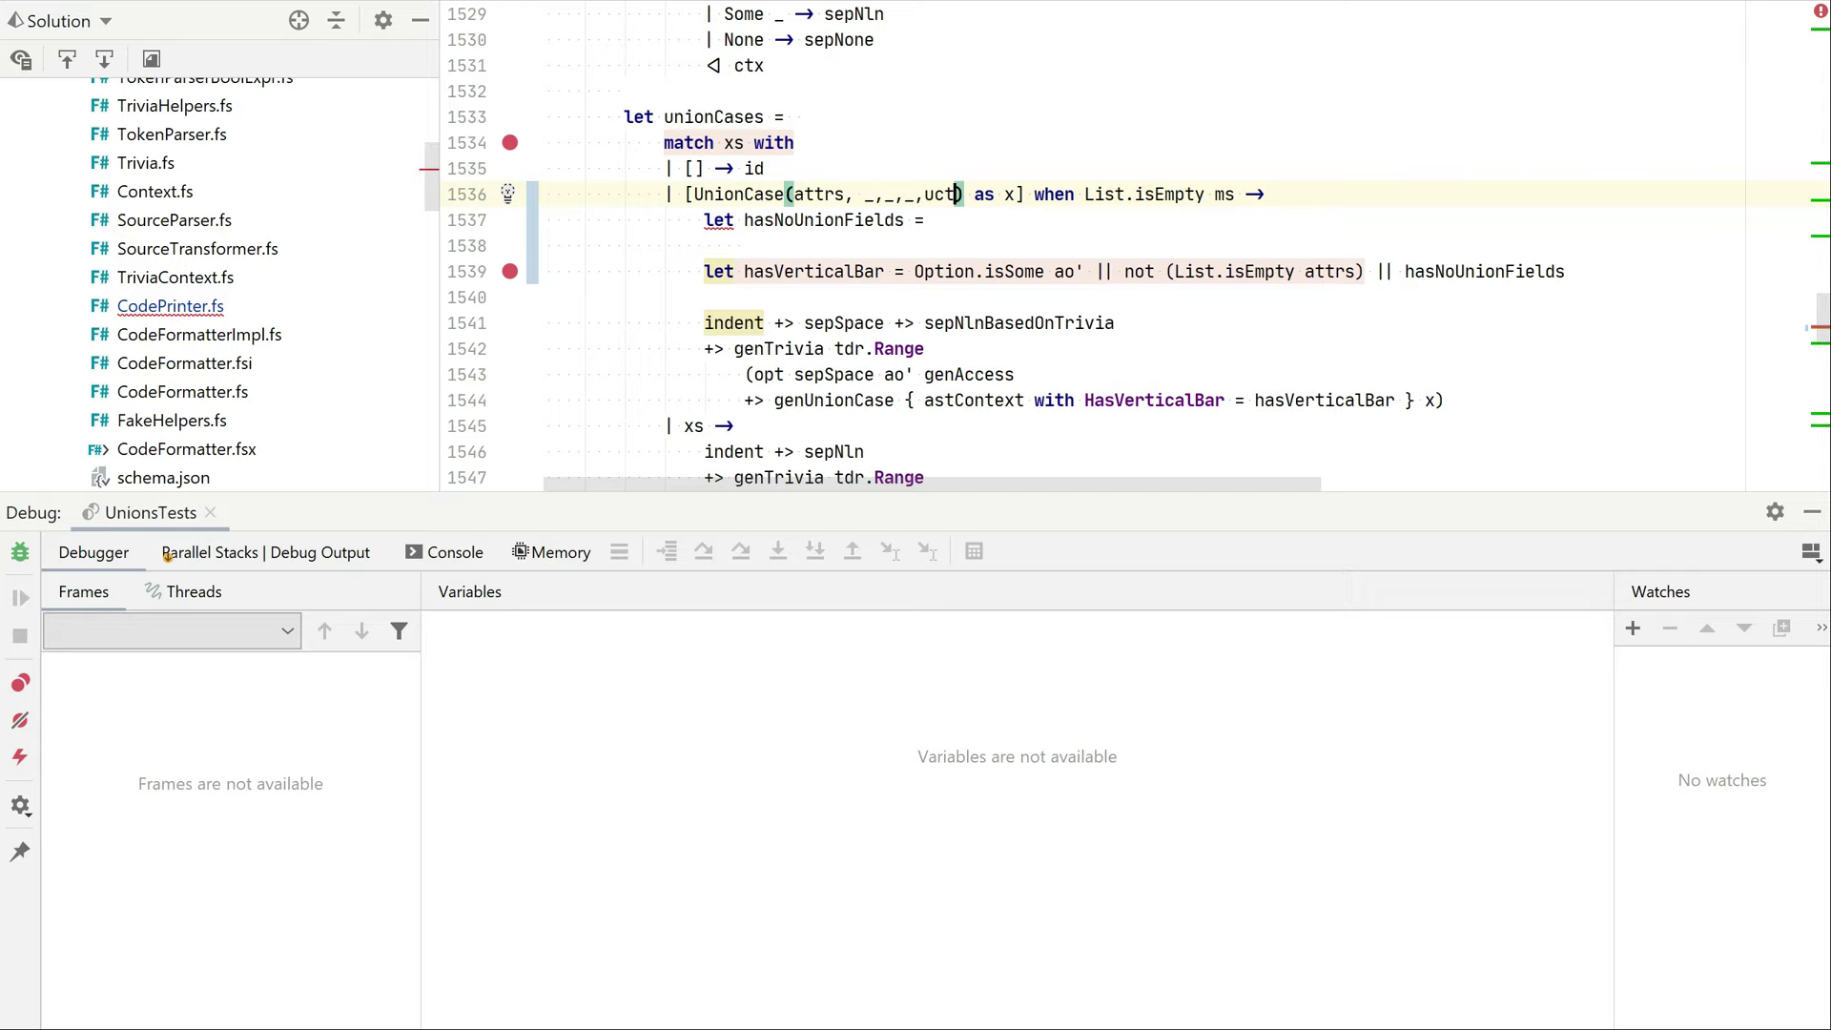
type("match uct with")
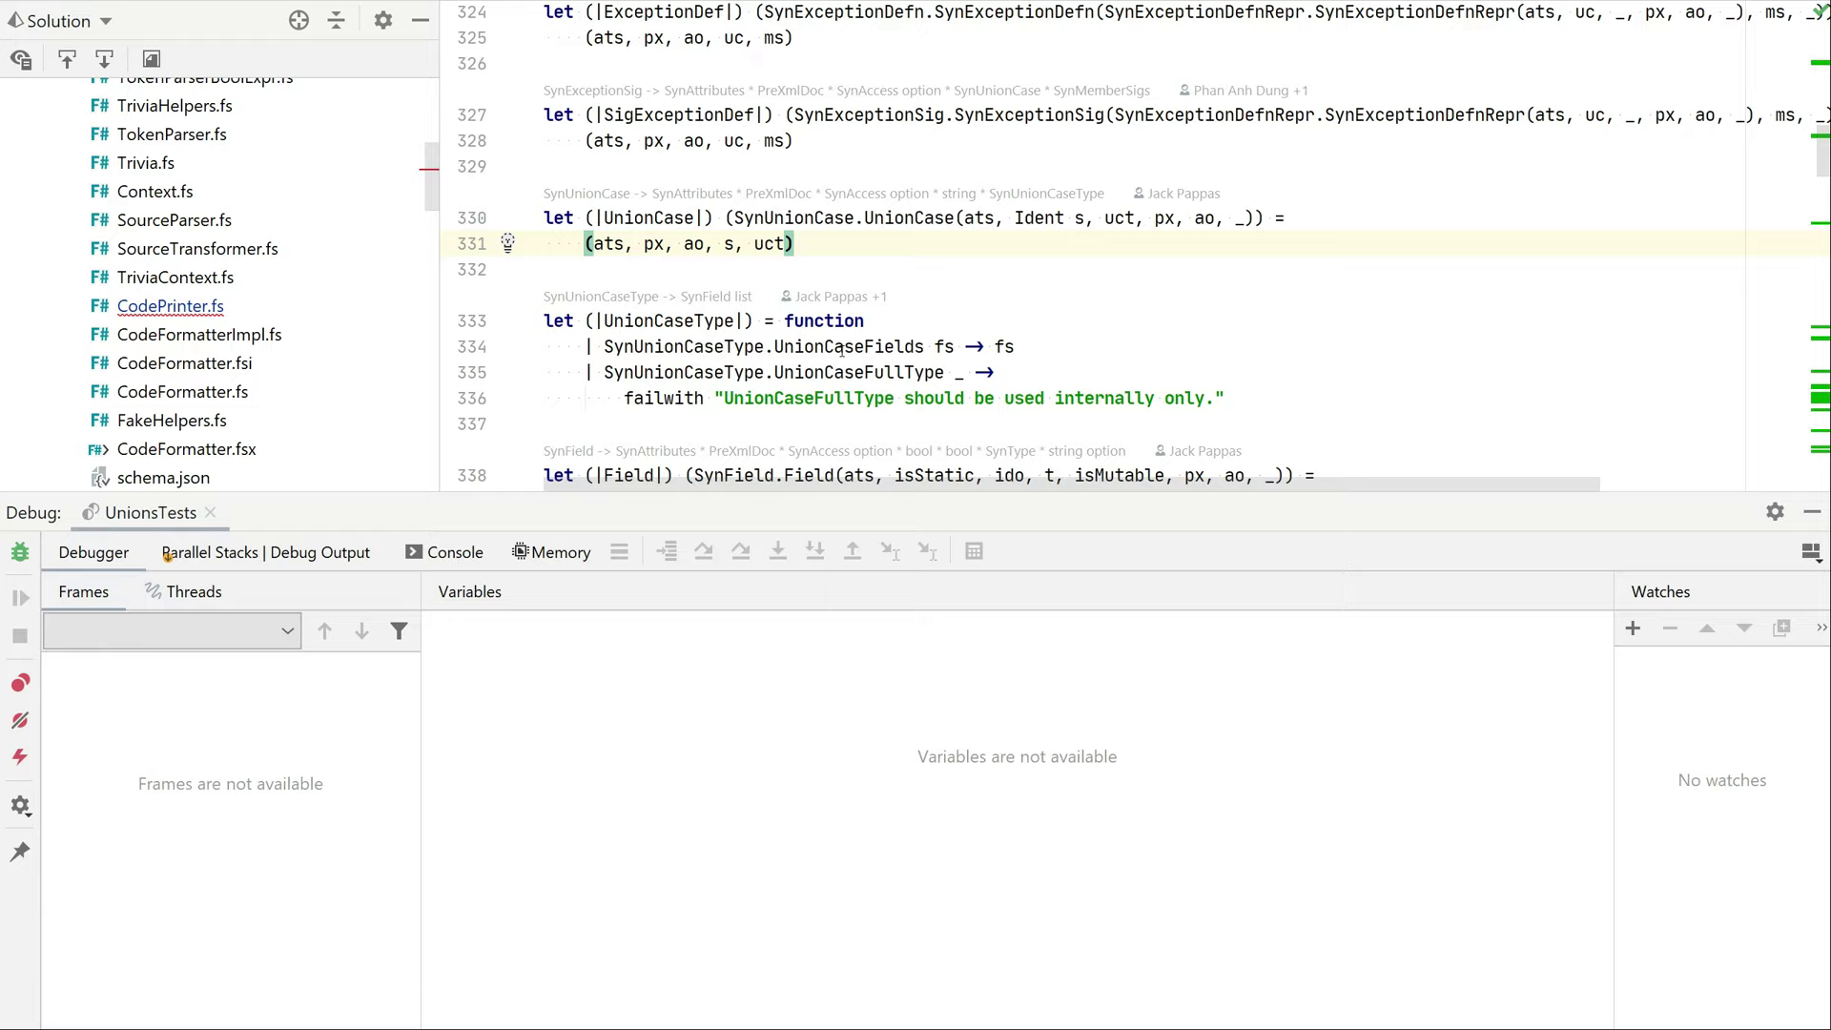
double_click(859, 372)
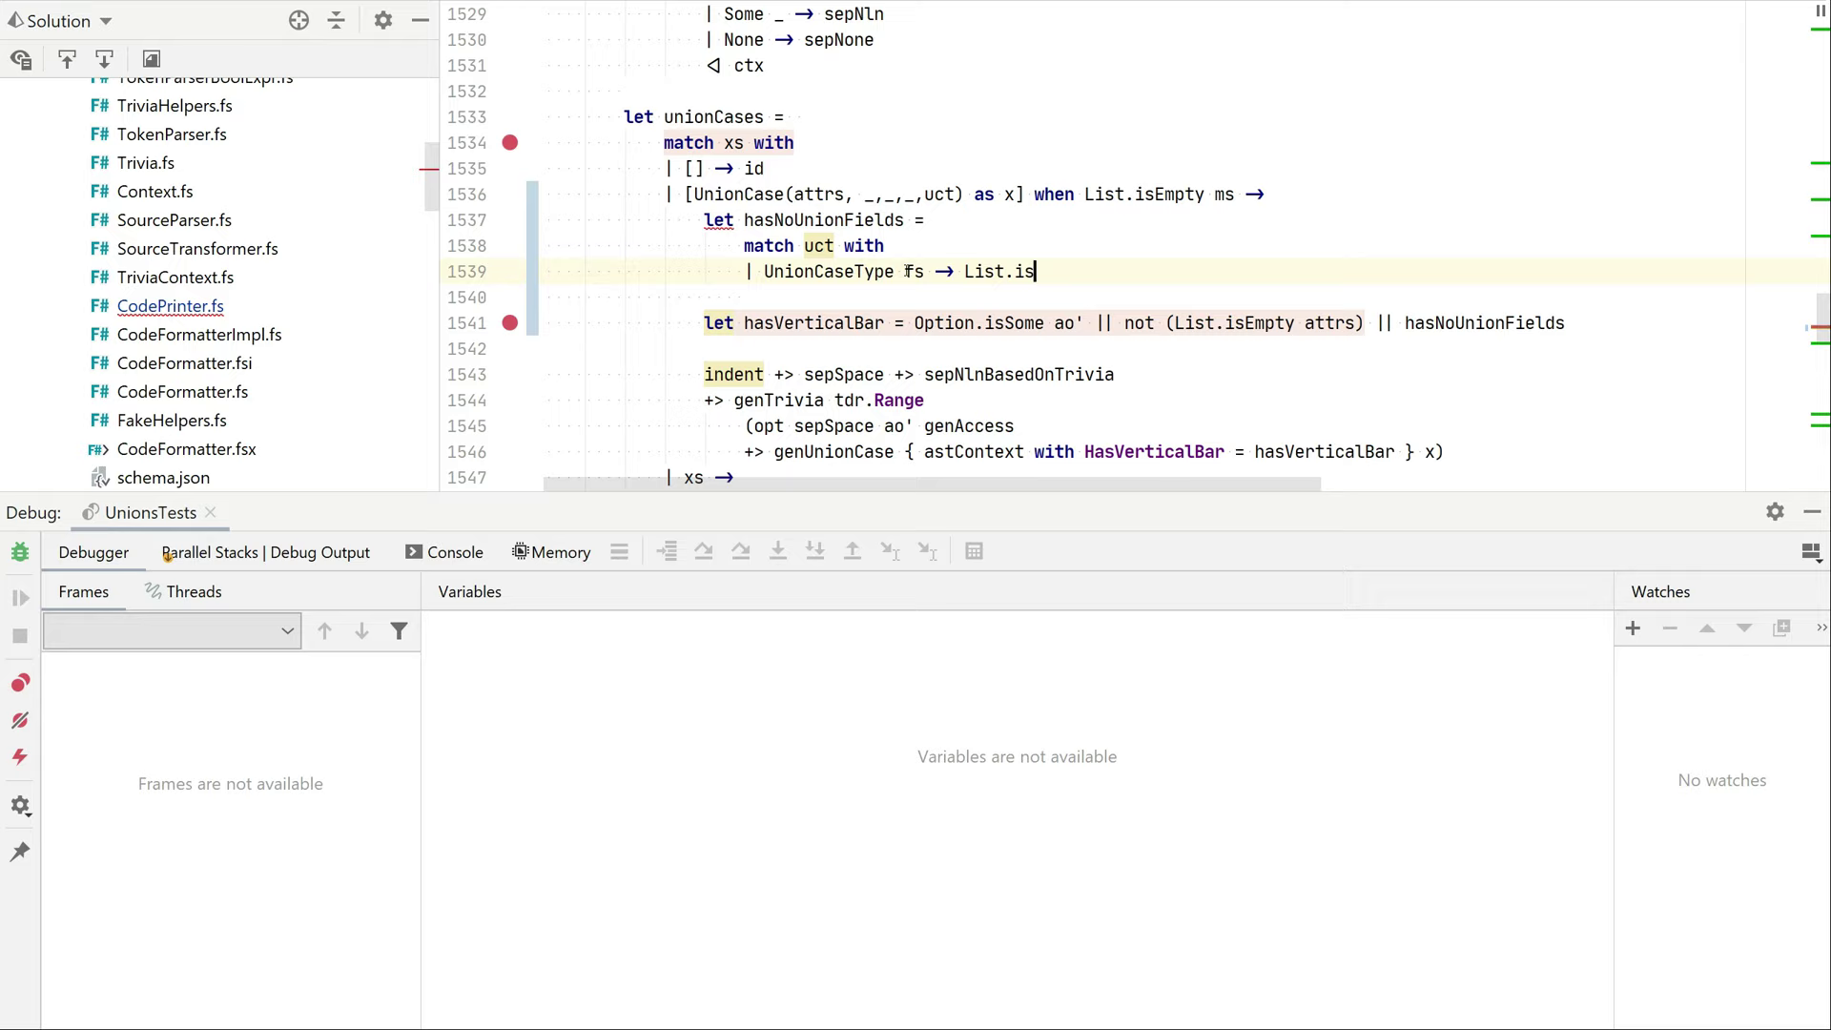
type("Empty fs")
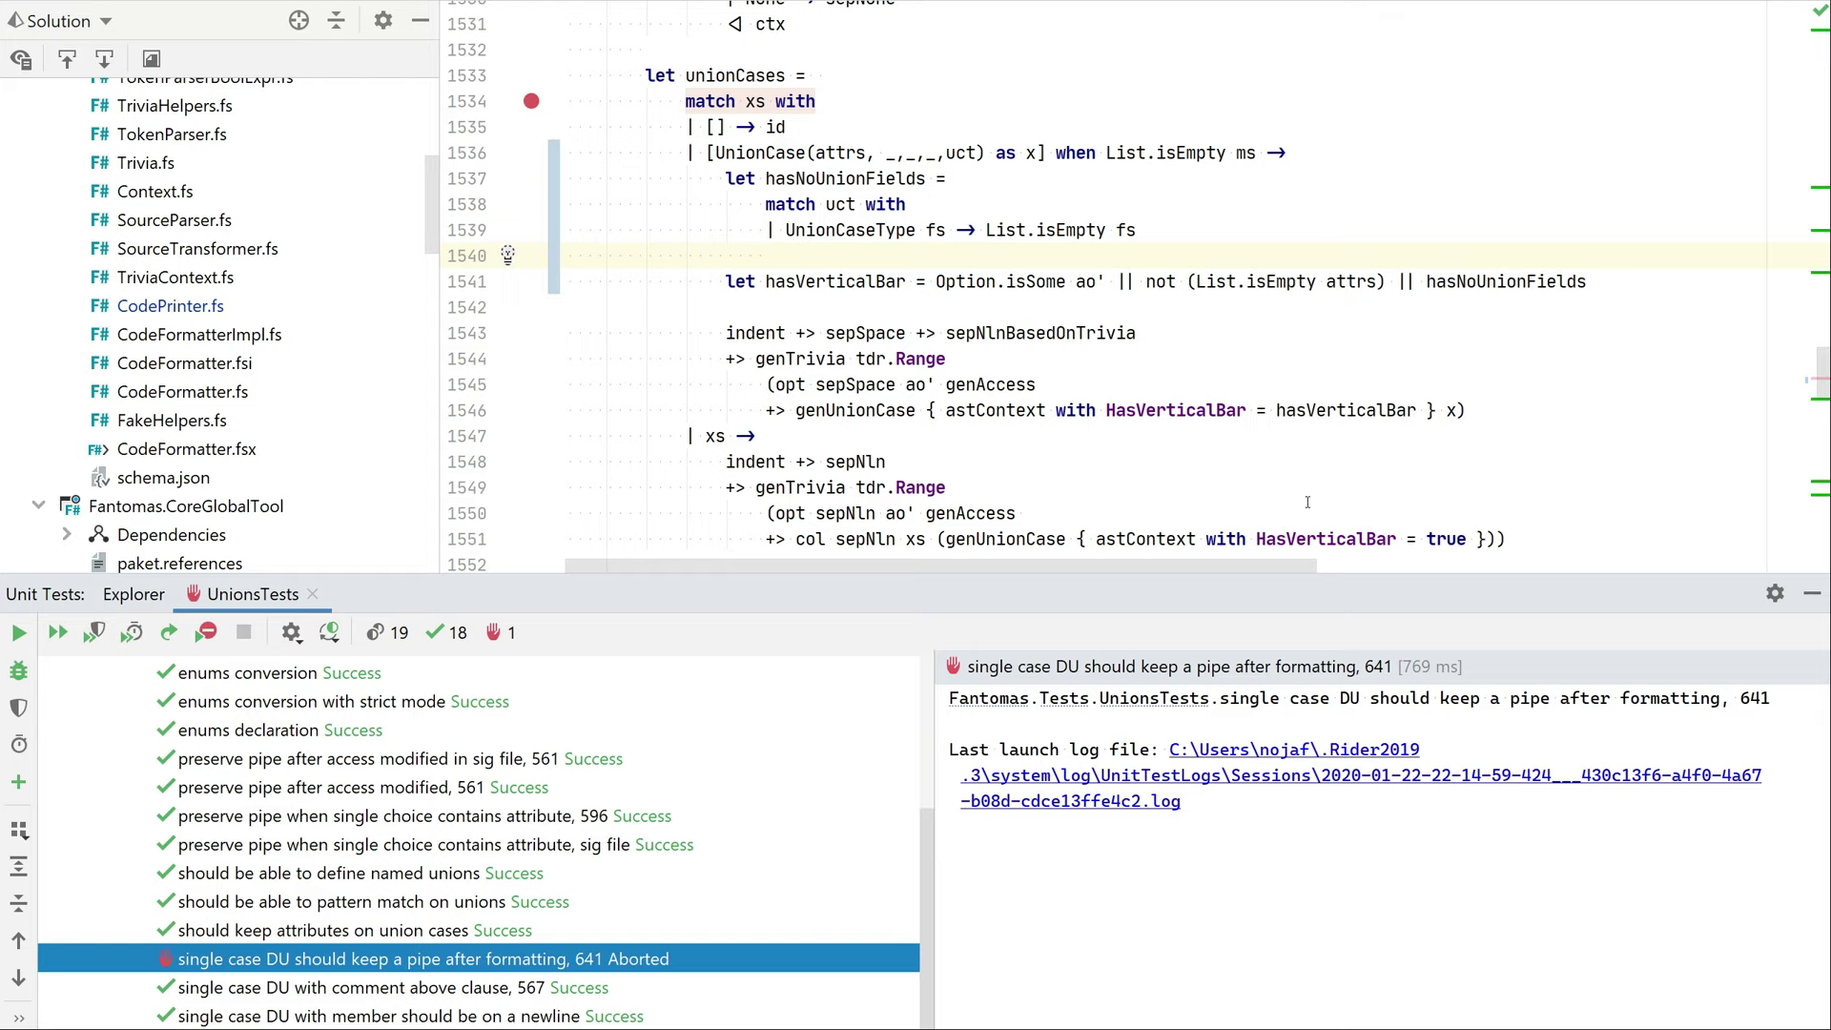
Rerun the 641 pipe test, confirm all pass, and jump to its code
left_click(19, 633)
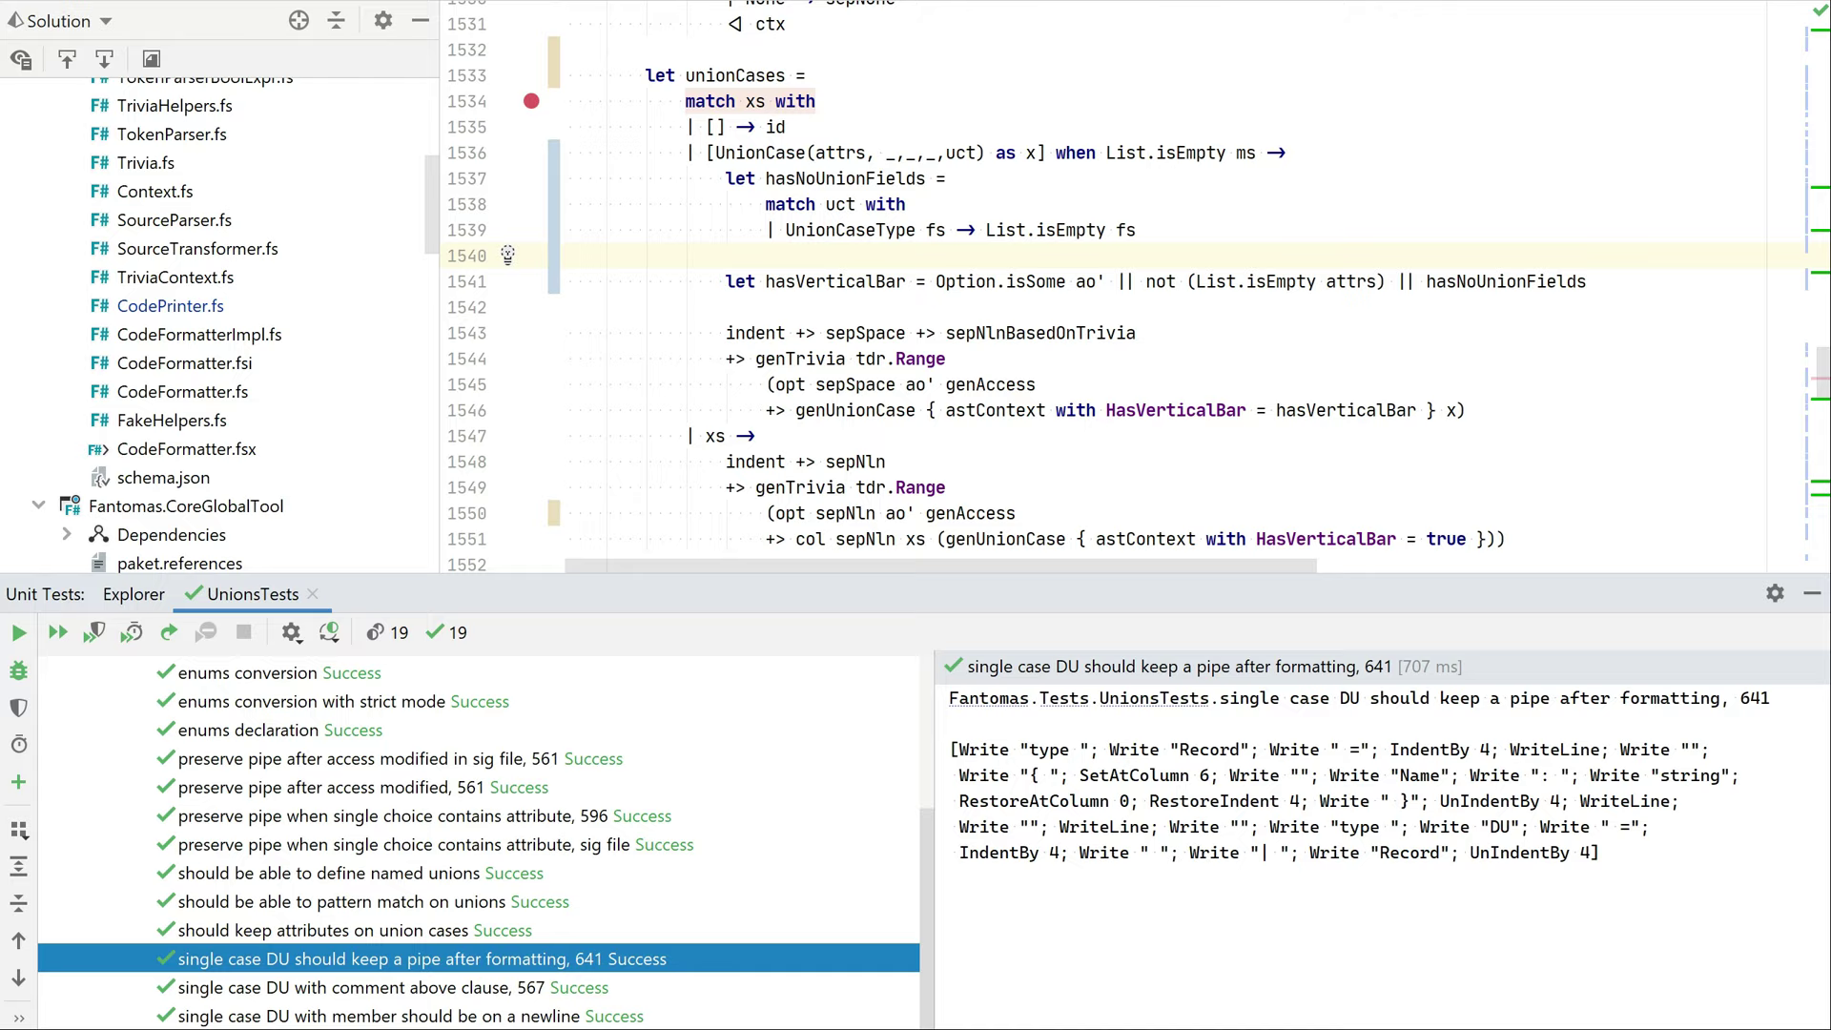
mouse_move(1076, 618)
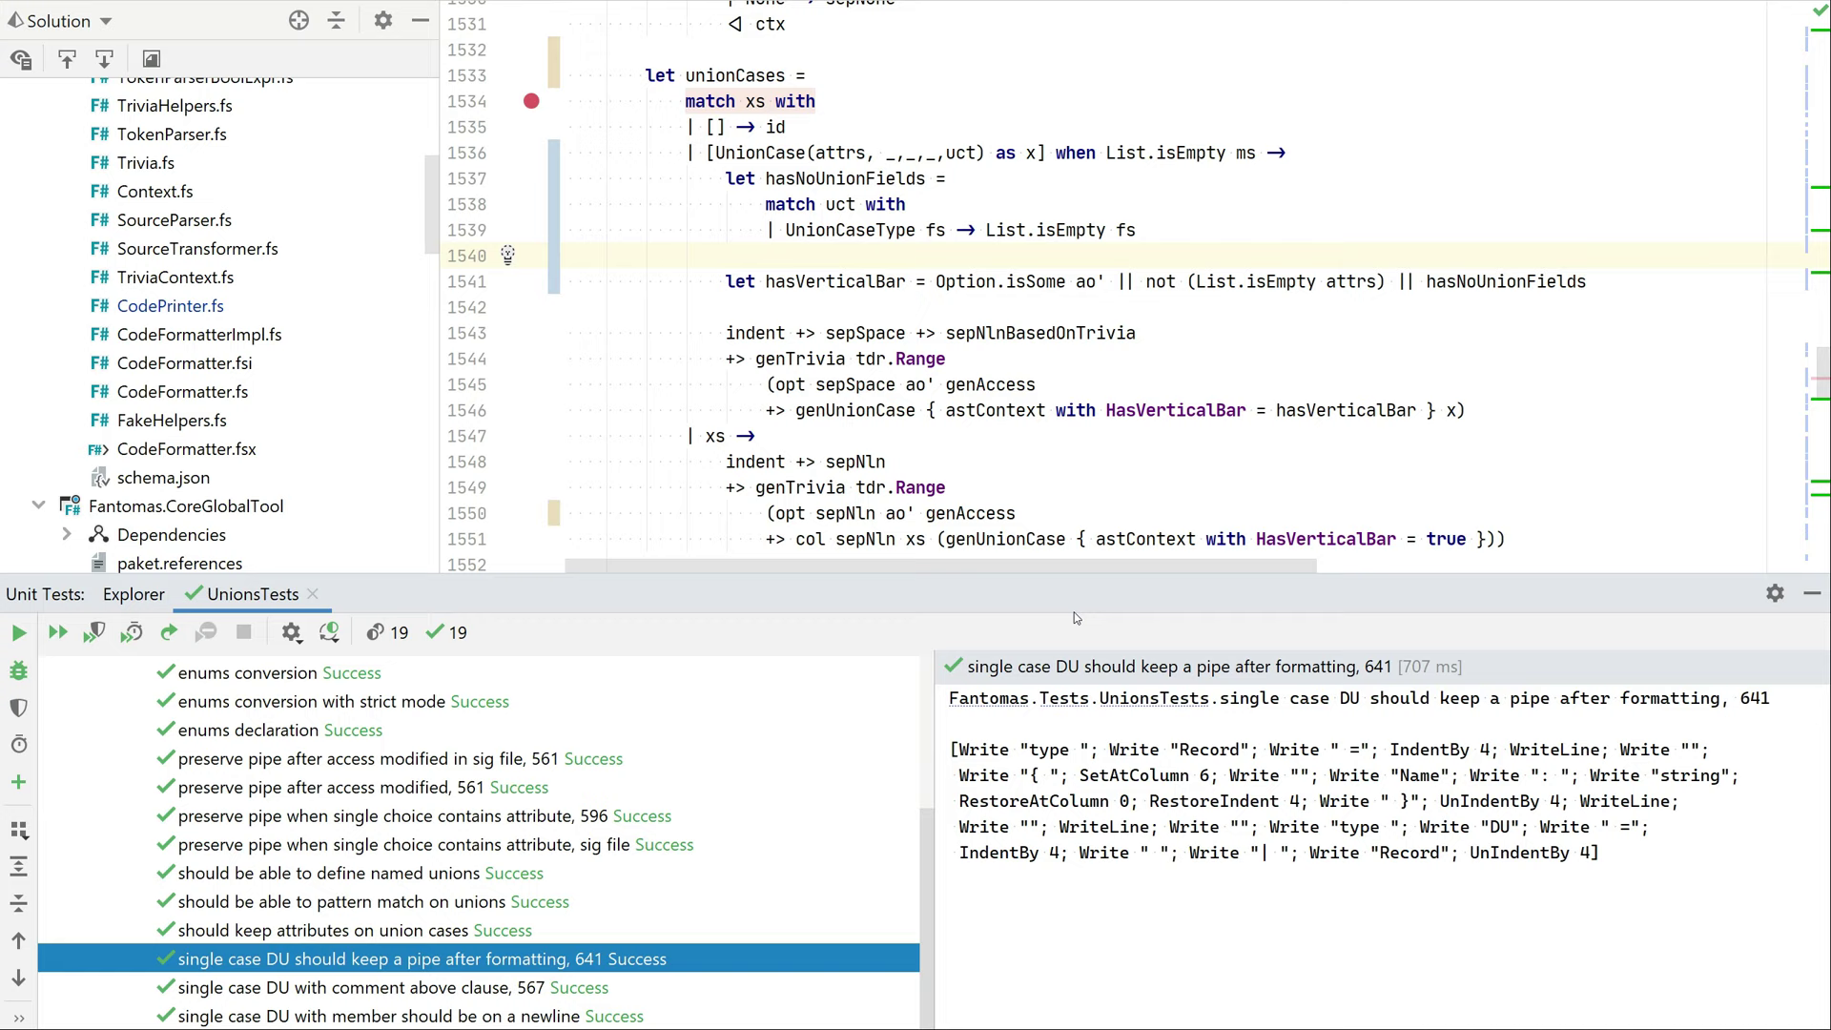
double_click(394, 958)
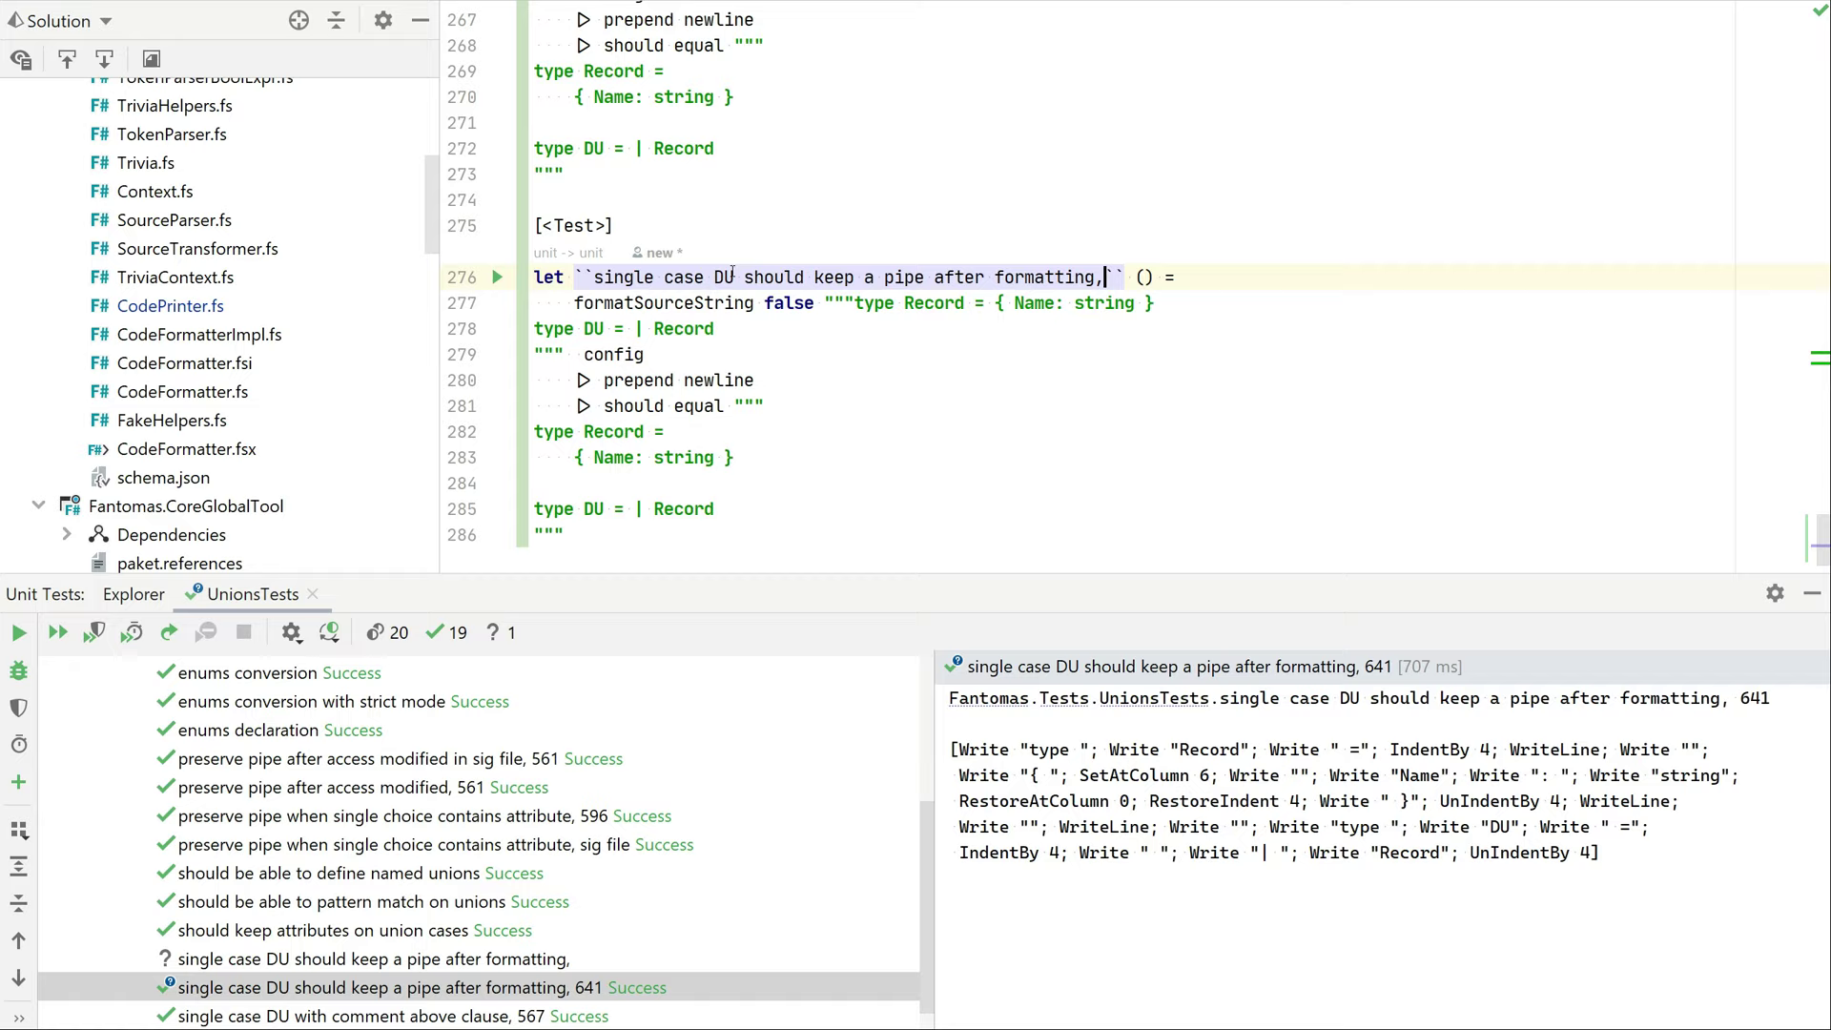
Type 'with' into the duplicated test's name, 'single case DU with fields should not have a pipe'
type("with fields")
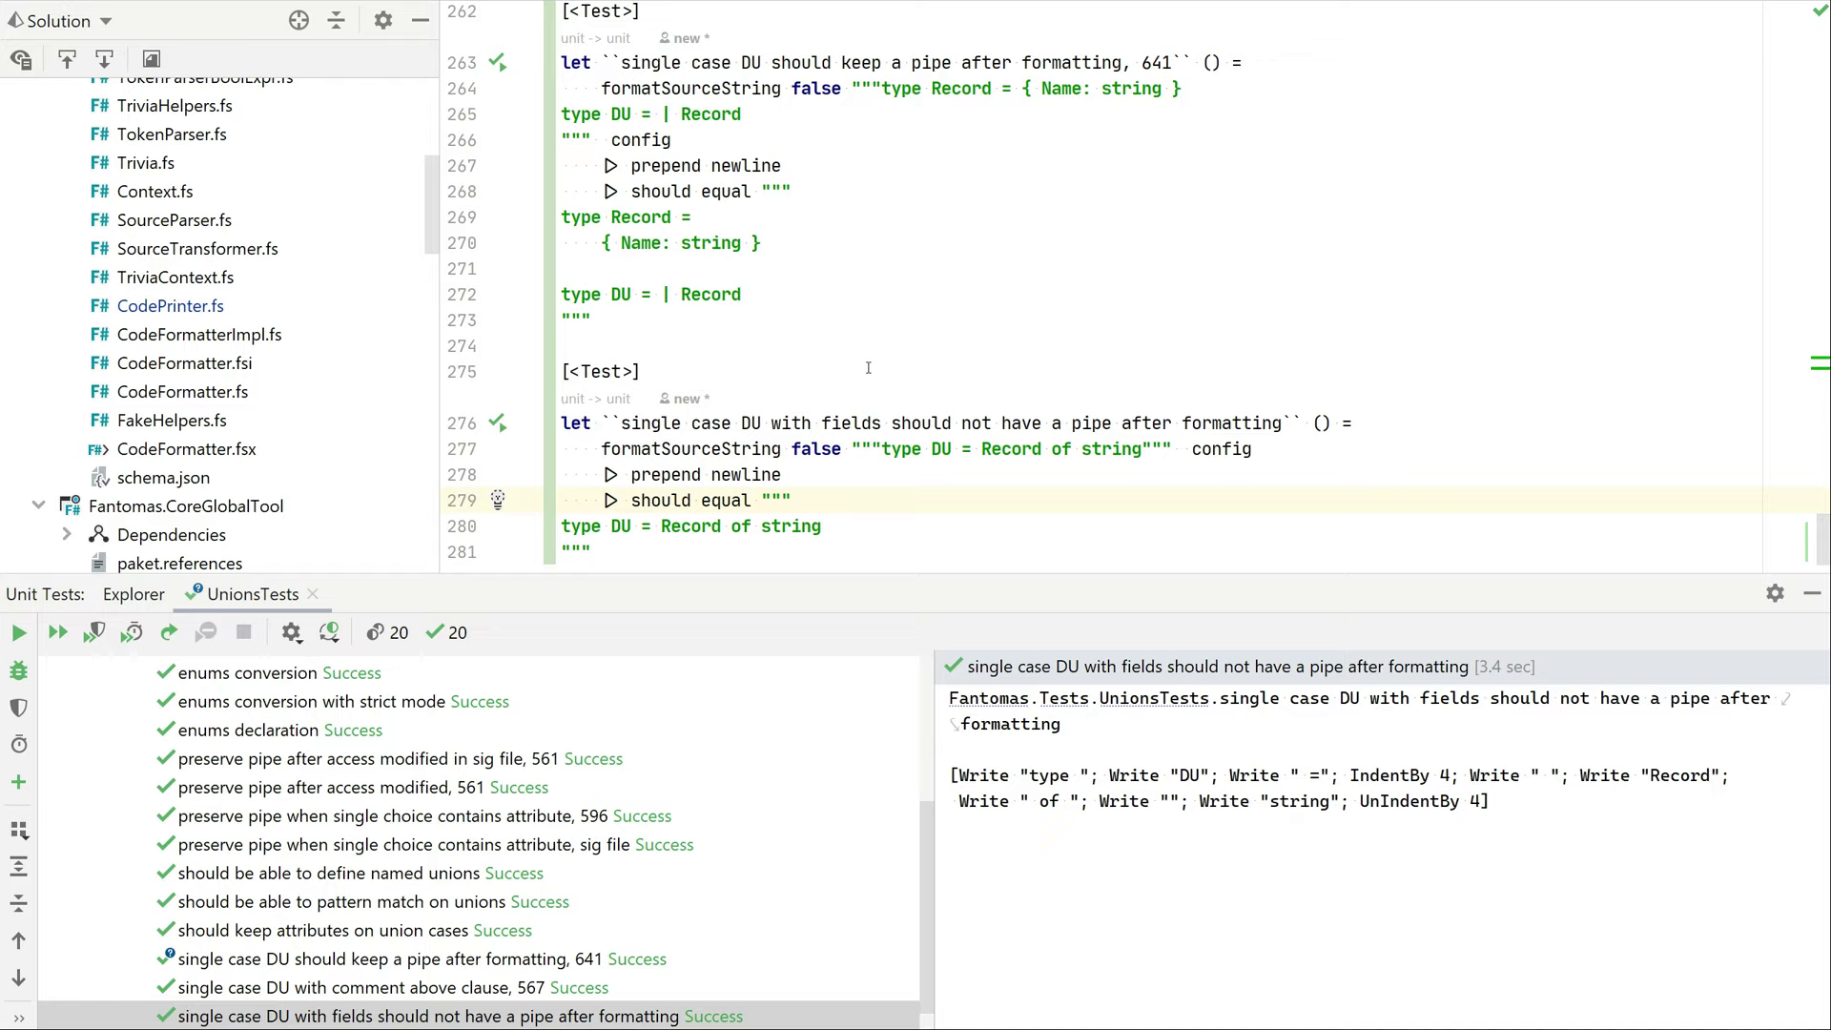
mouse_move(873, 364)
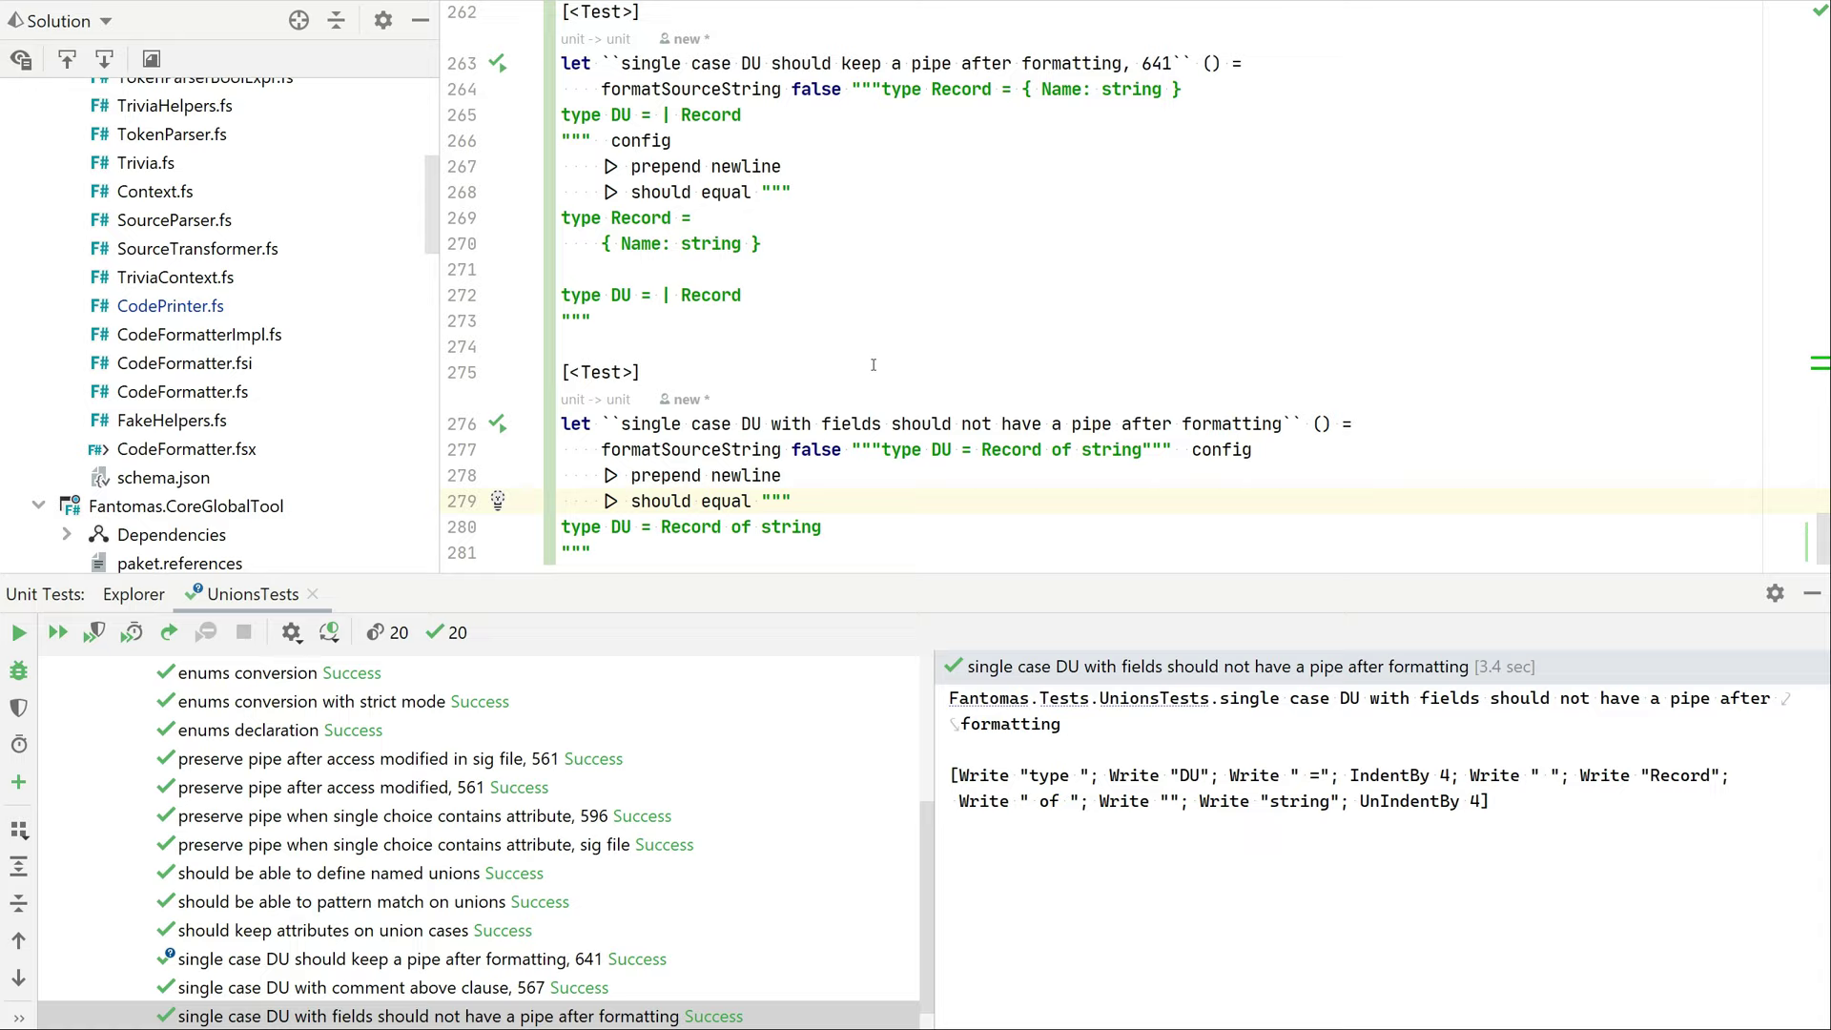